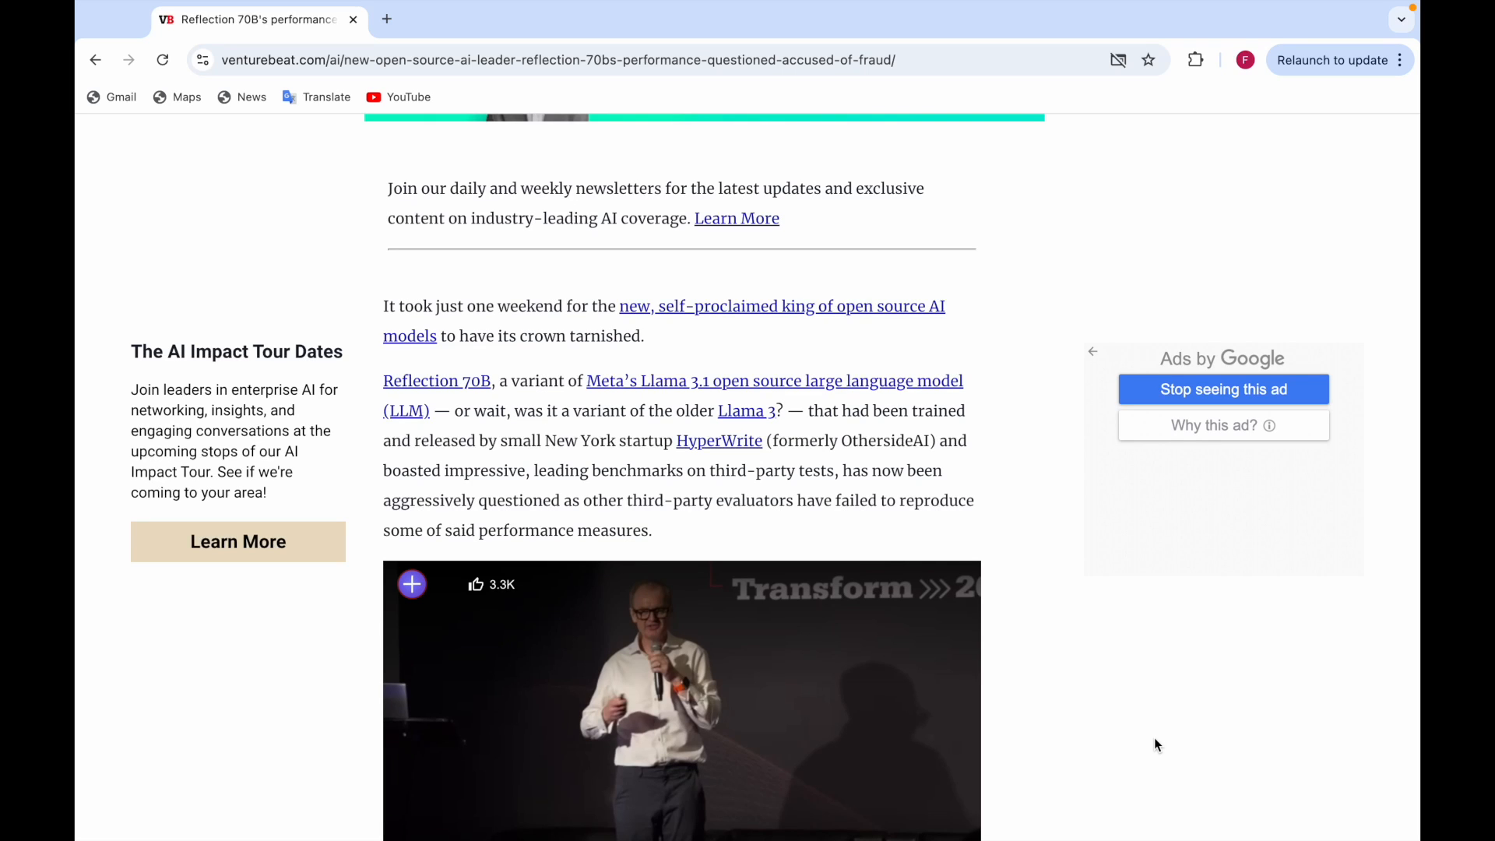
Click the same spot in the article, near the video, eight times.
left_click(411, 583)
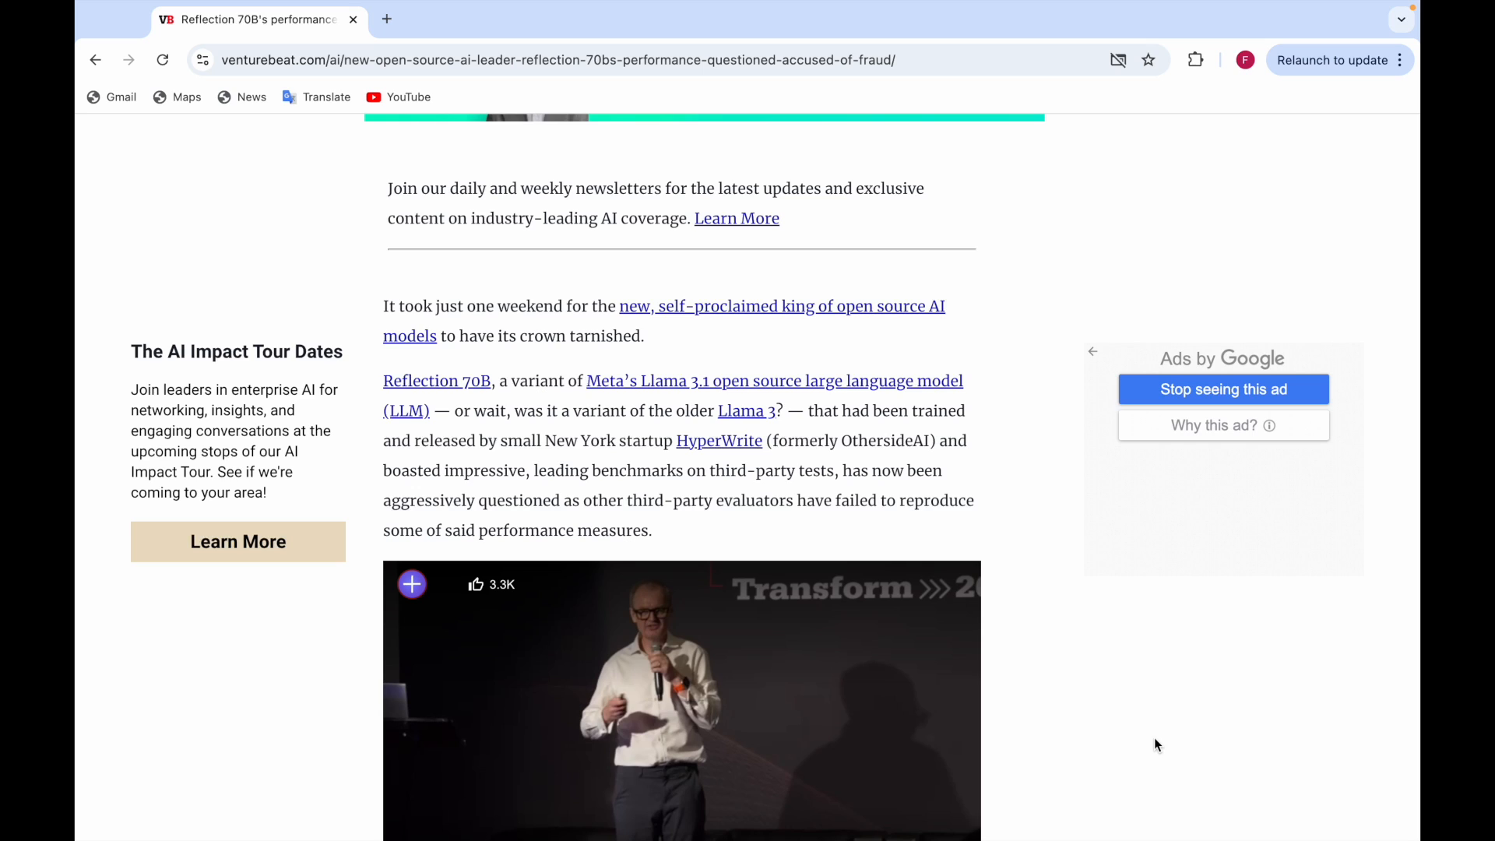
left_click(411, 583)
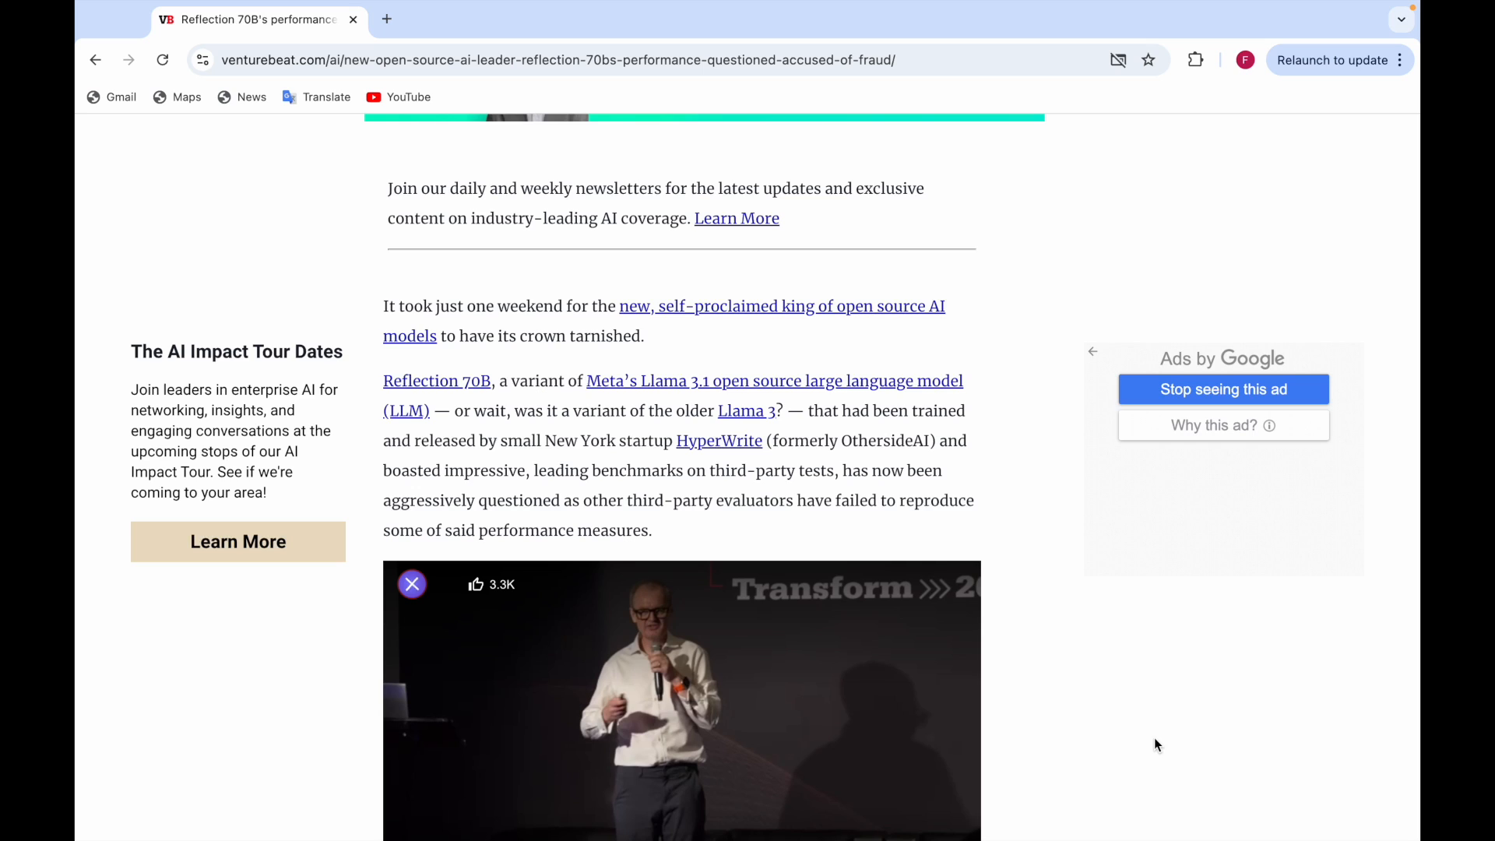
left_click(412, 583)
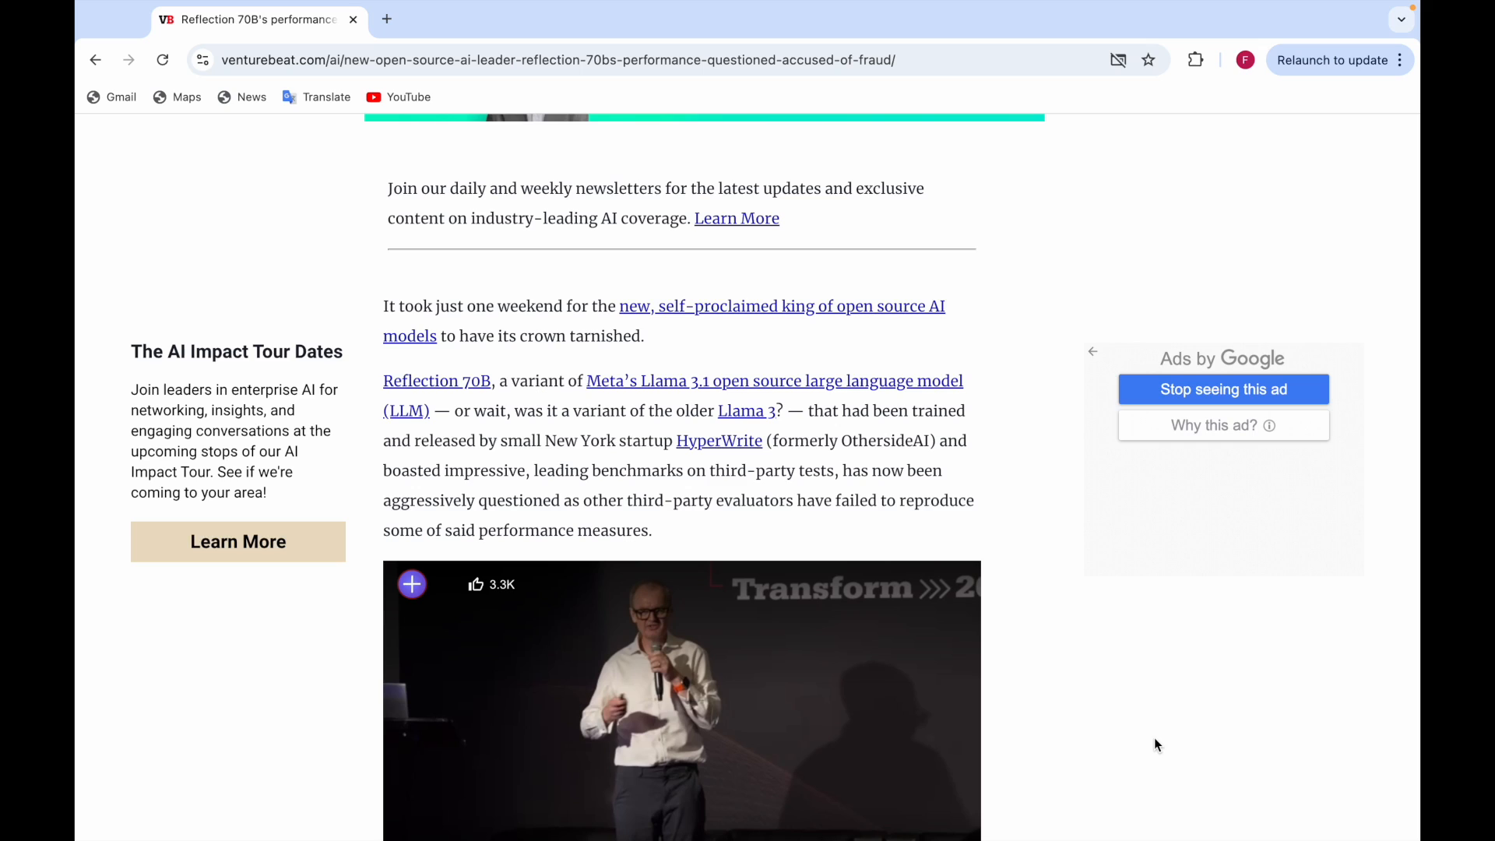
left_click(412, 583)
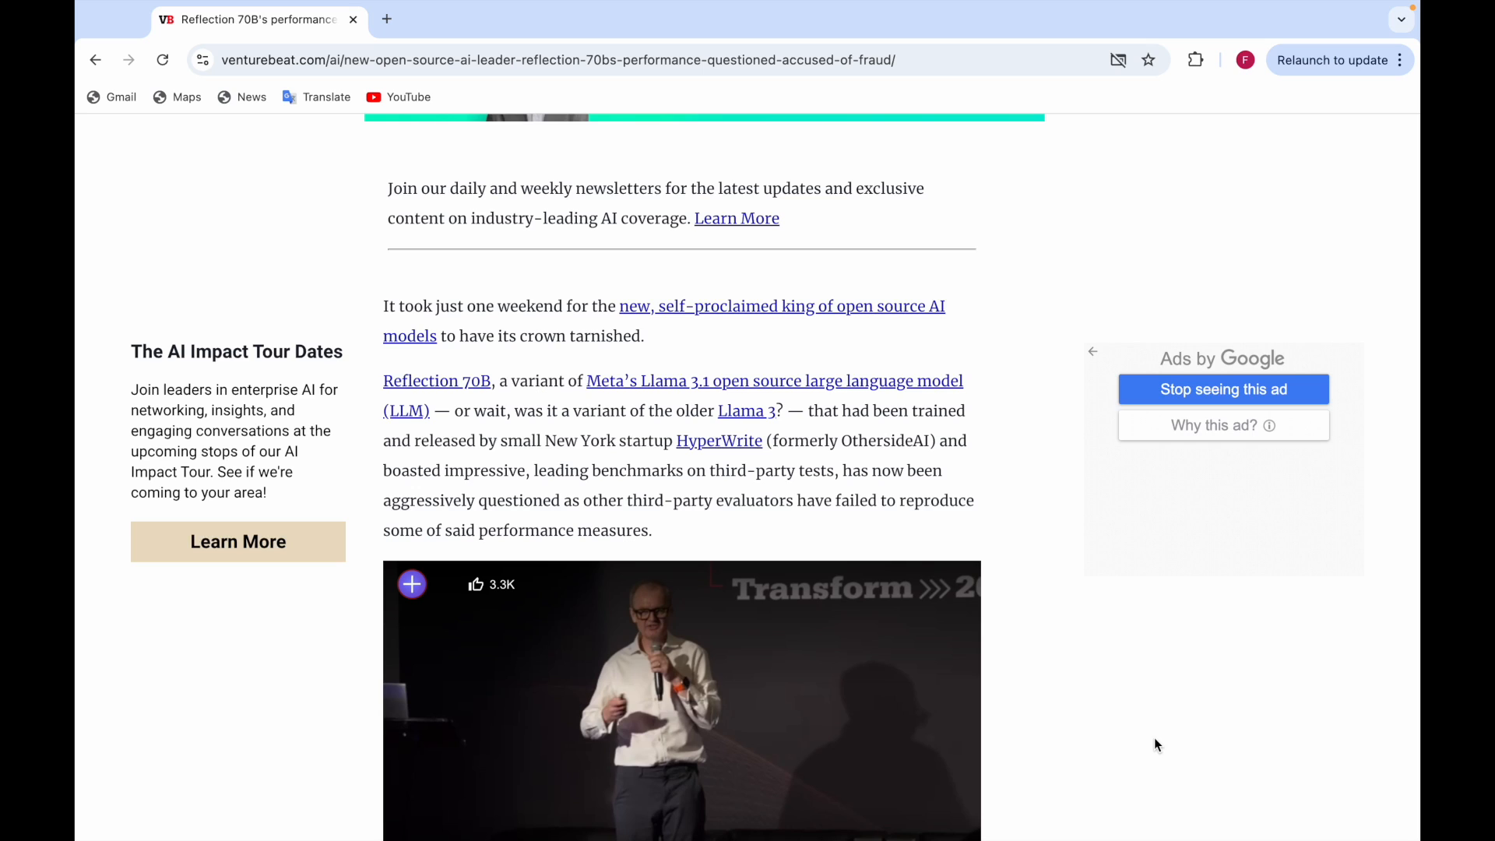
left_click(412, 584)
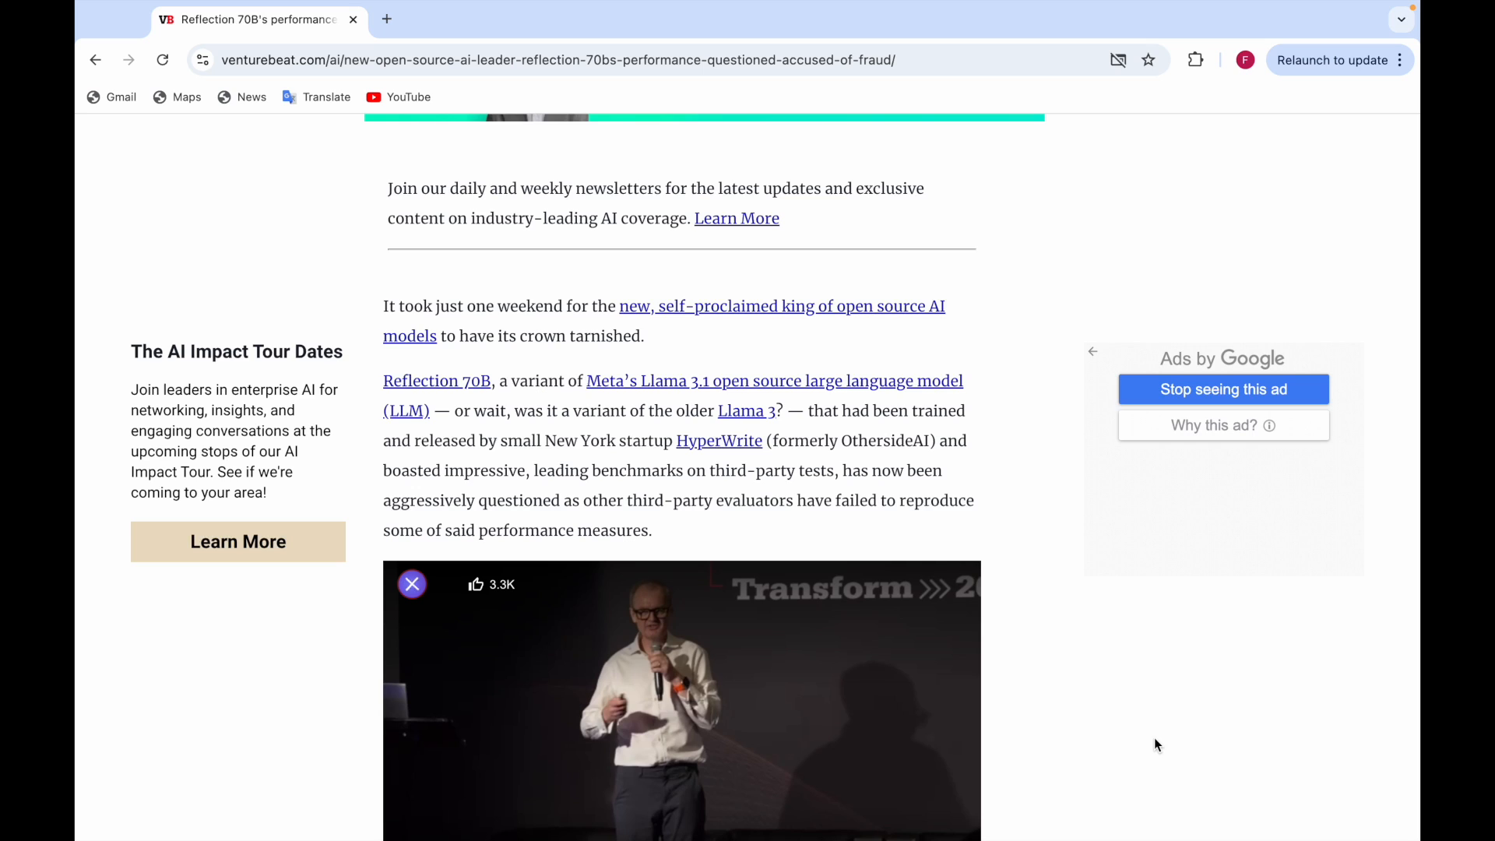
left_click(411, 583)
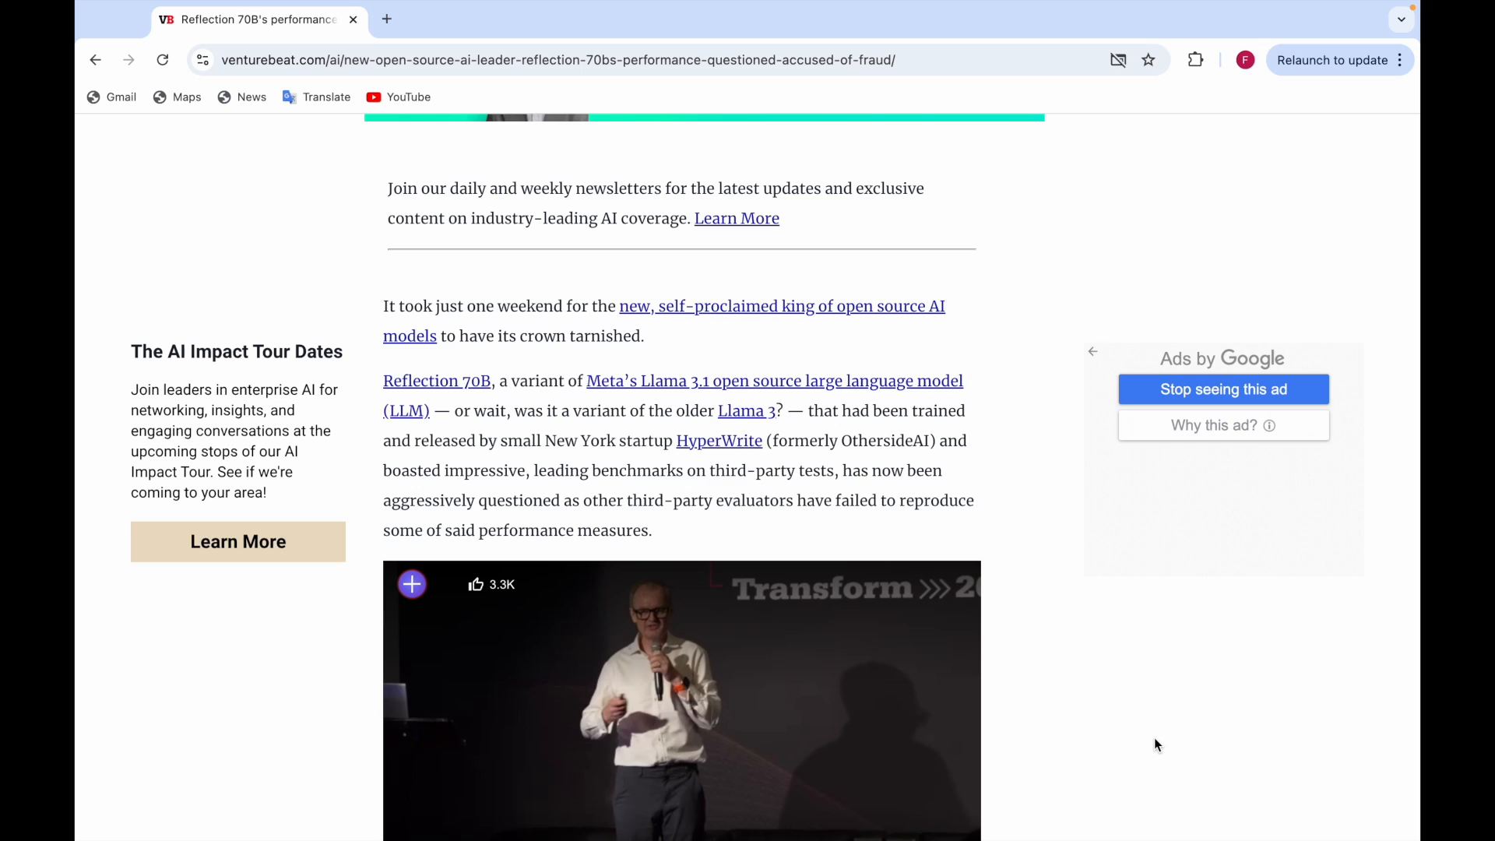
left_click(412, 583)
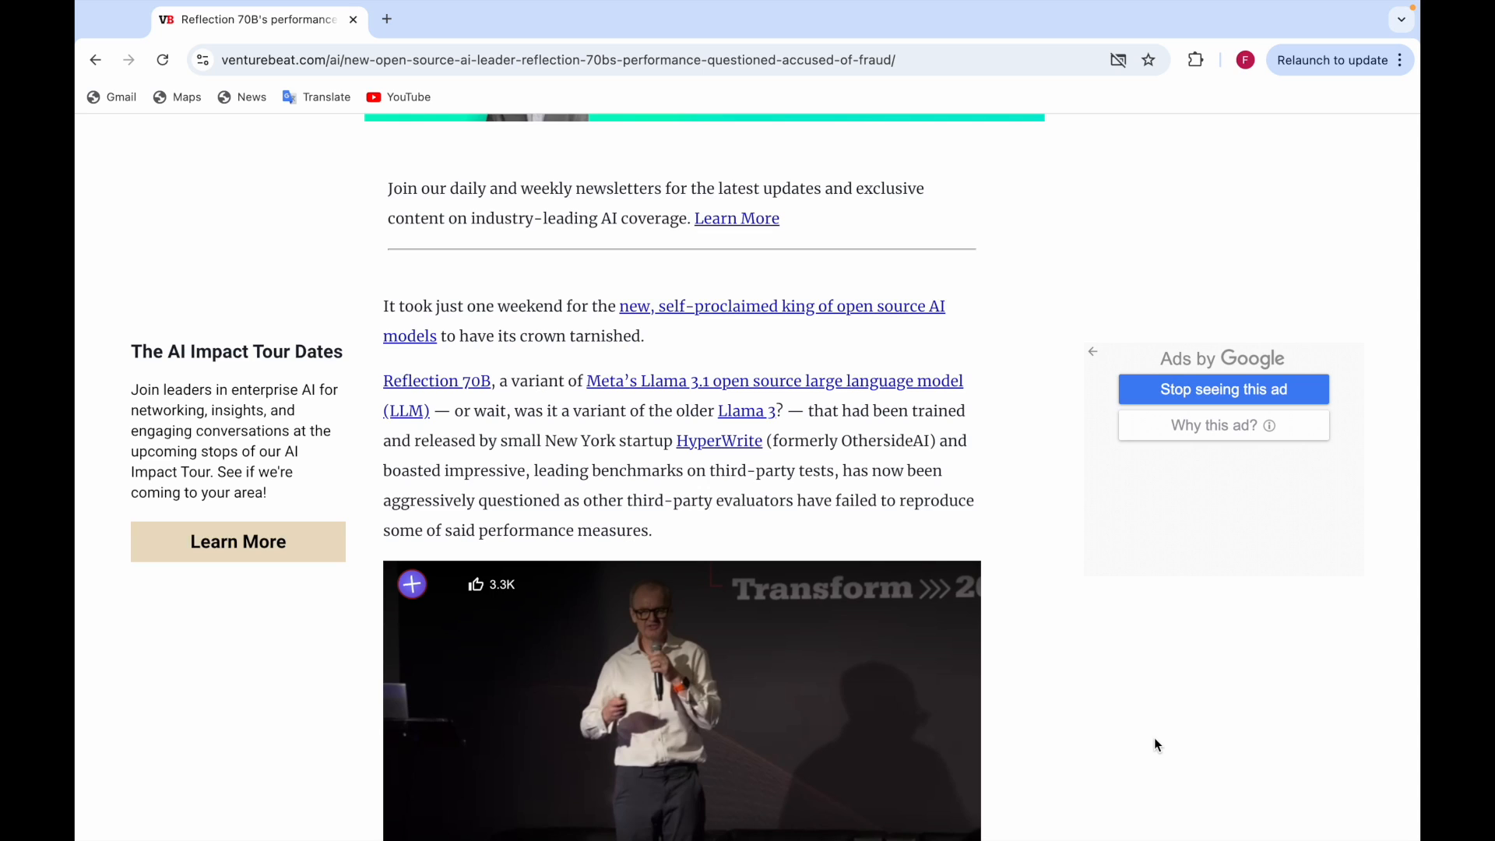
left_click(411, 583)
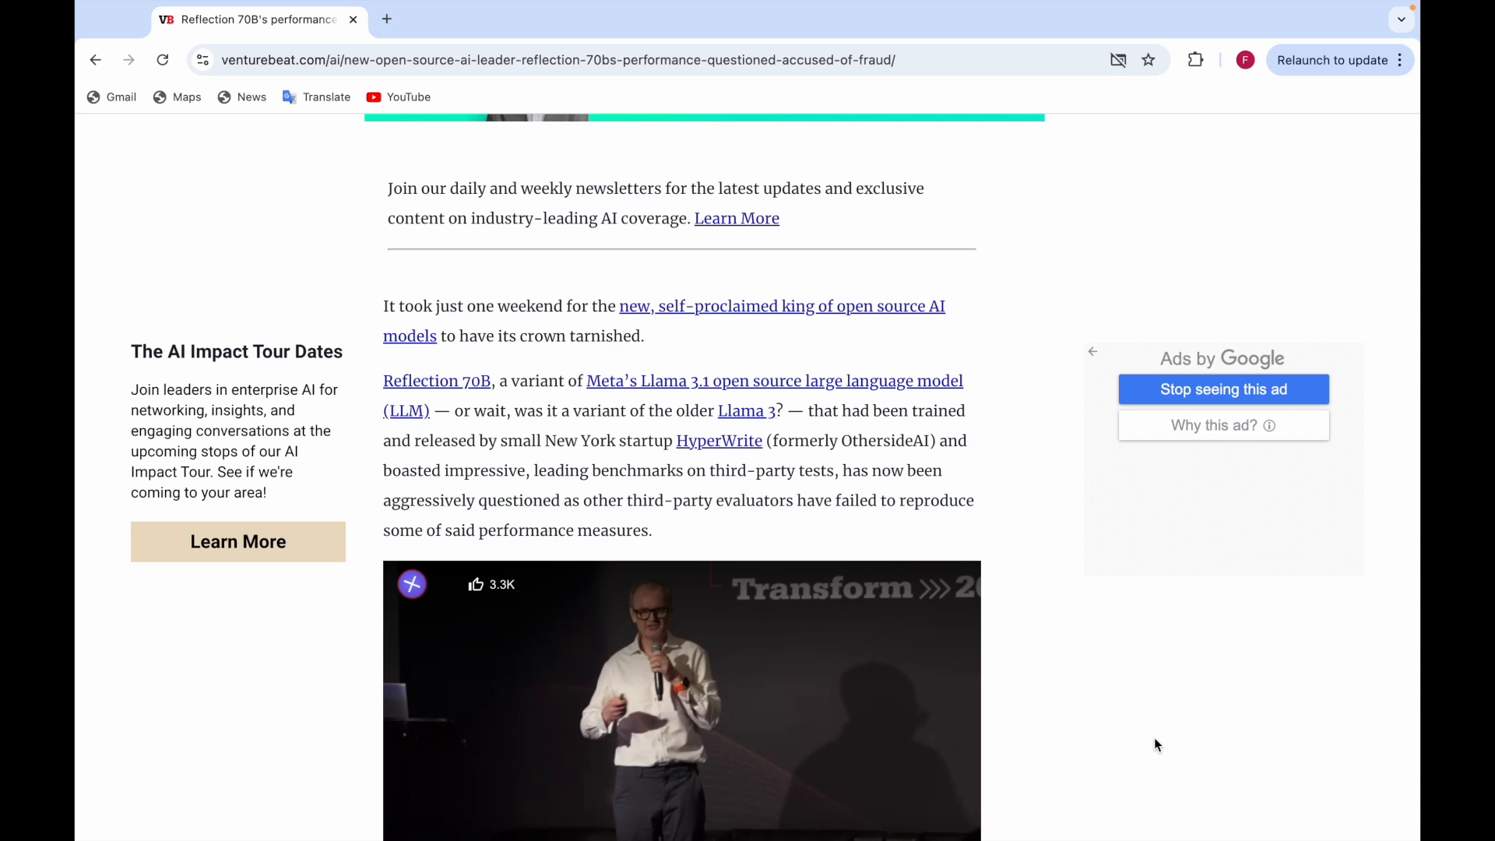
mouse_move(969, 684)
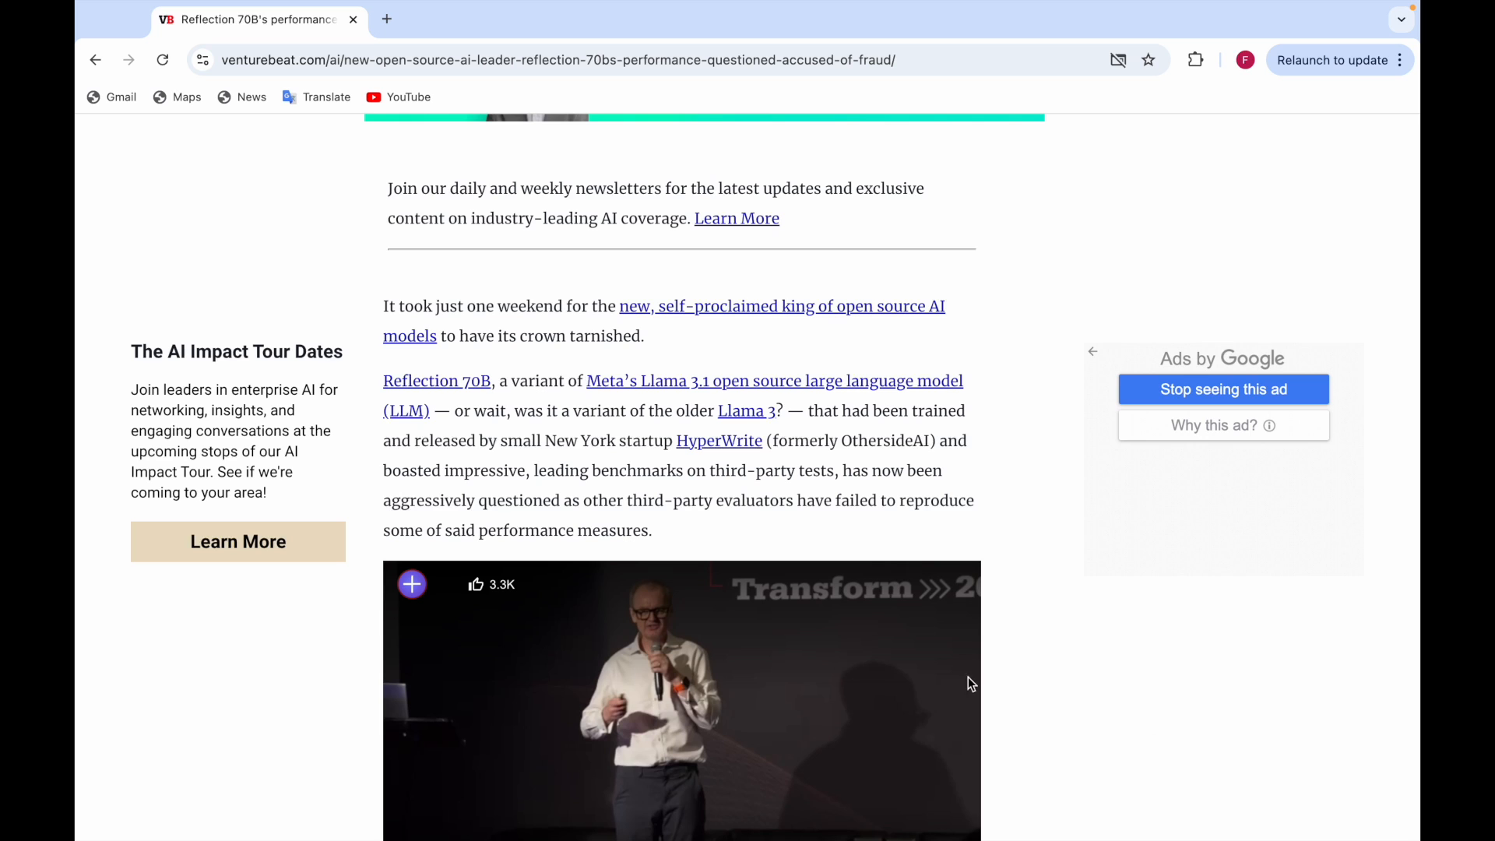
Scroll down to Matt Shumer's embedded Reflection 70B tweet and its benchmark table.
scroll("down", 3)
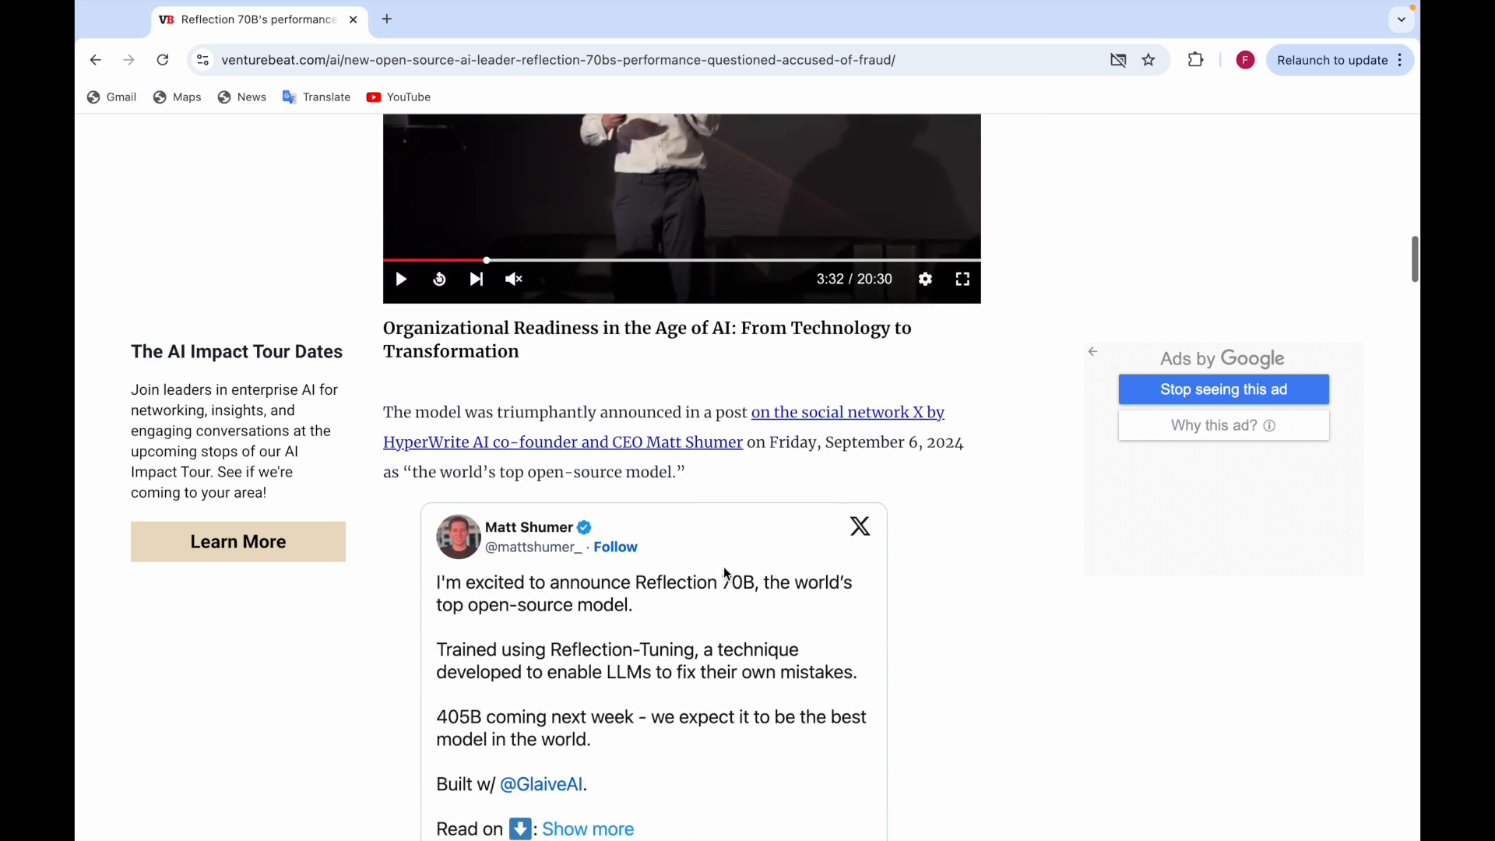
scroll("down", 3)
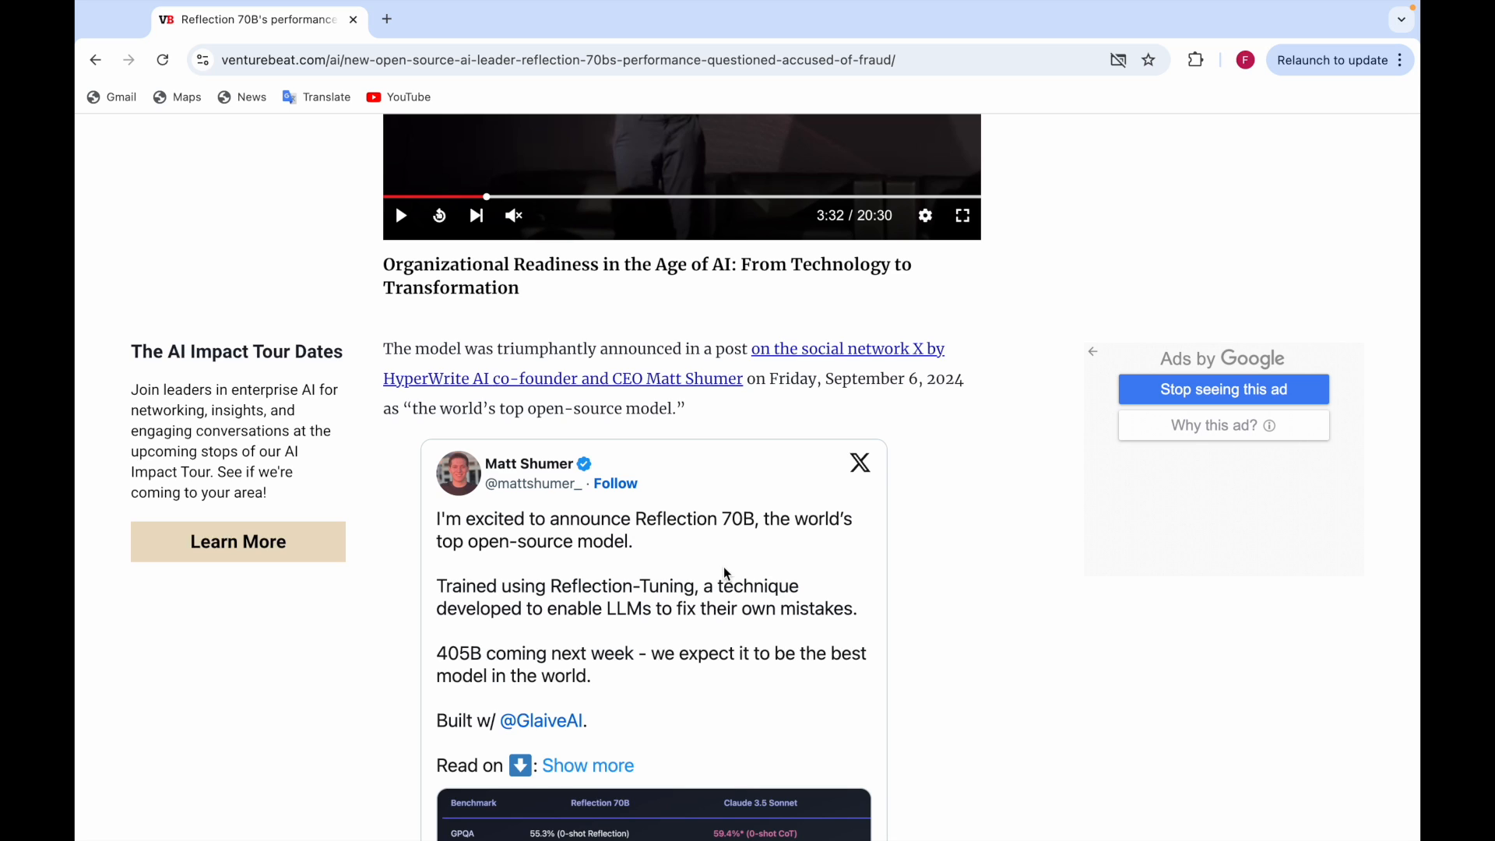
scroll("down", 3)
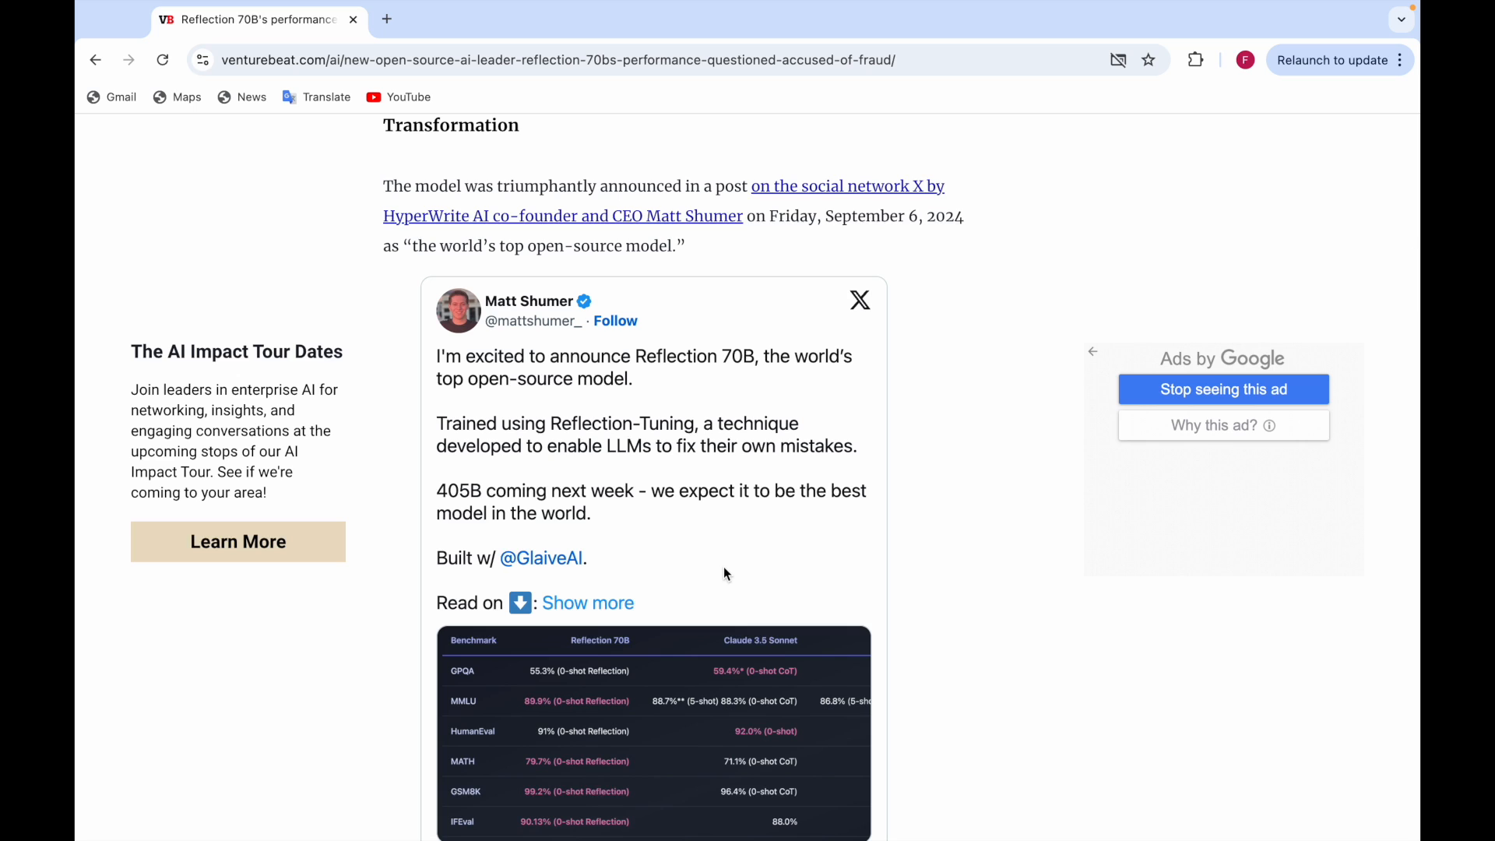
scroll("down", 3)
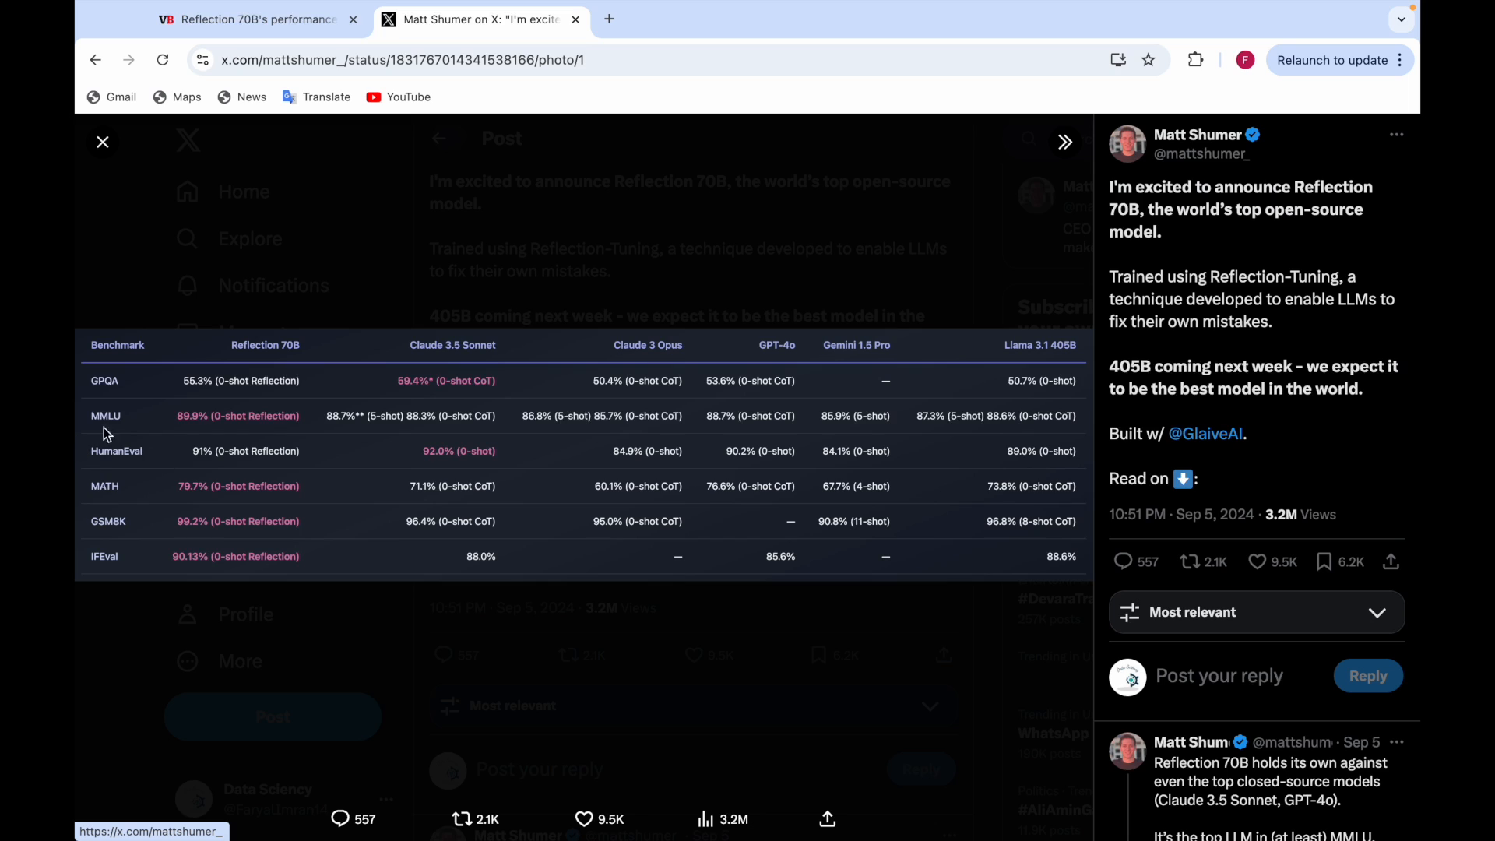
mouse_move(220, 421)
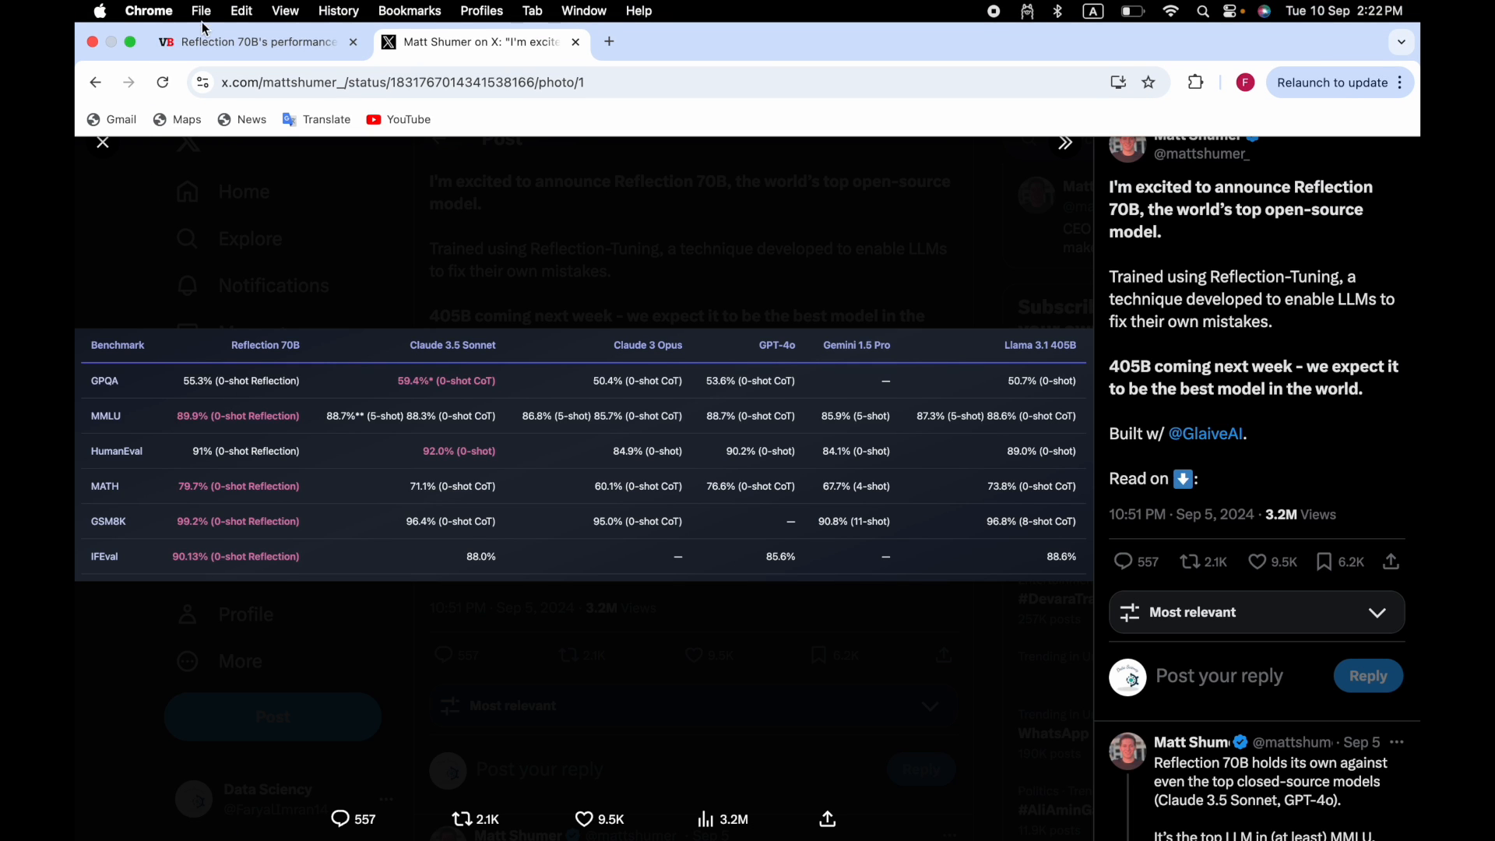
Return to the VentureBeat article tab after viewing the enlarged benchmark table.
left_click(253, 41)
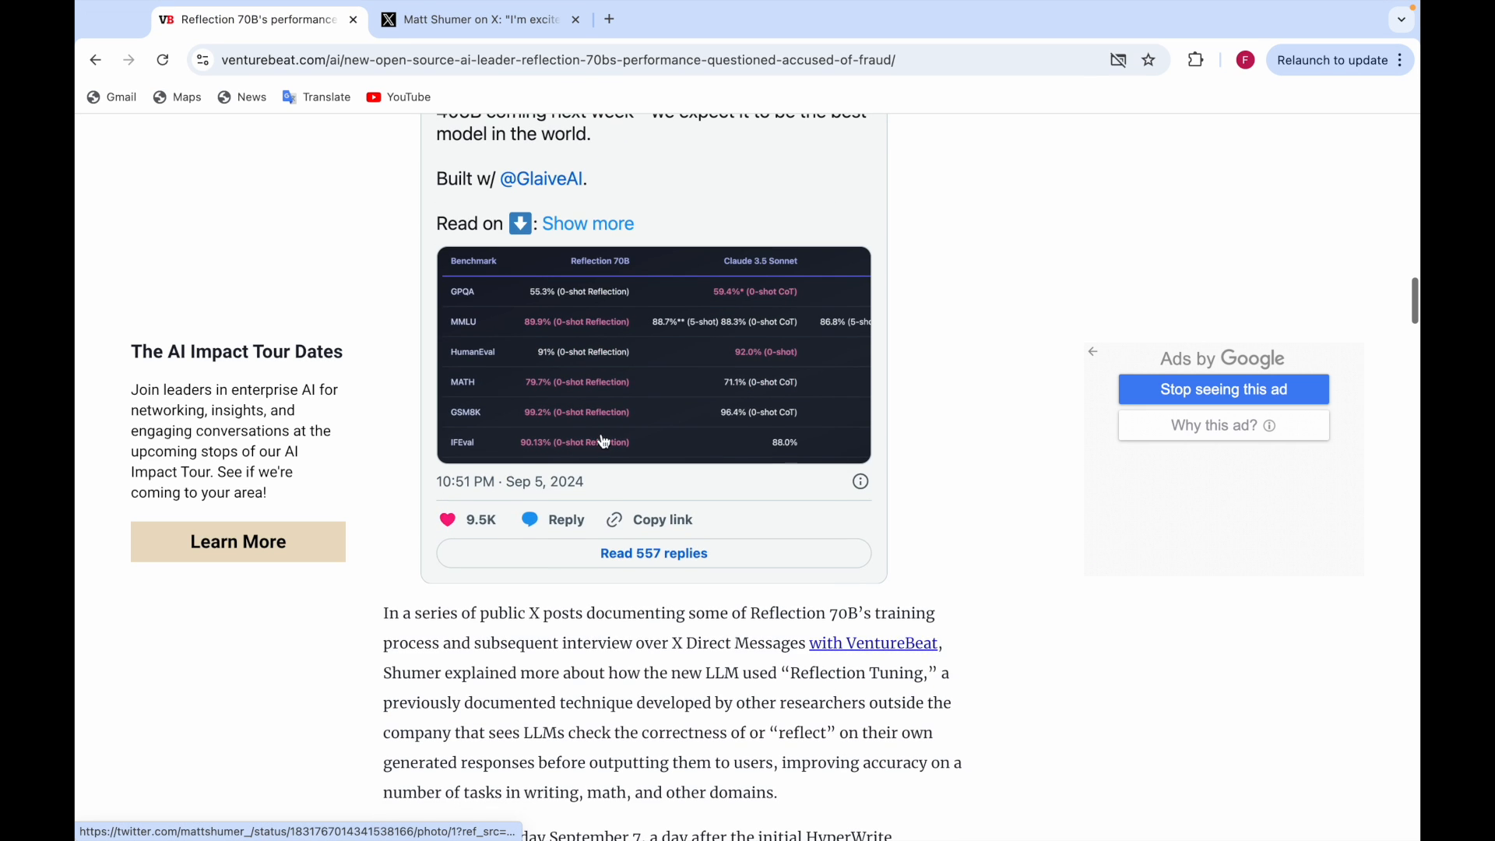
Read down to the Artificial Analysis post and its MMLU quality evaluations chart.
scroll("down", 3)
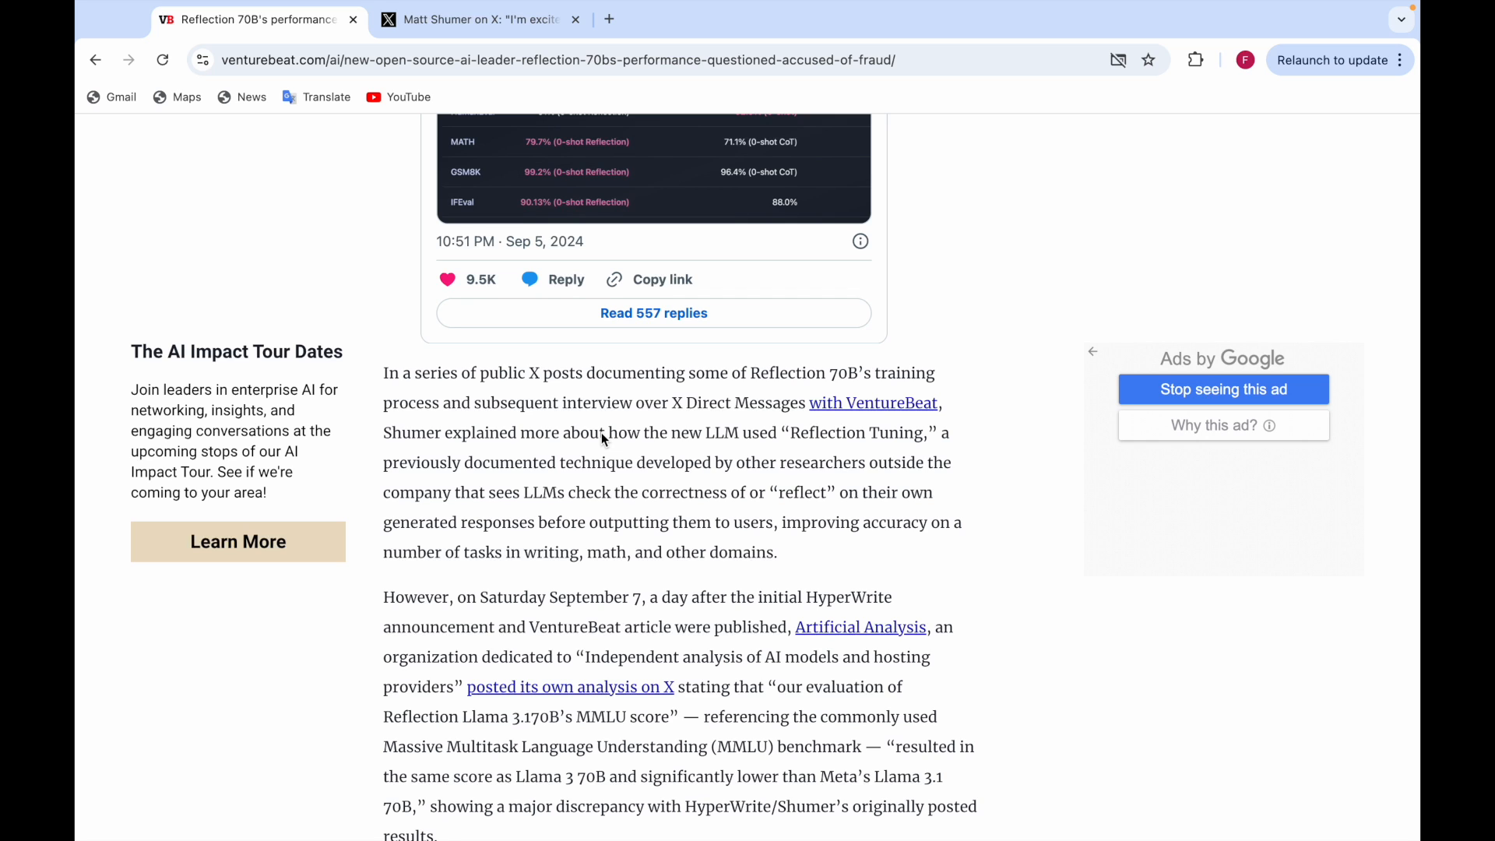
scroll("down", 3)
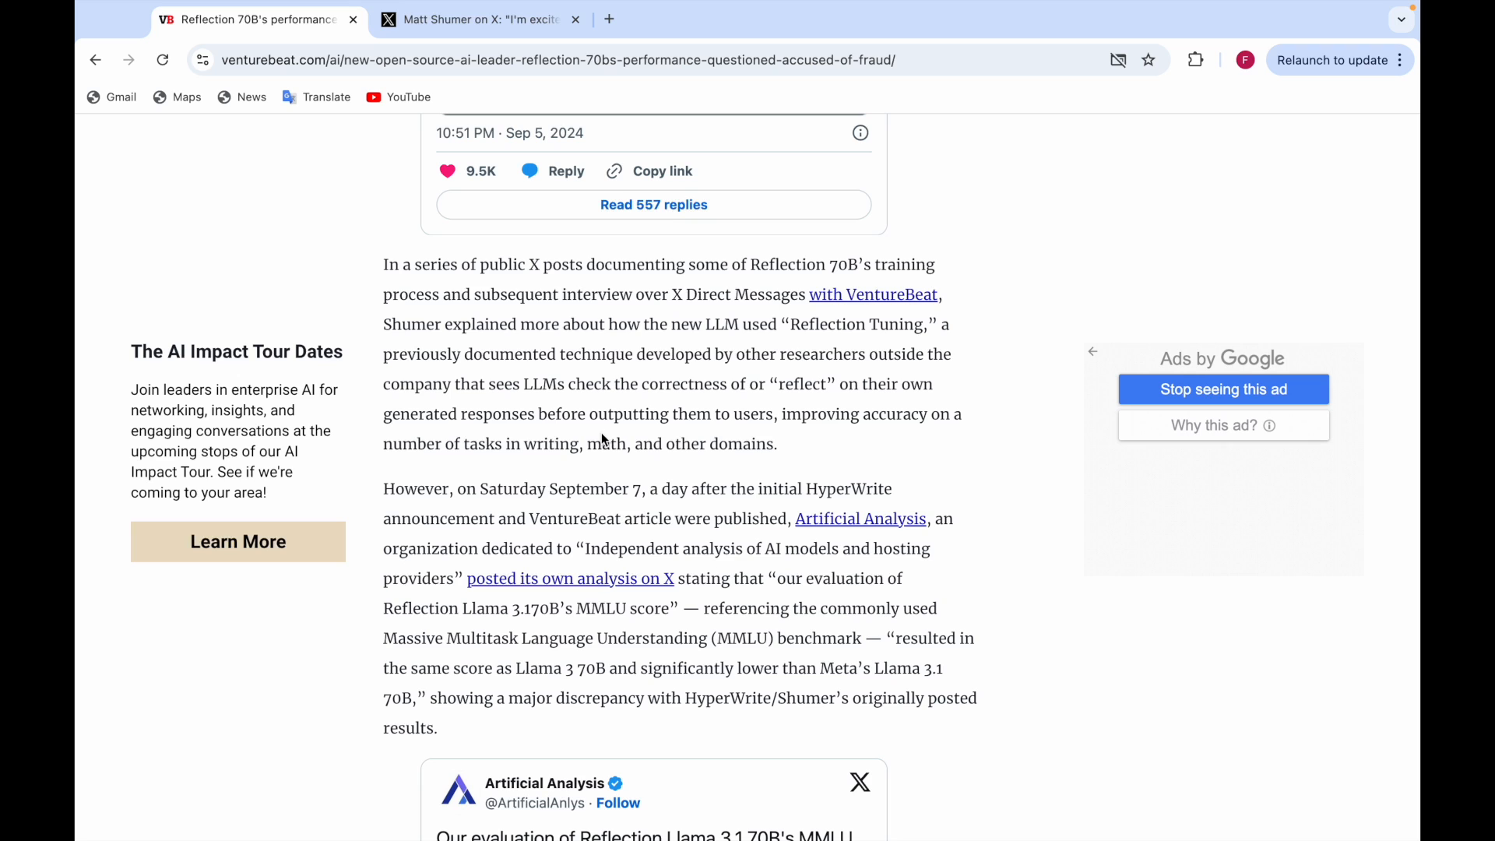
scroll("down", 3)
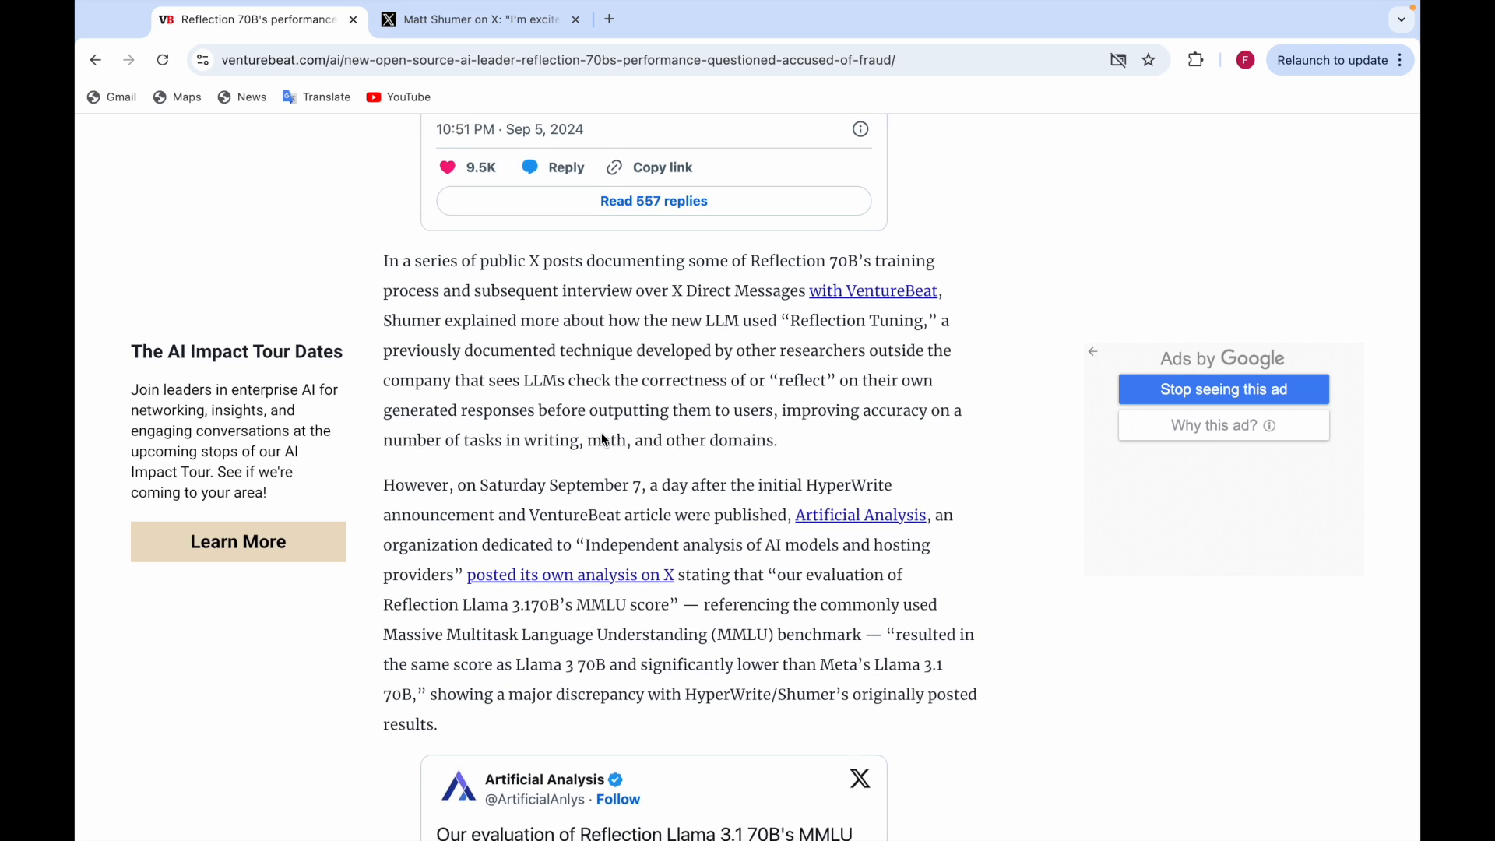
scroll("down", 3)
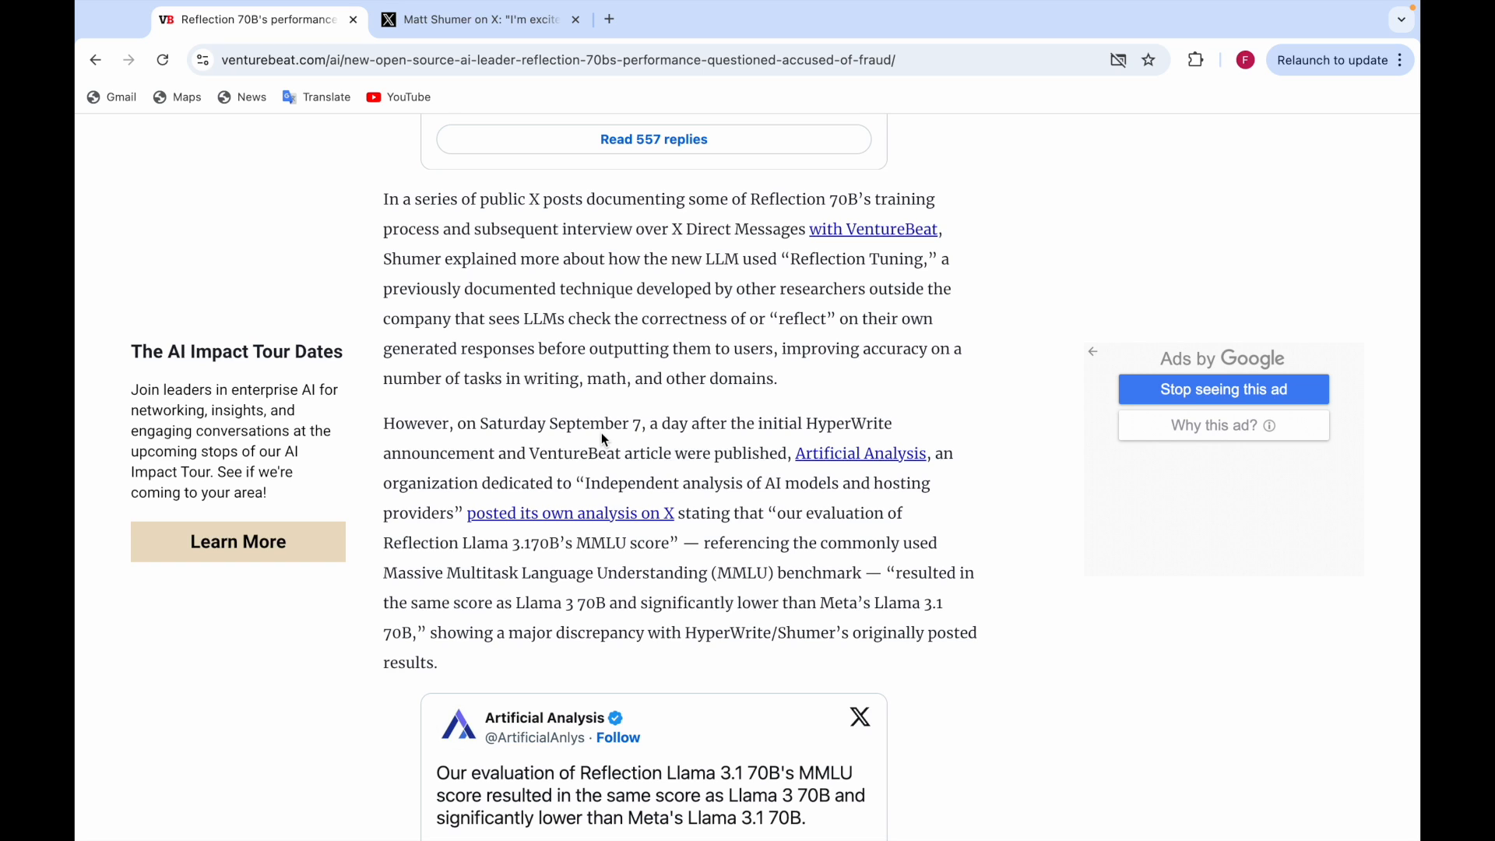
scroll("down", 3)
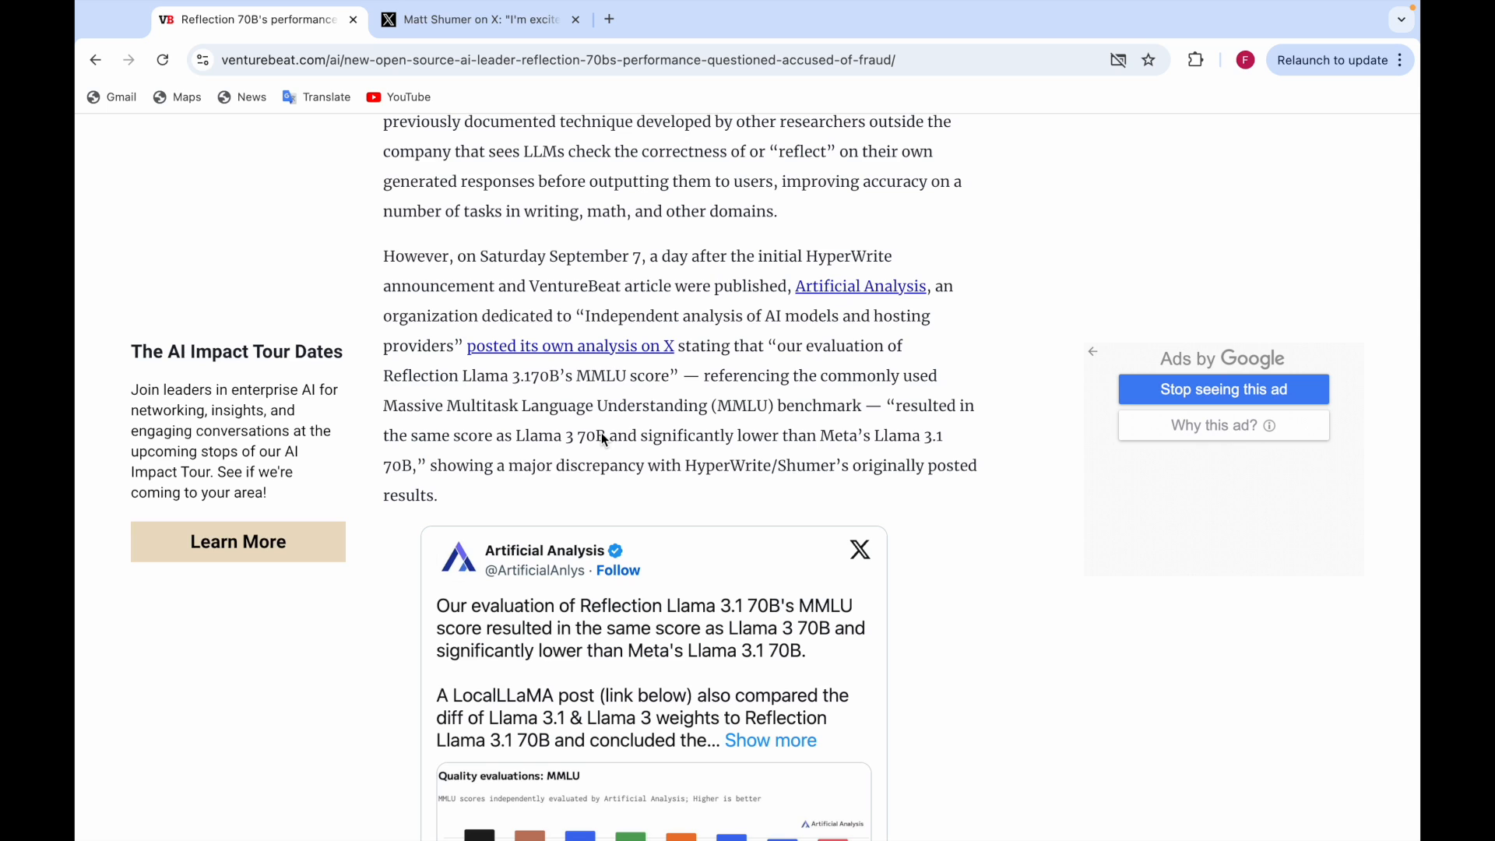
scroll("down", 3)
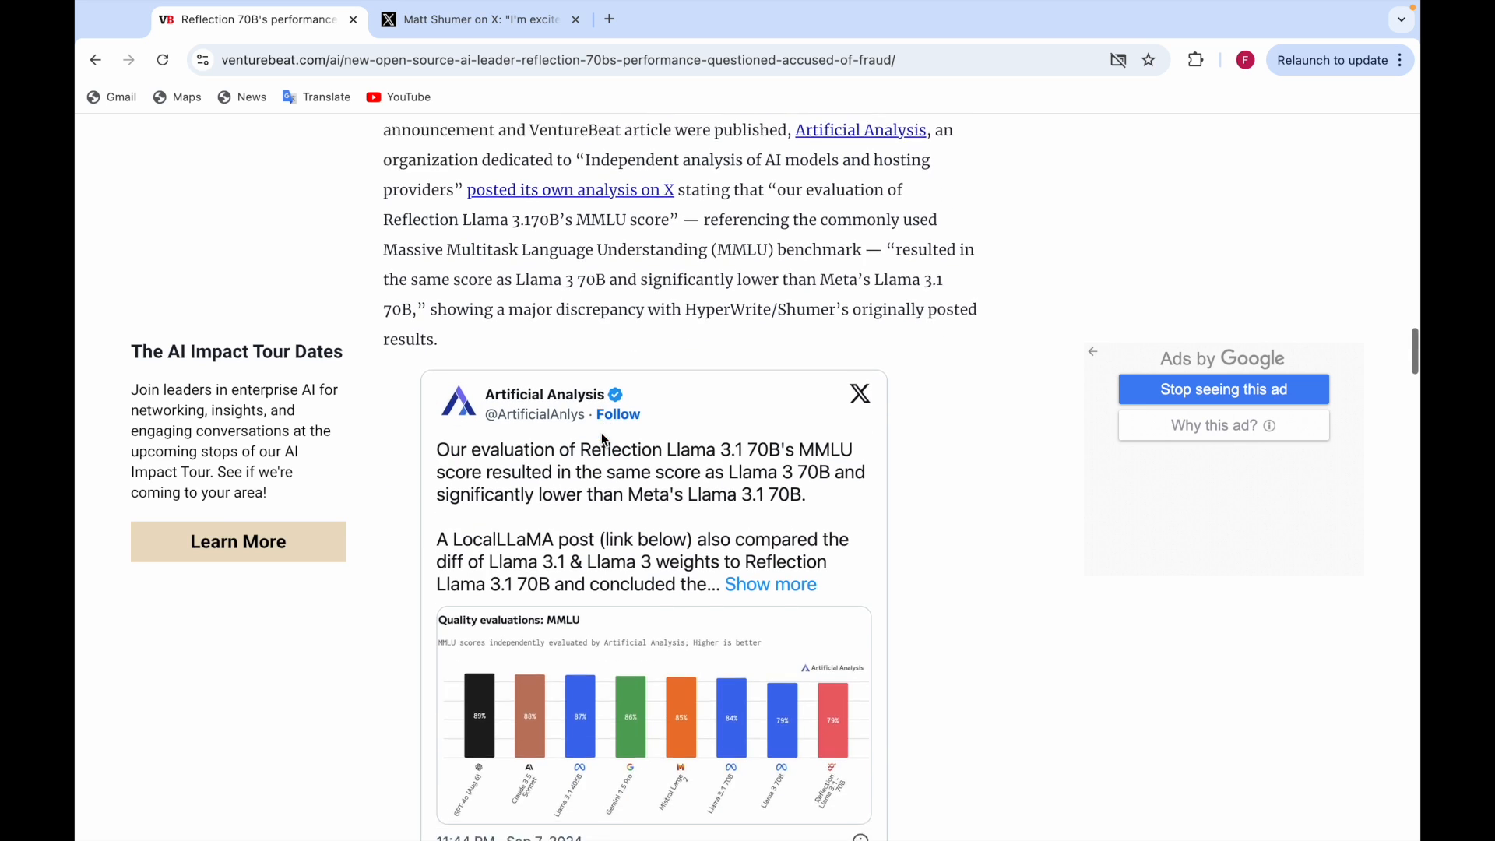
scroll("down", 3)
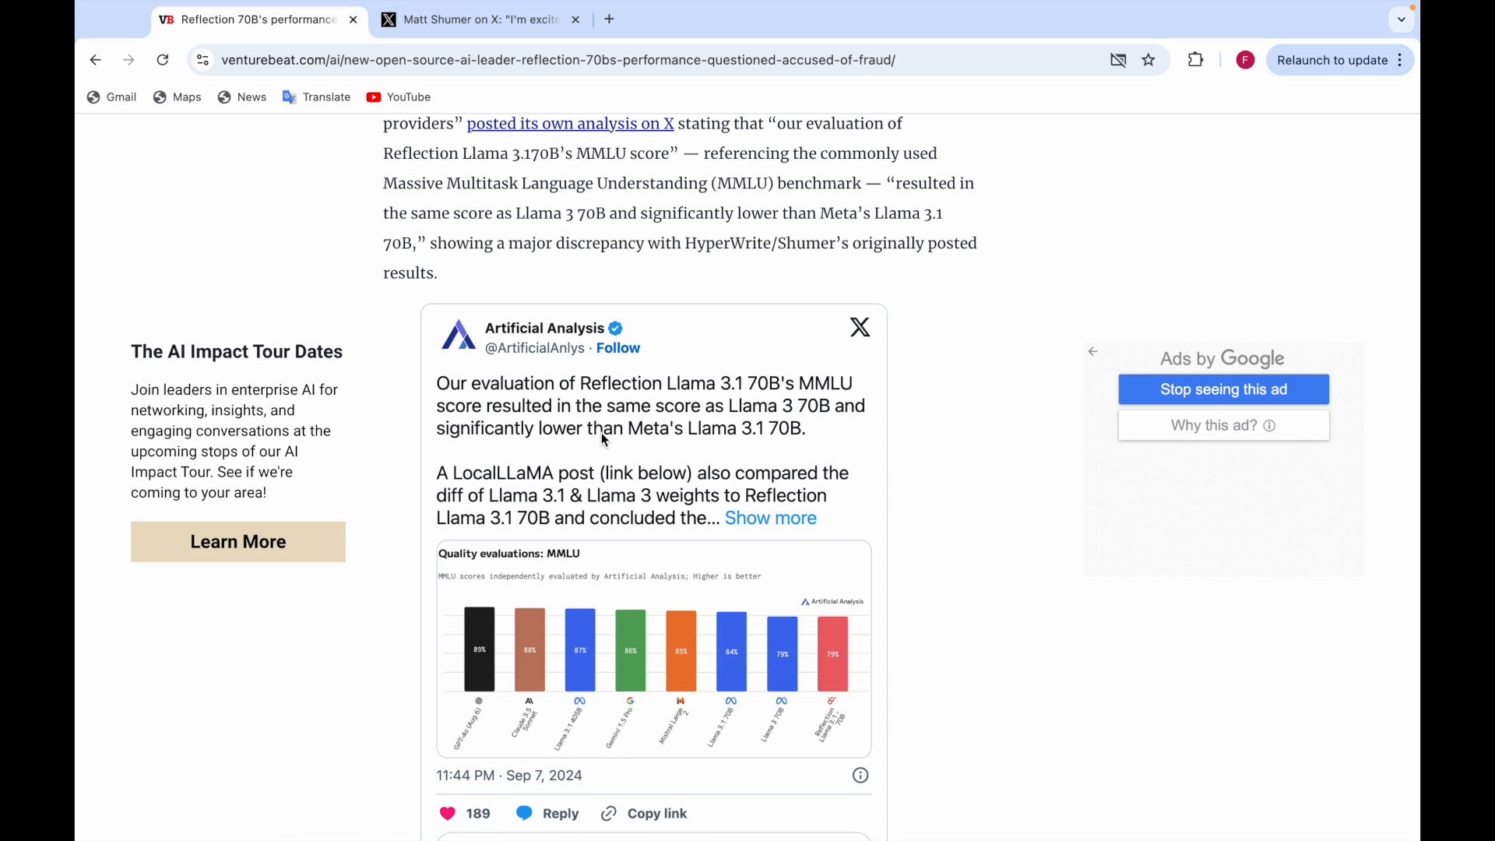
mouse_move(655, 441)
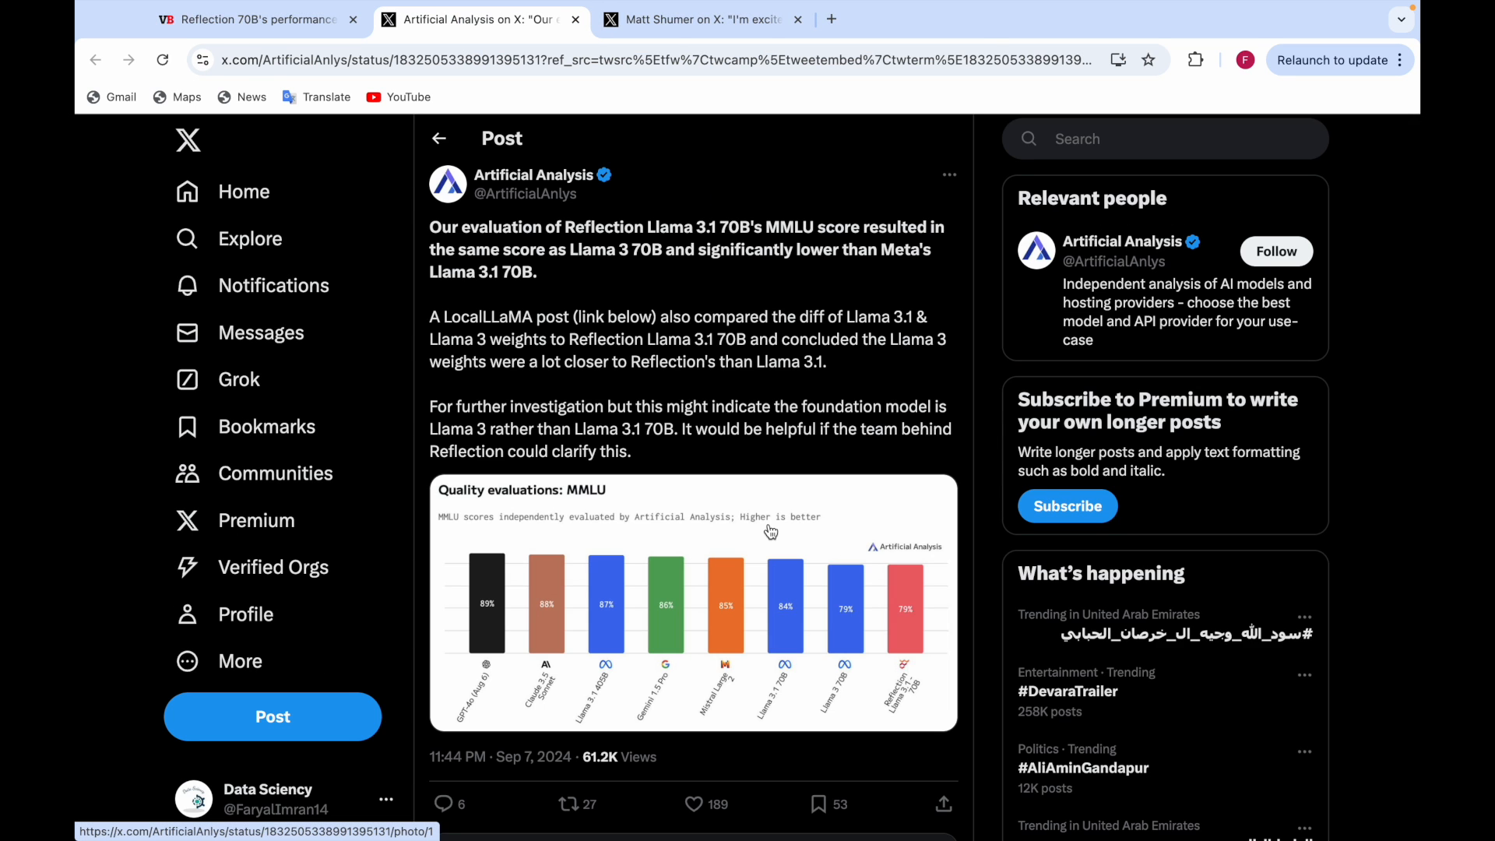
scroll("down", 3)
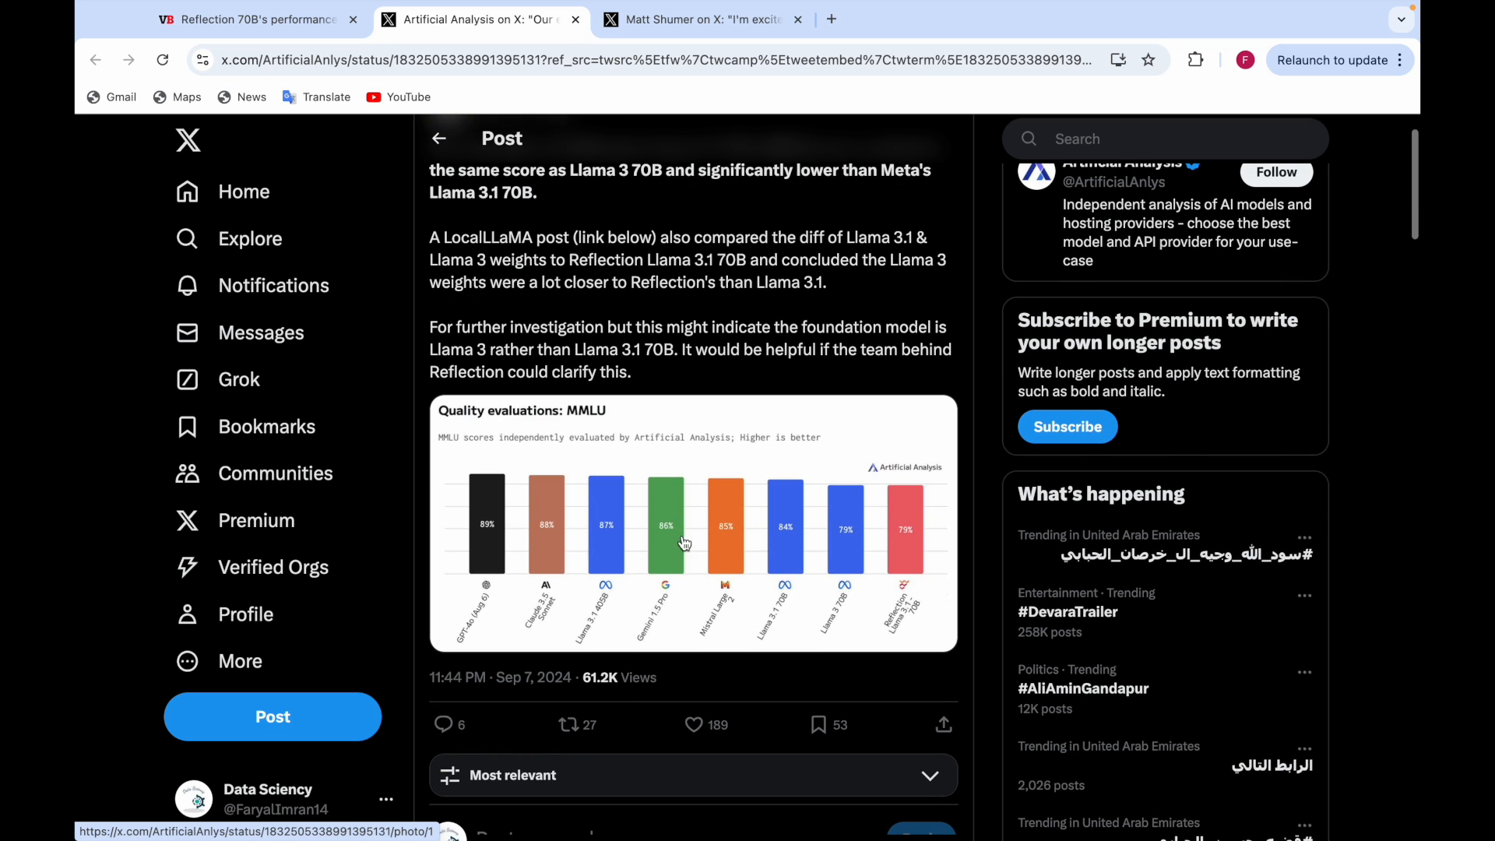
left_click(692, 524)
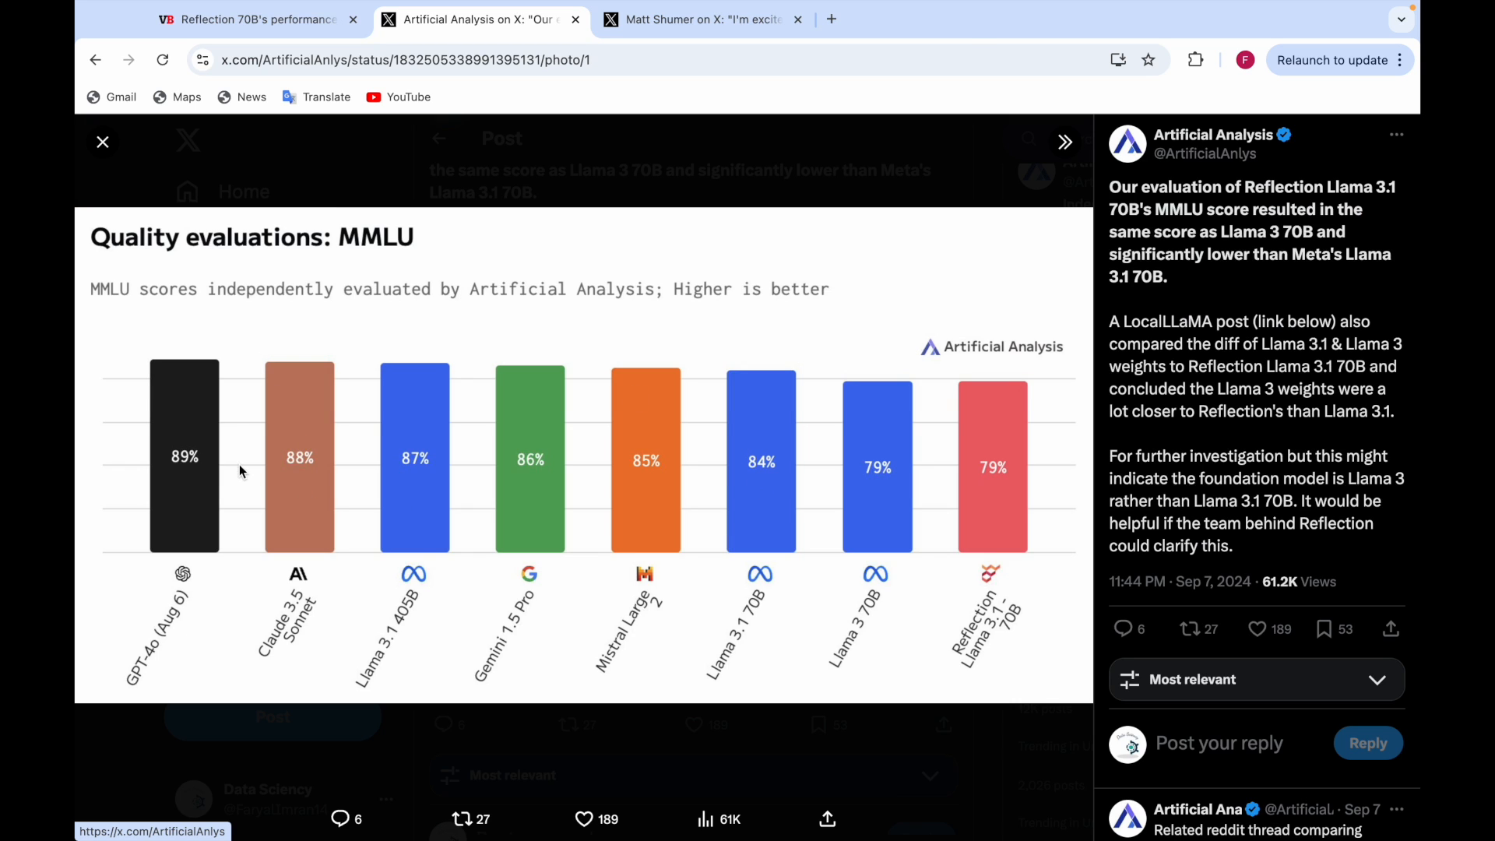
mouse_move(274, 666)
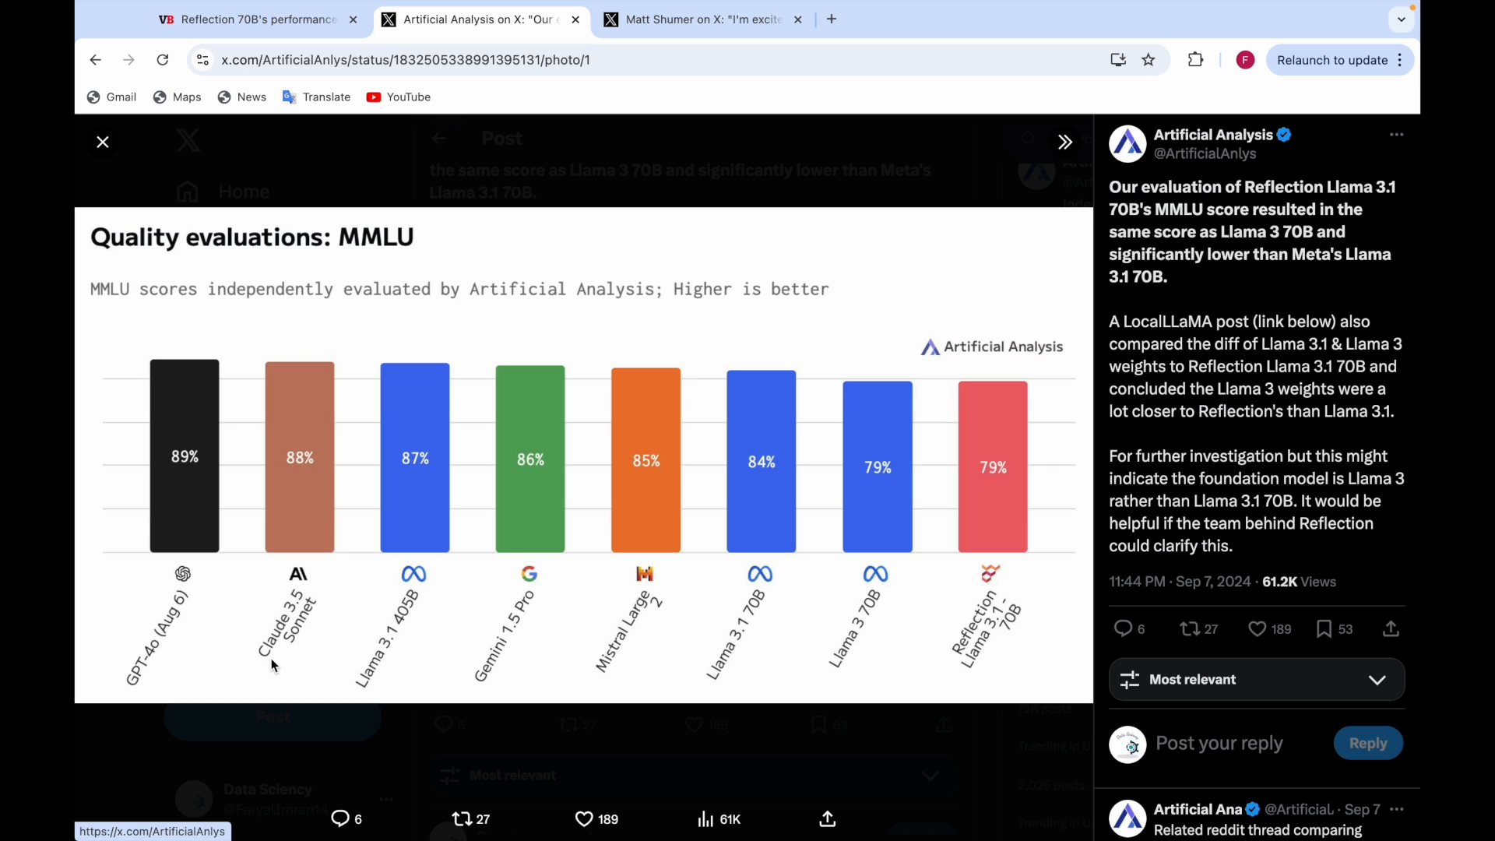
mouse_move(425, 626)
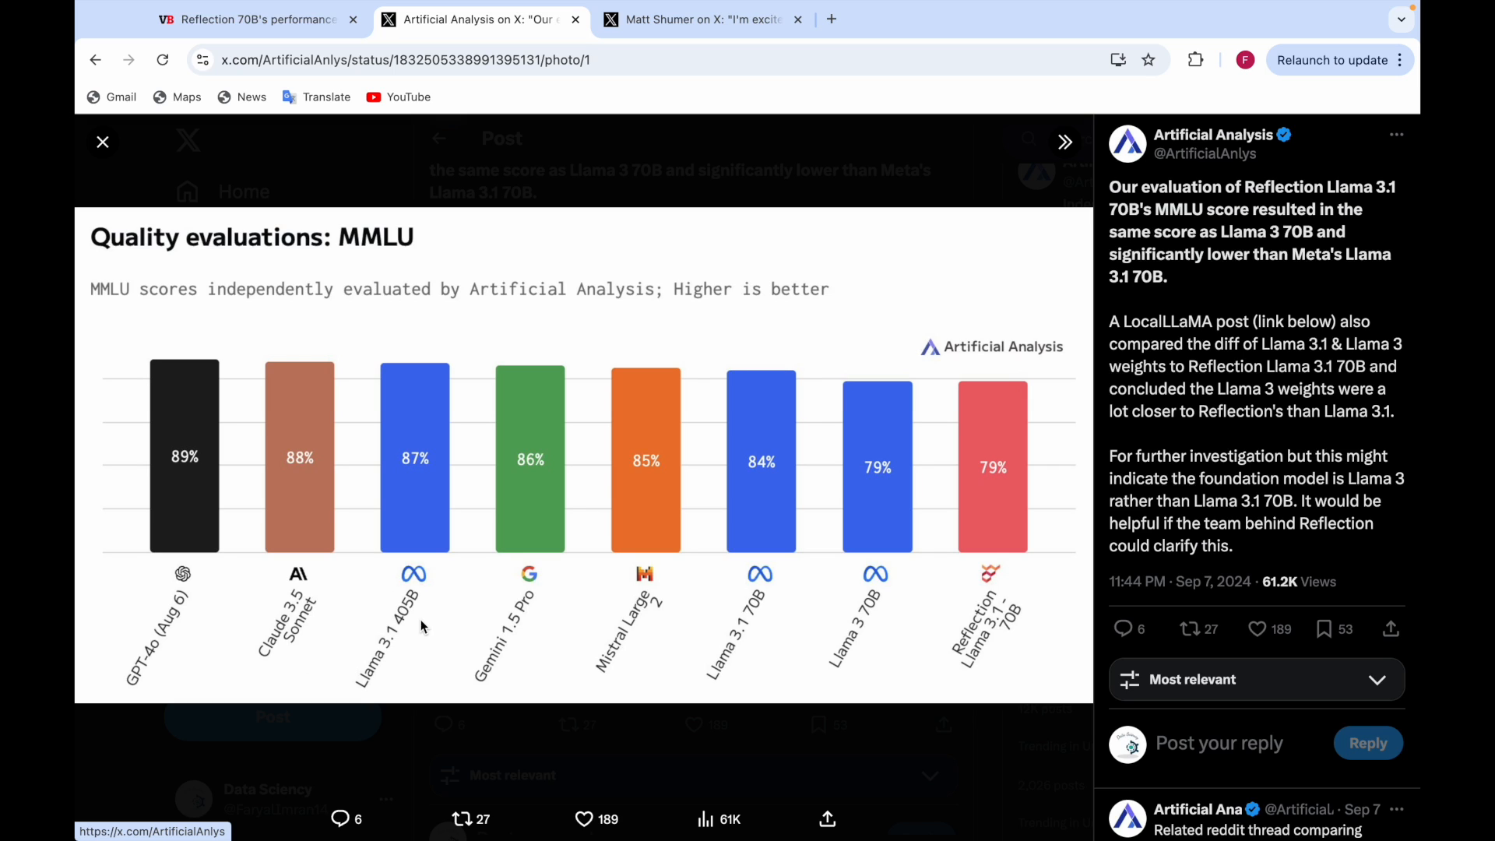
mouse_move(552, 649)
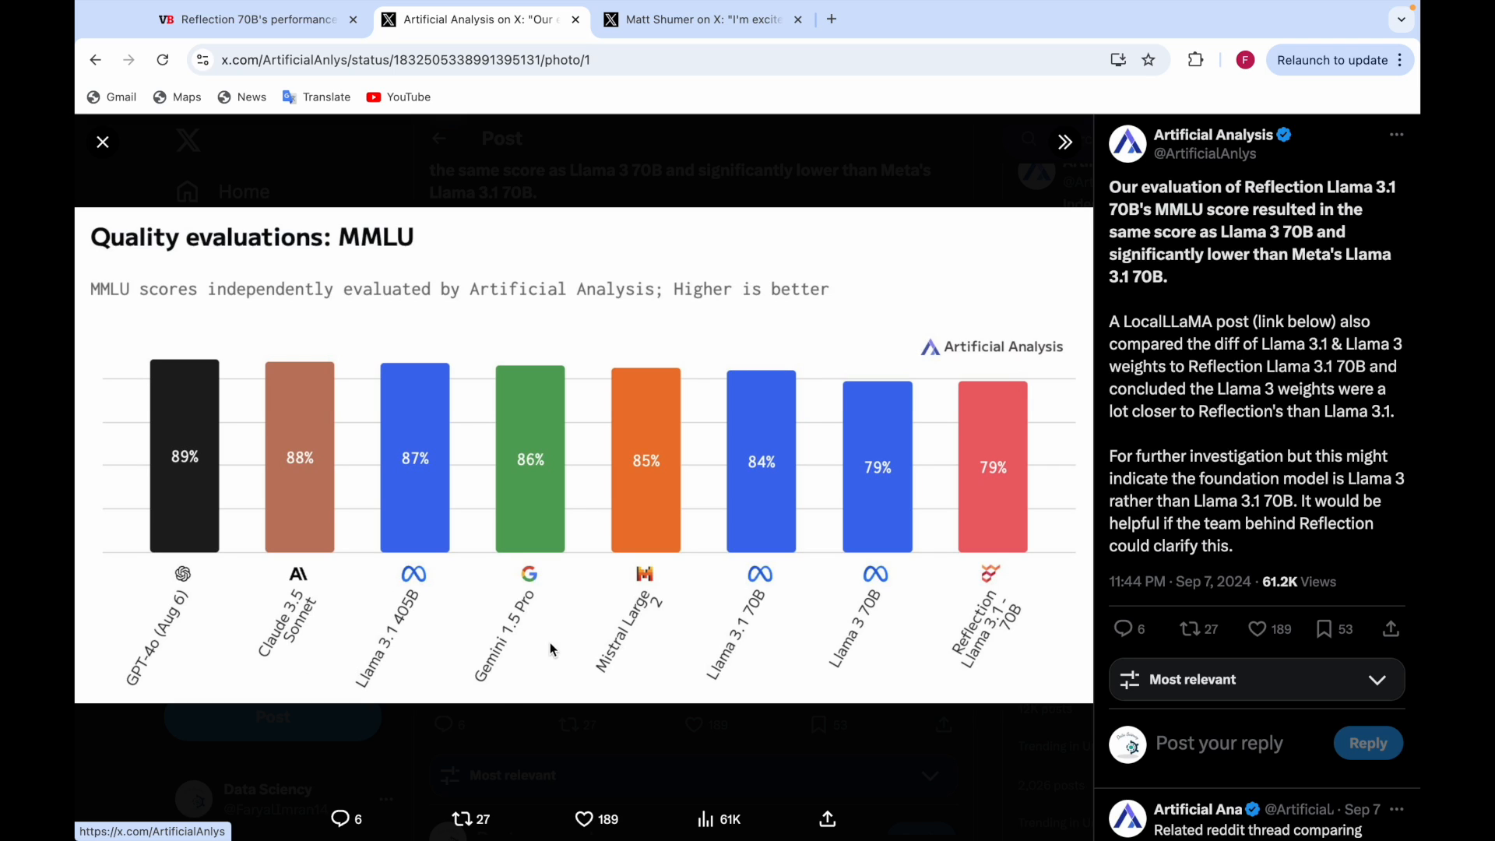
mouse_move(666, 648)
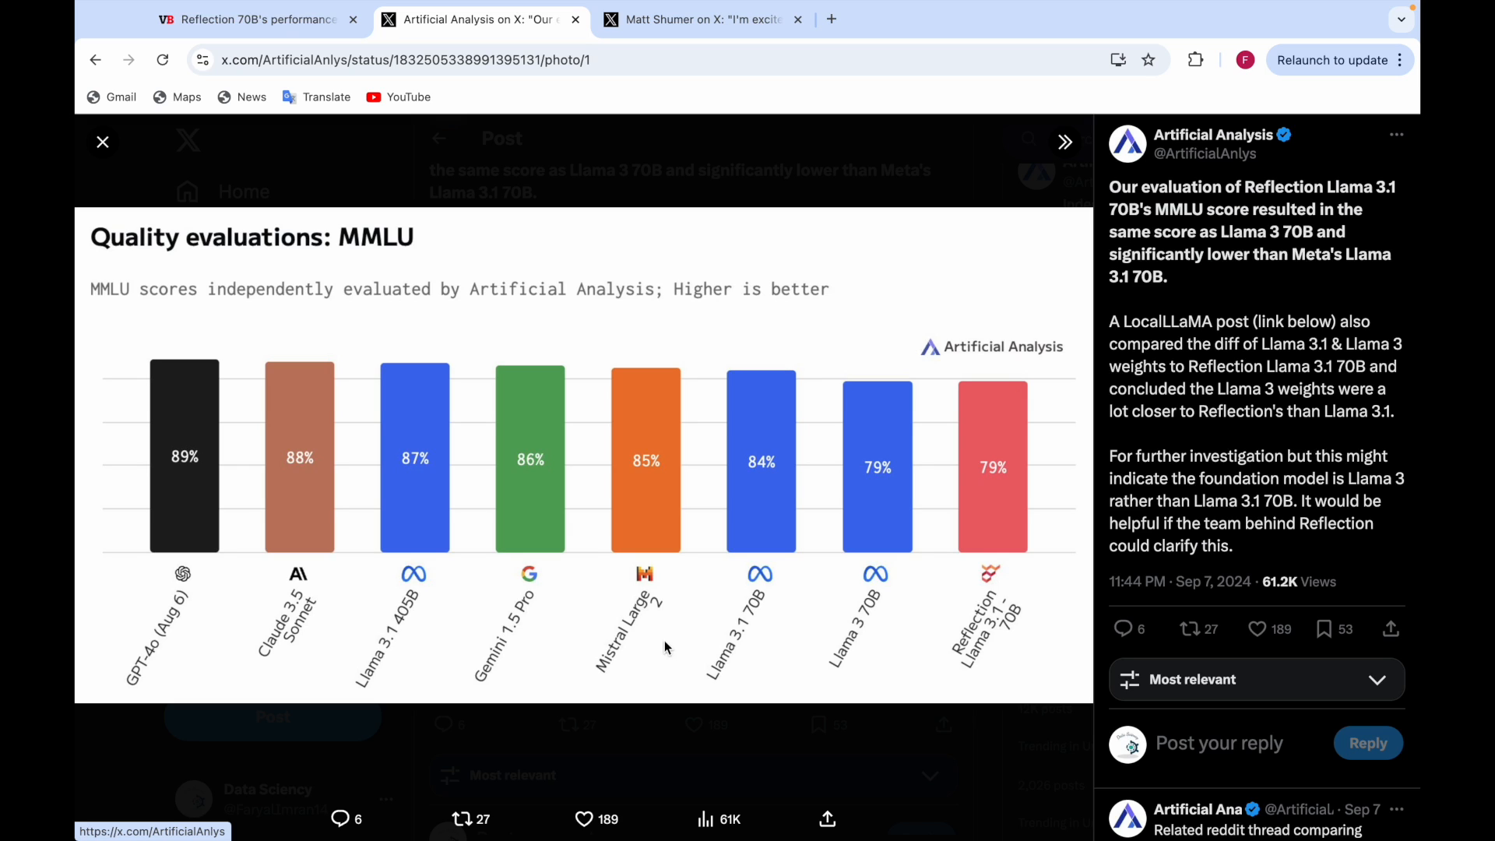
mouse_move(898, 644)
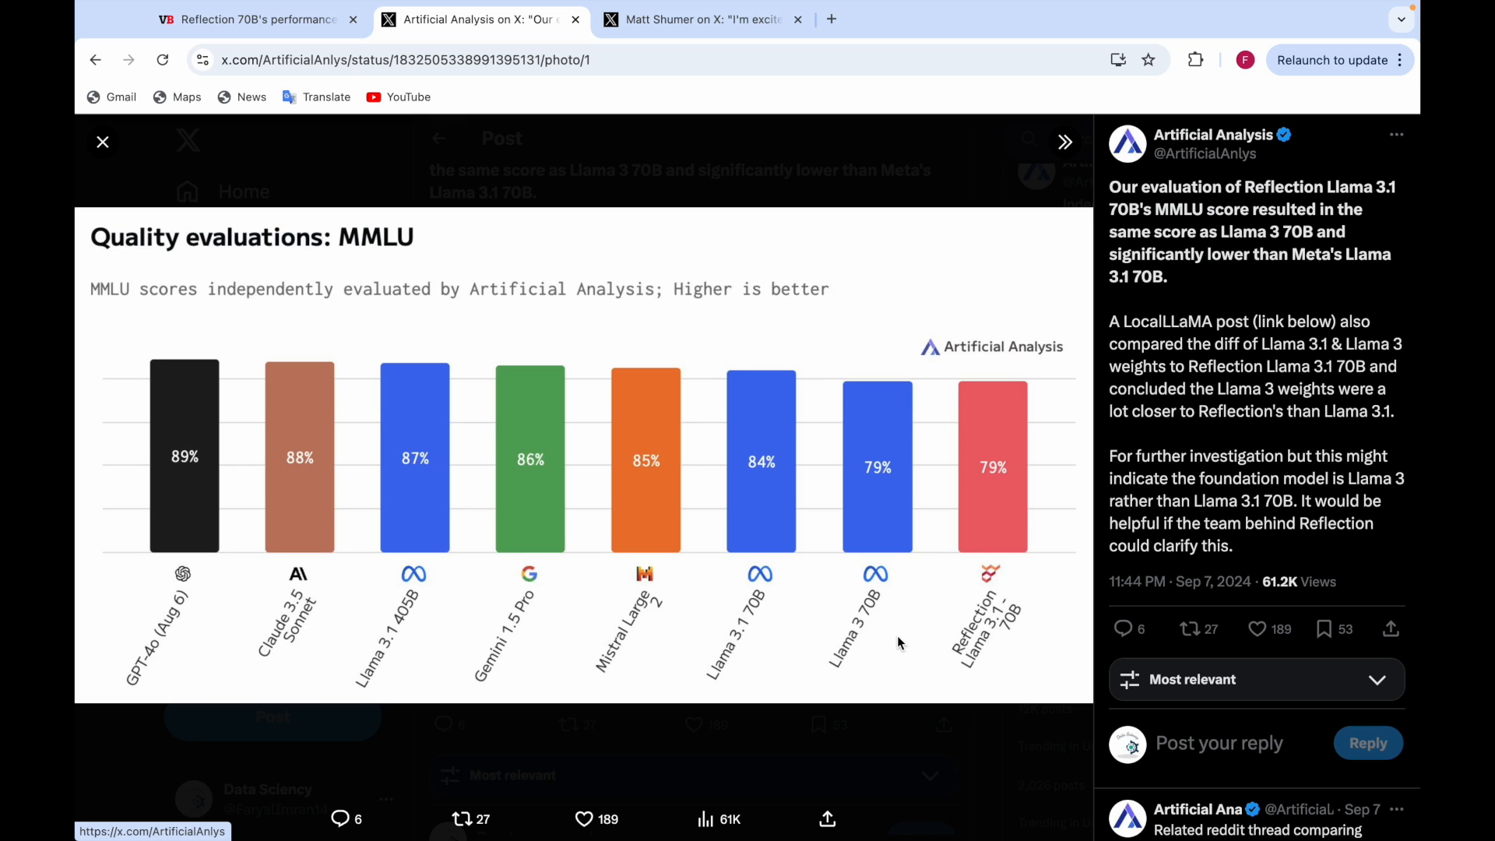
mouse_move(934, 634)
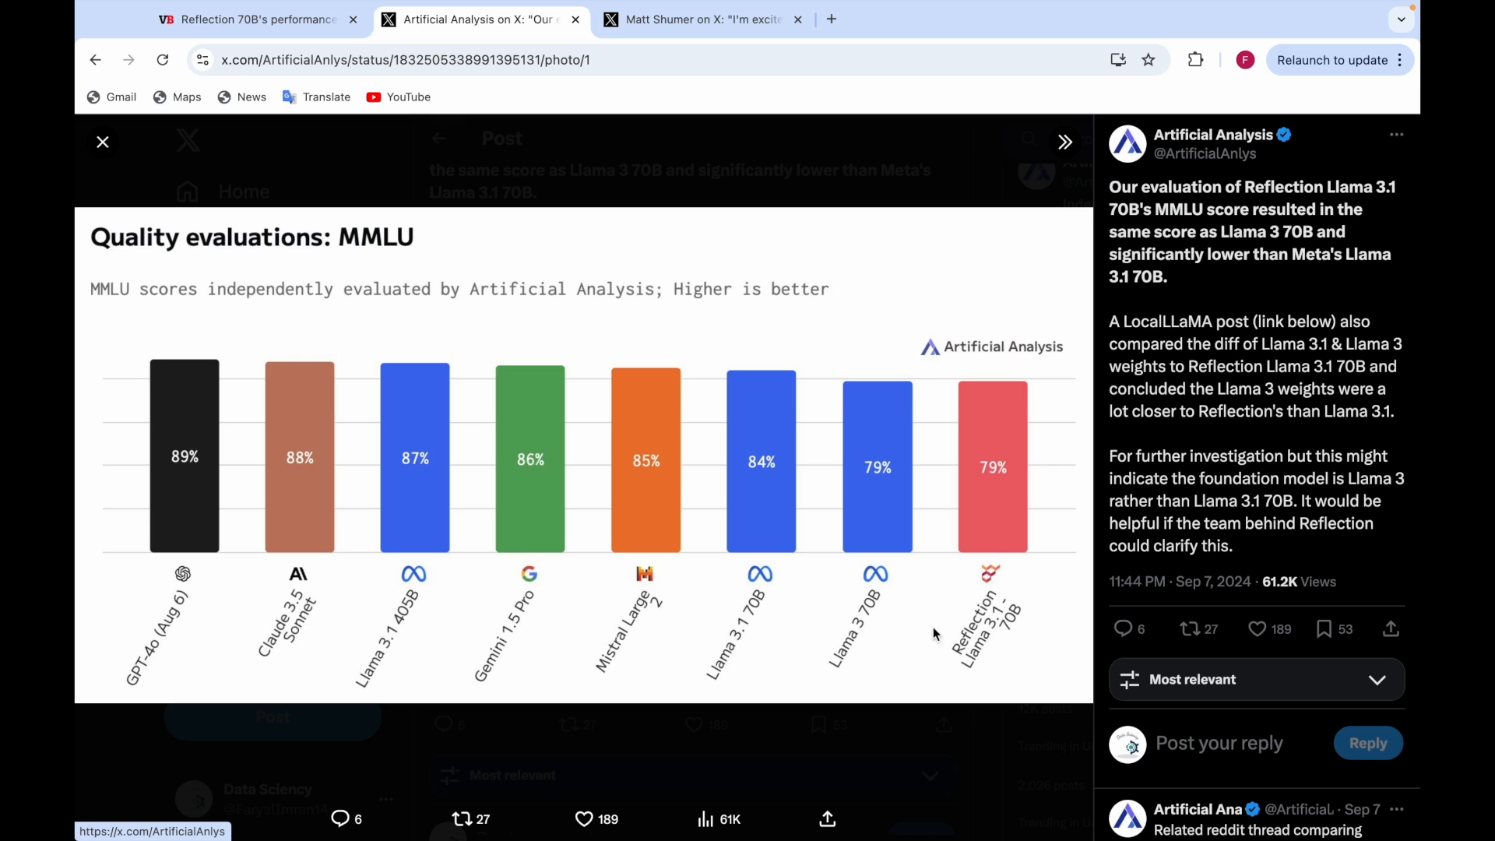
mouse_move(980, 666)
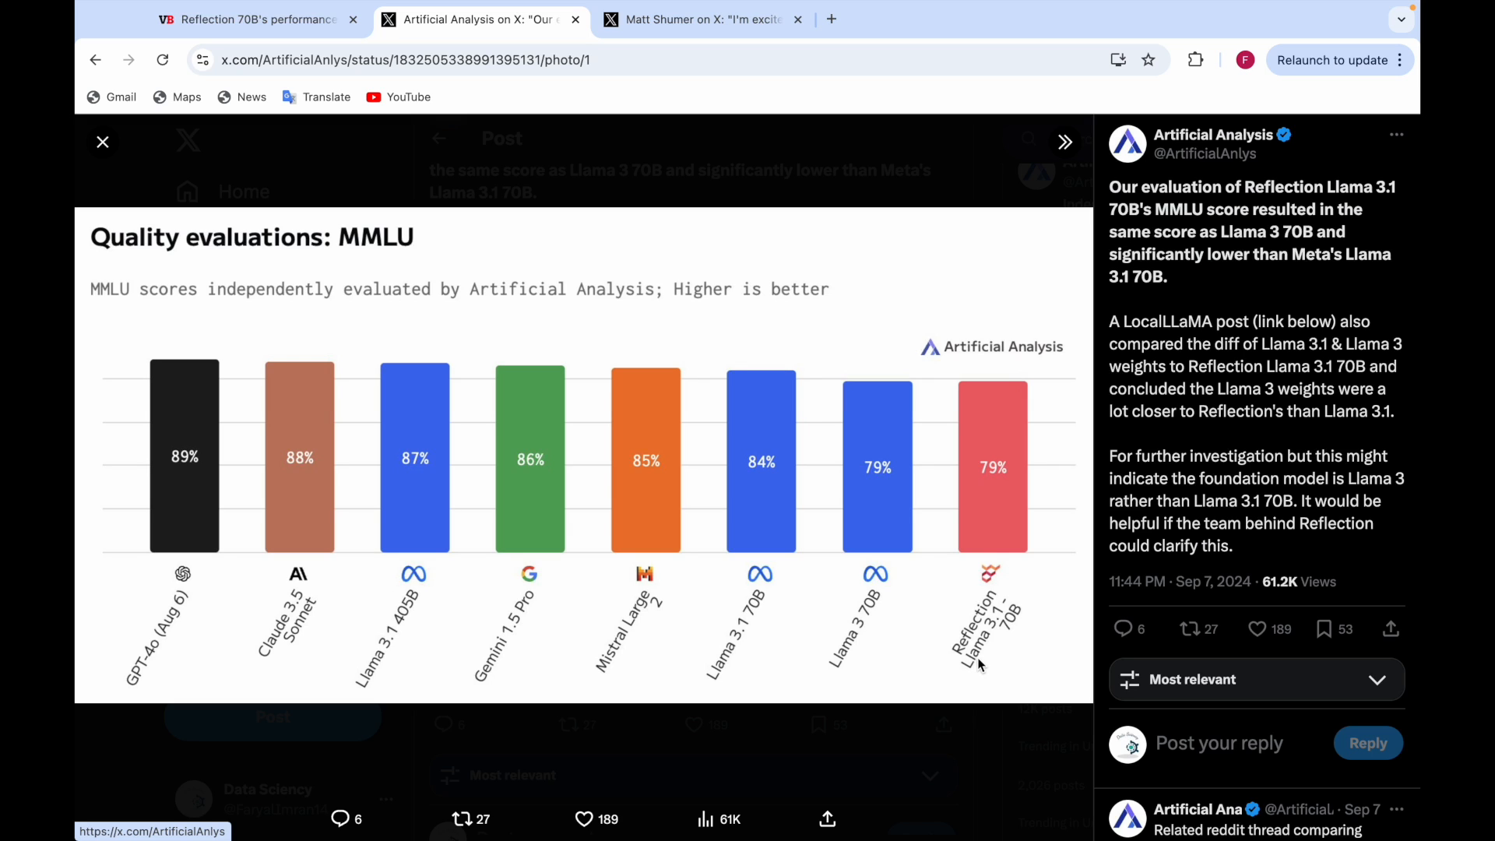
mouse_move(968, 551)
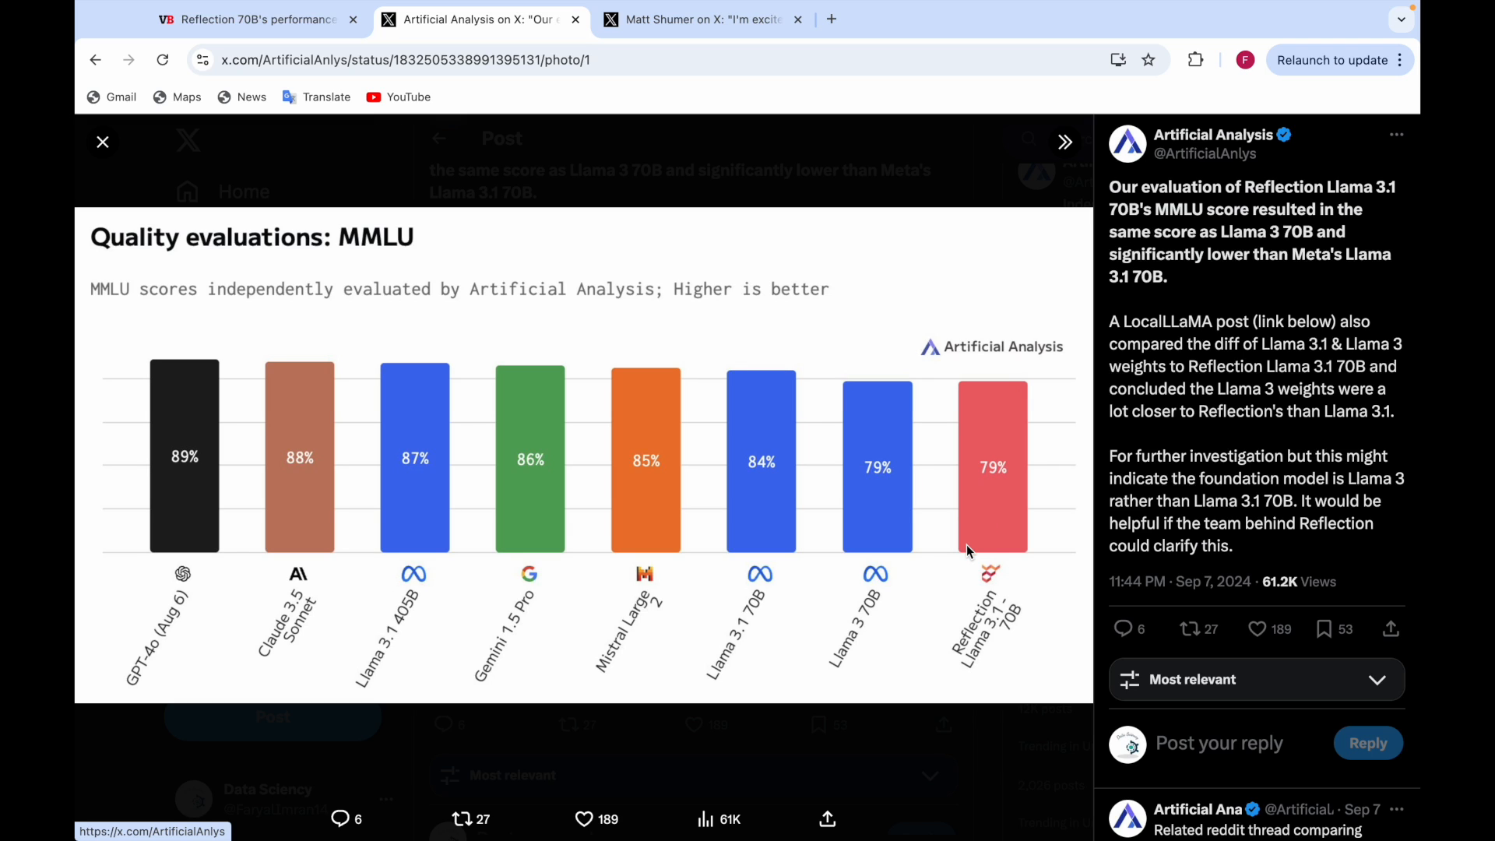
mouse_move(865, 513)
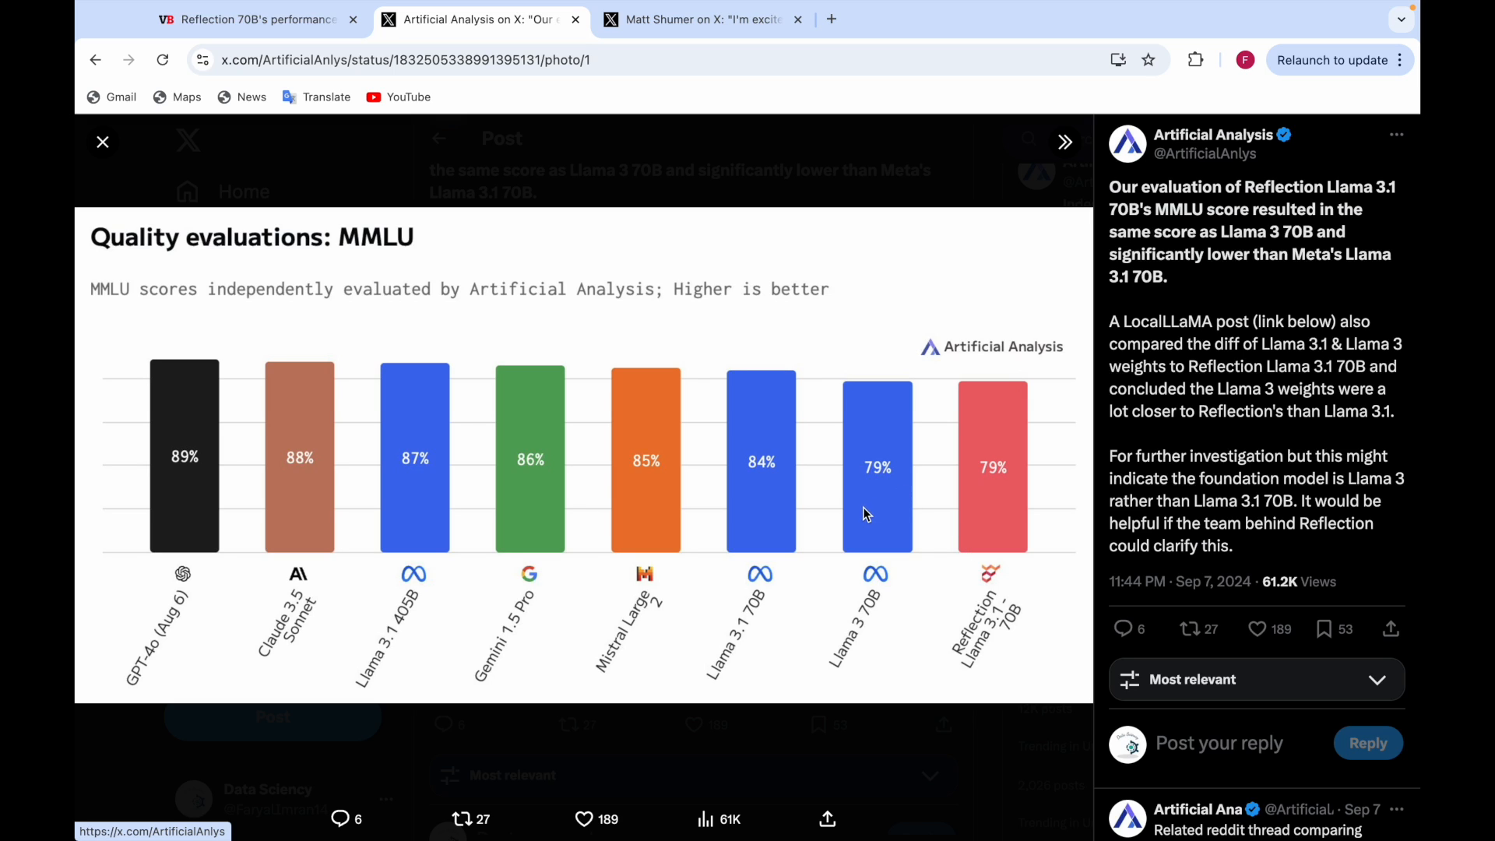
mouse_move(897, 521)
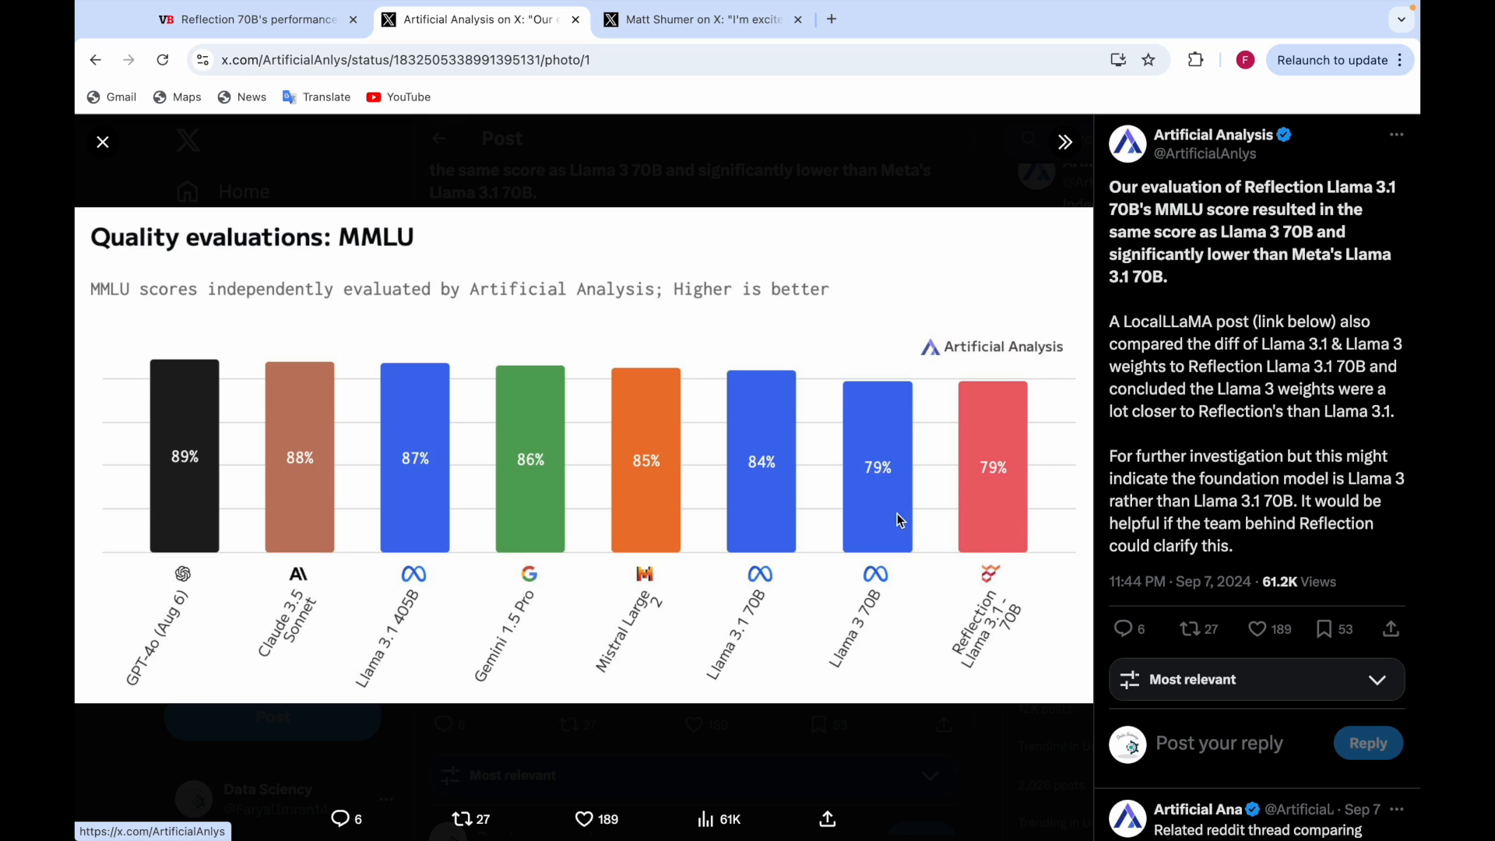
mouse_move(786, 630)
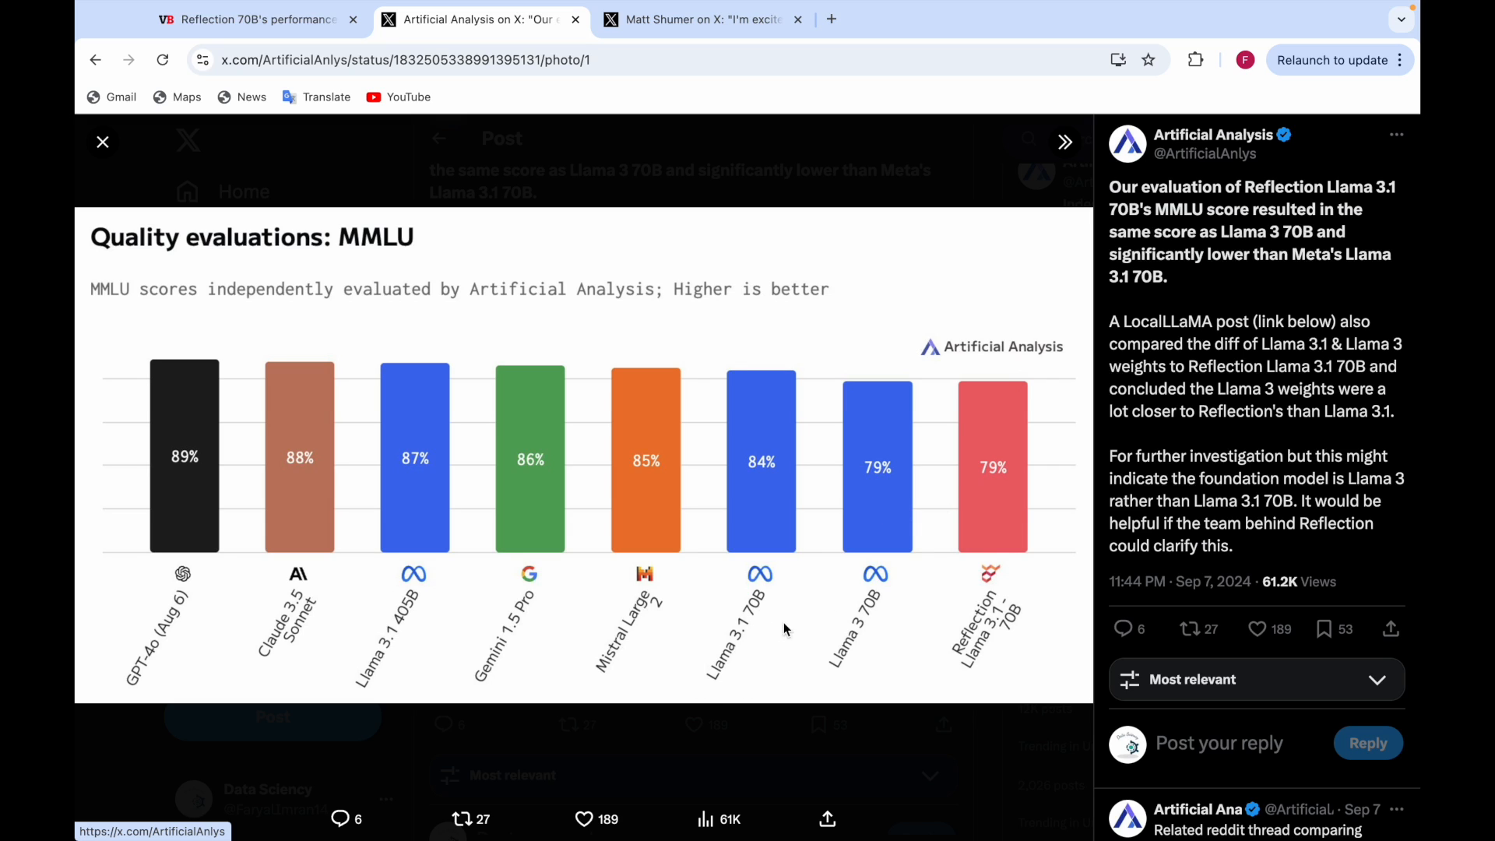
mouse_move(658, 547)
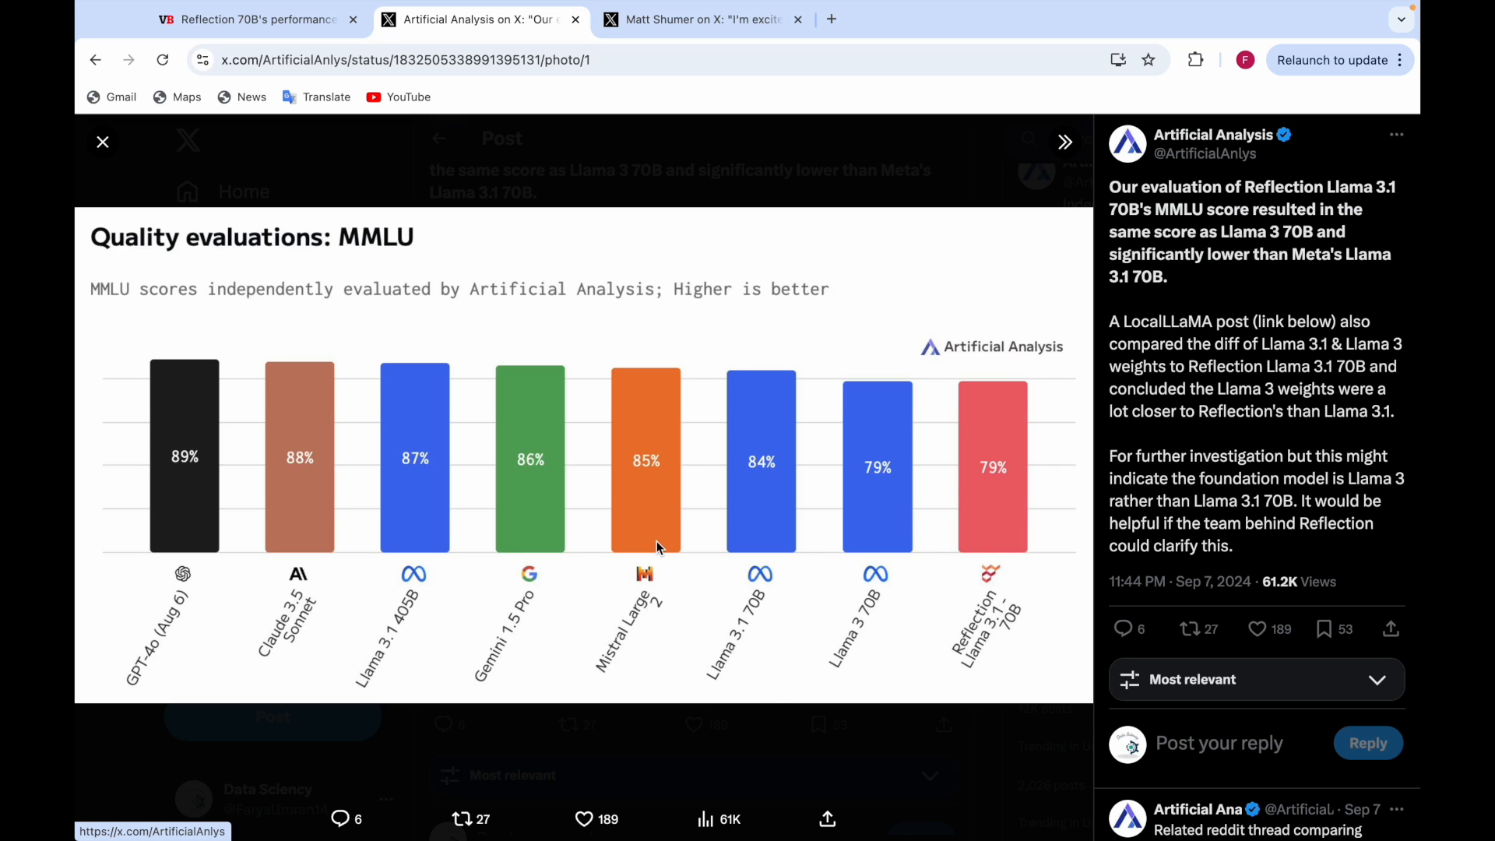
mouse_move(255, 579)
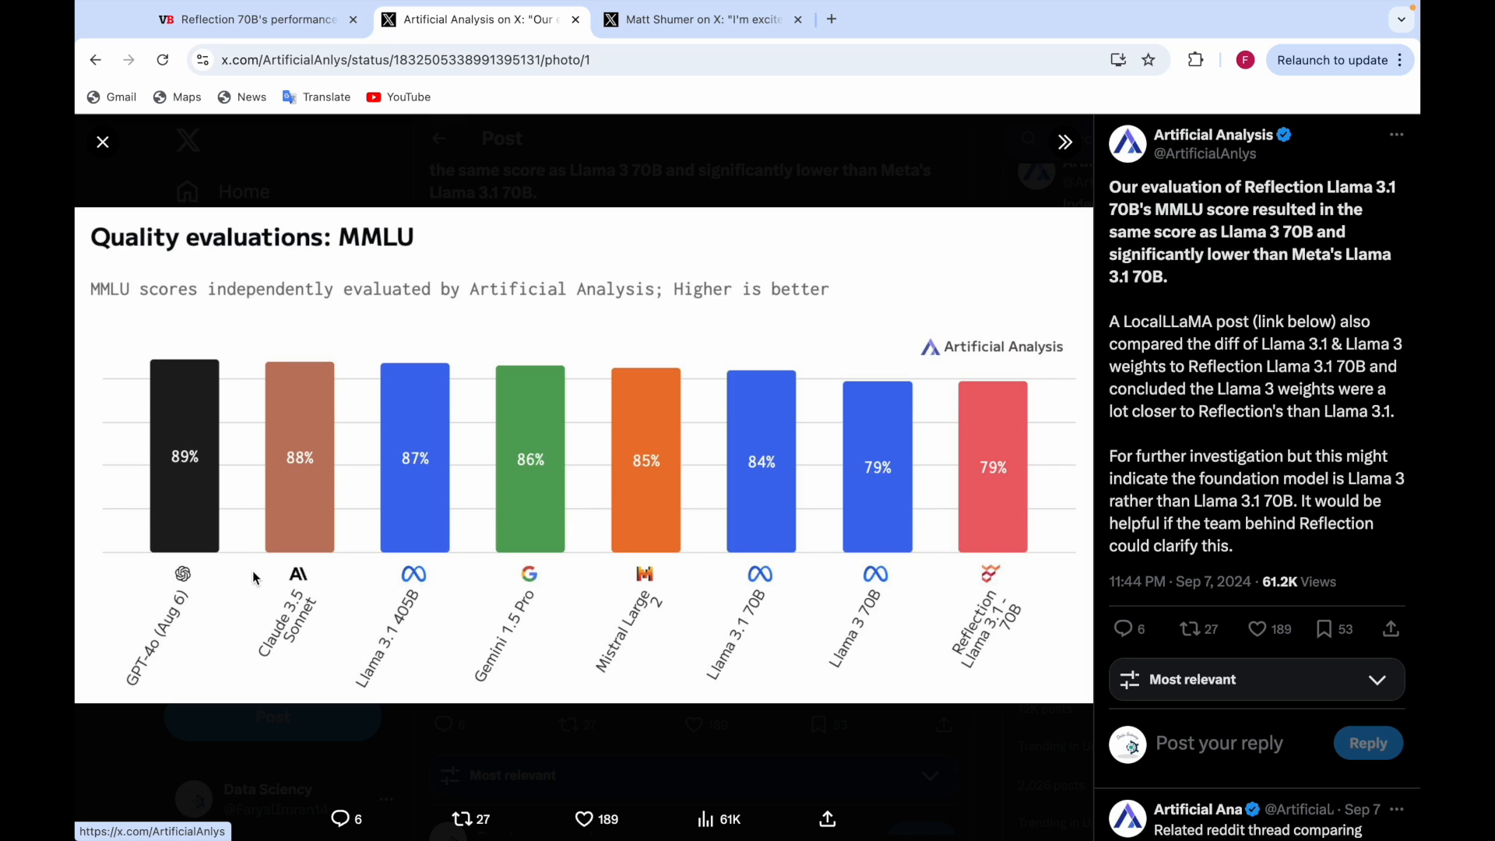
mouse_move(922, 544)
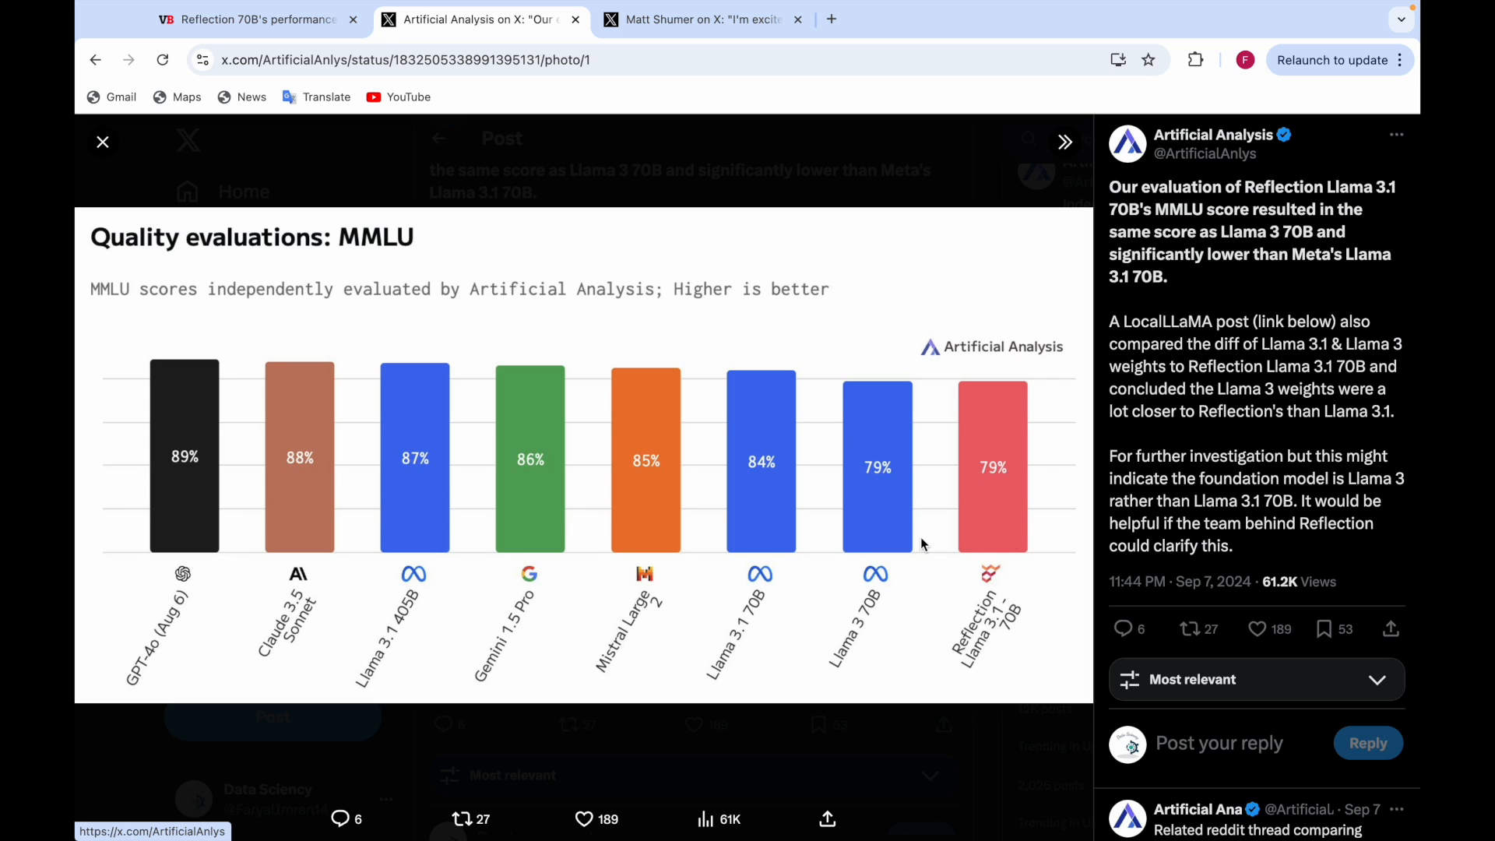
mouse_move(241, 408)
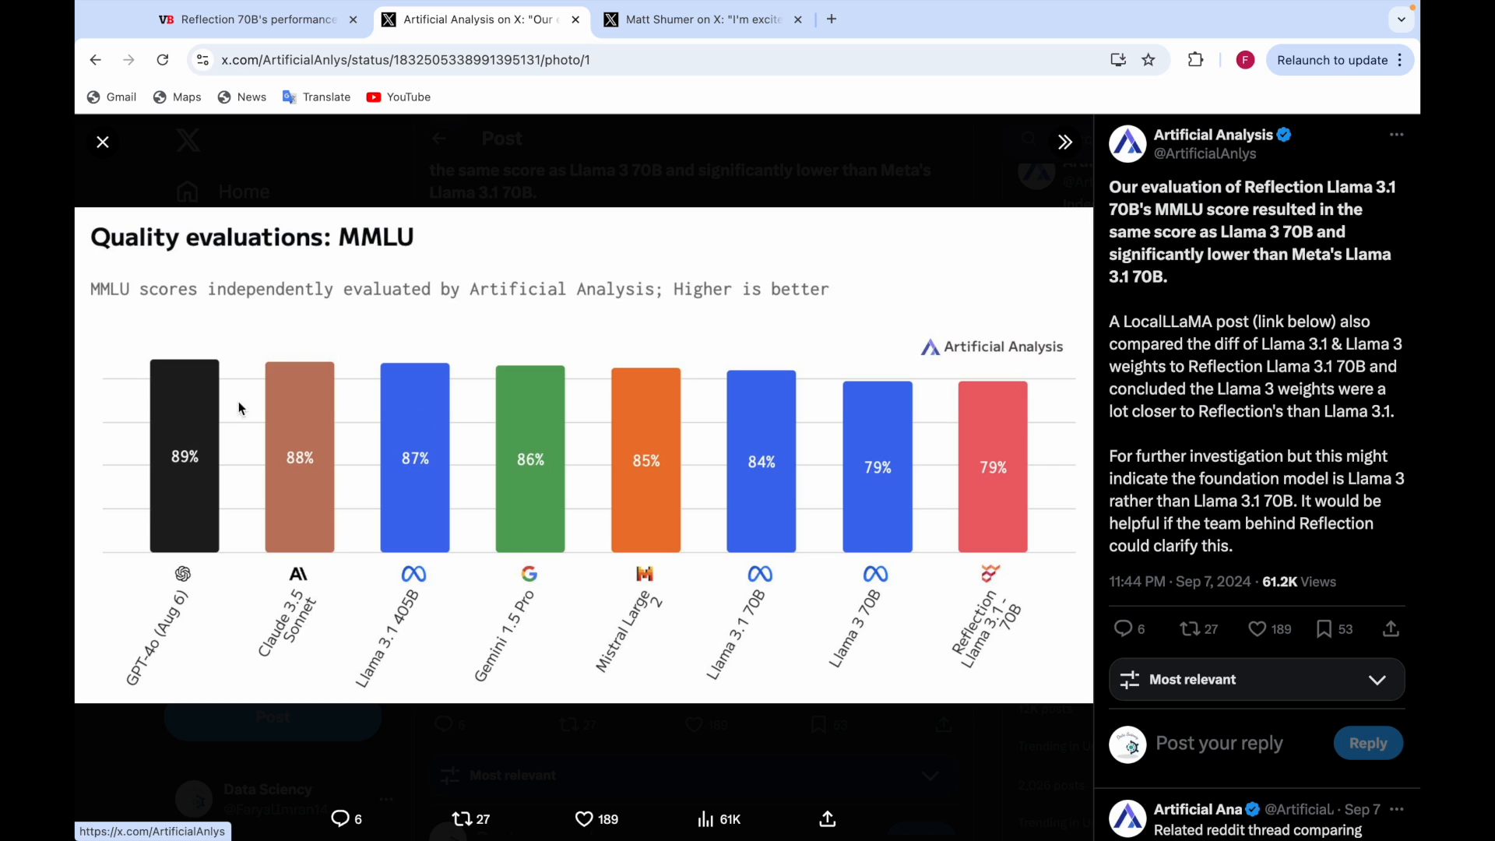
mouse_move(226, 400)
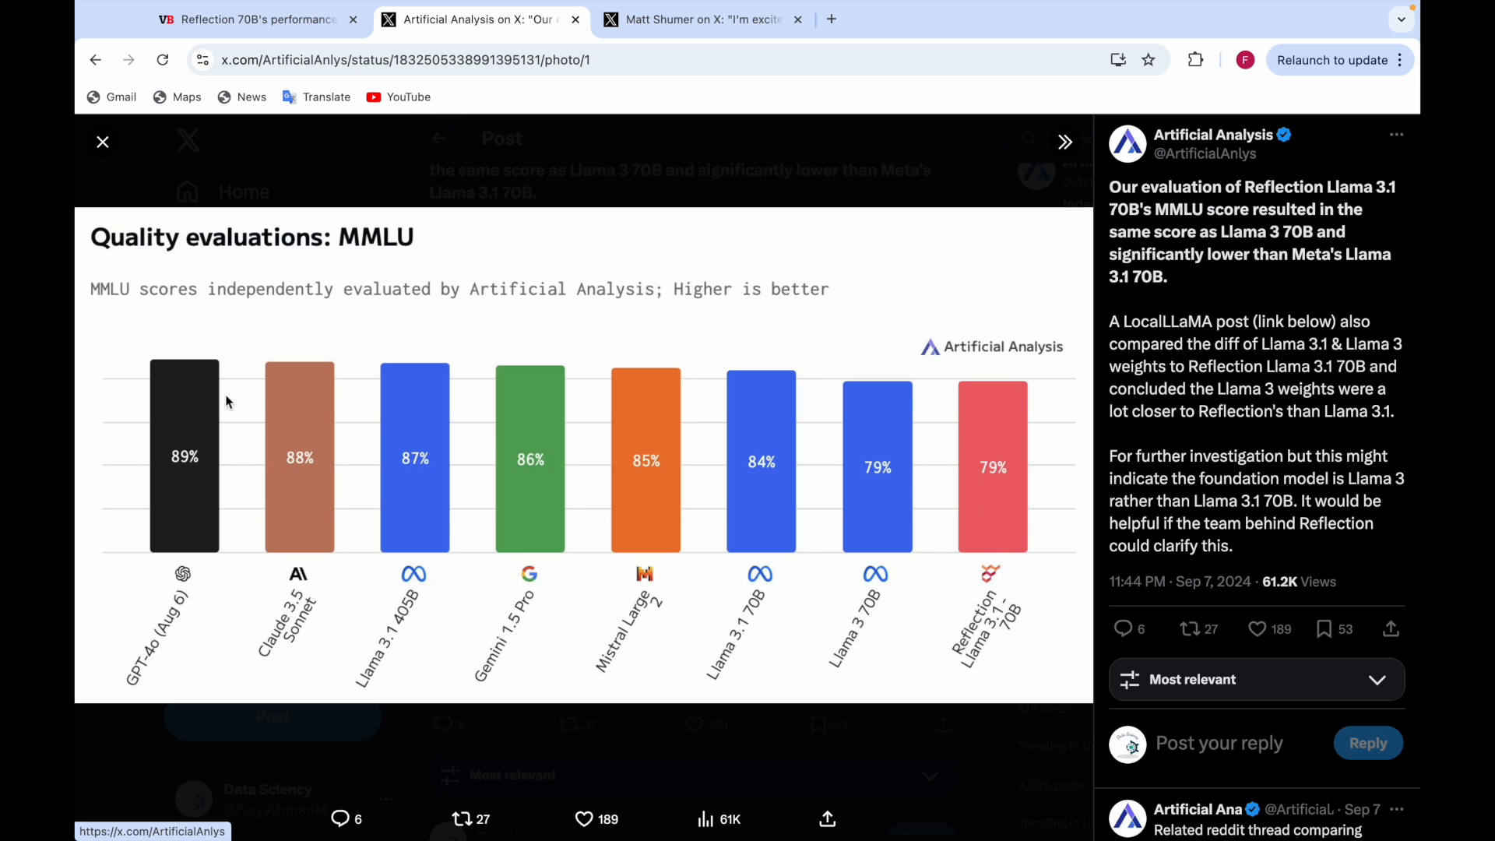
mouse_move(345, 438)
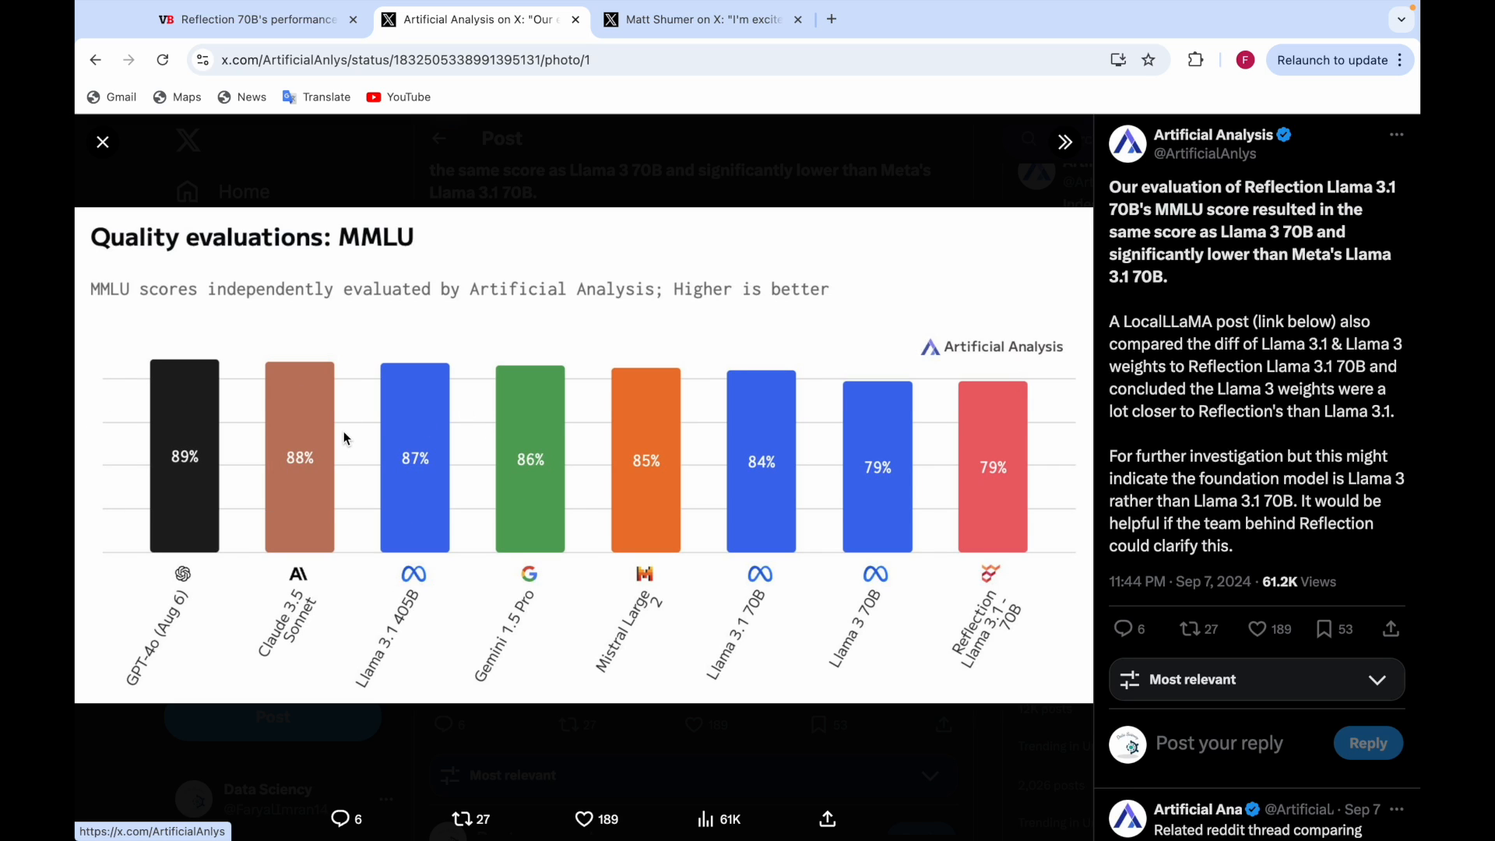
mouse_move(994, 402)
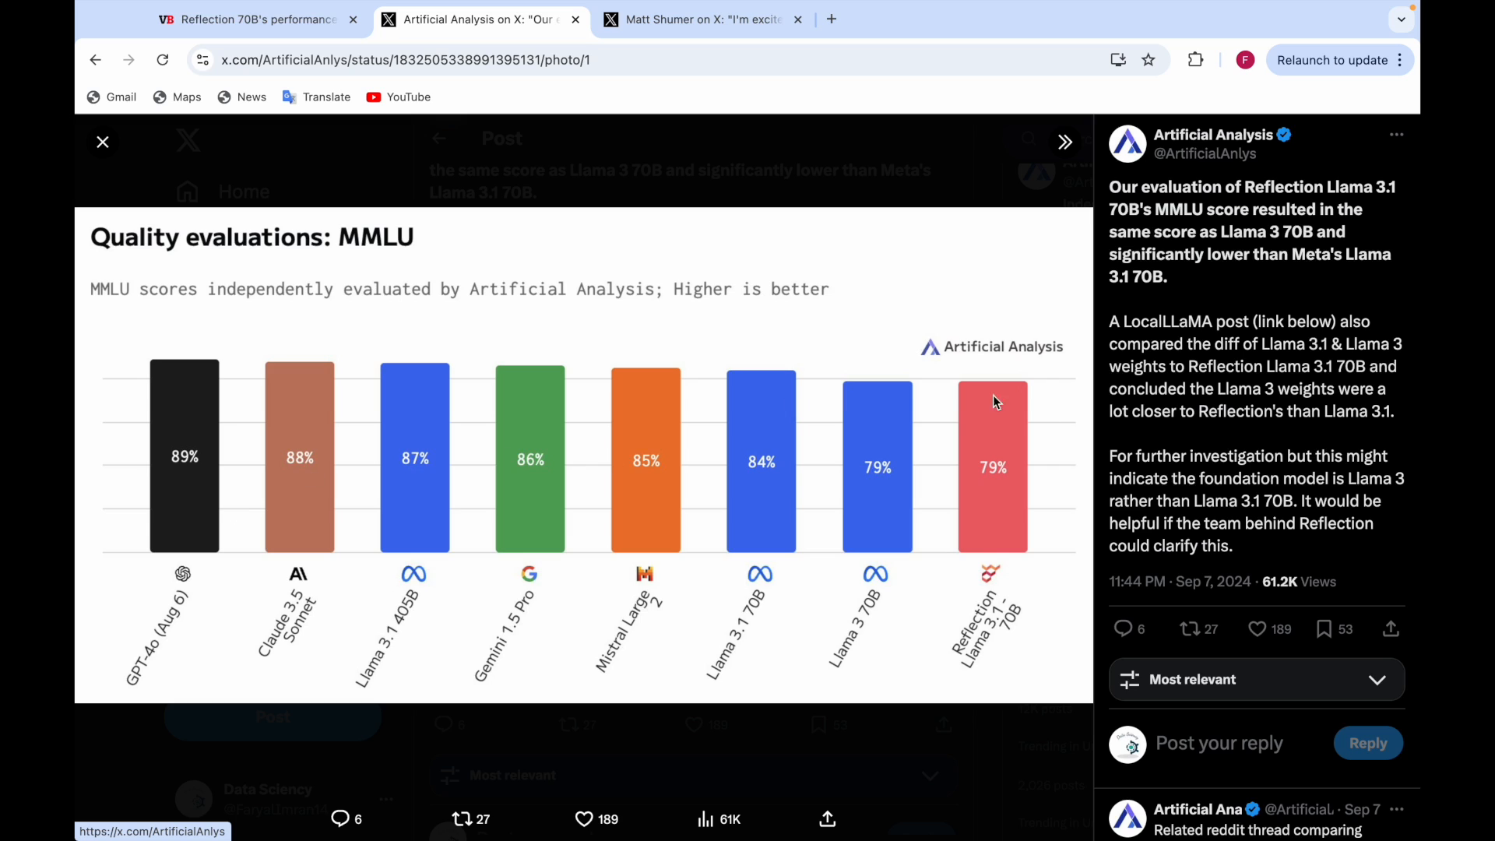
mouse_move(935, 452)
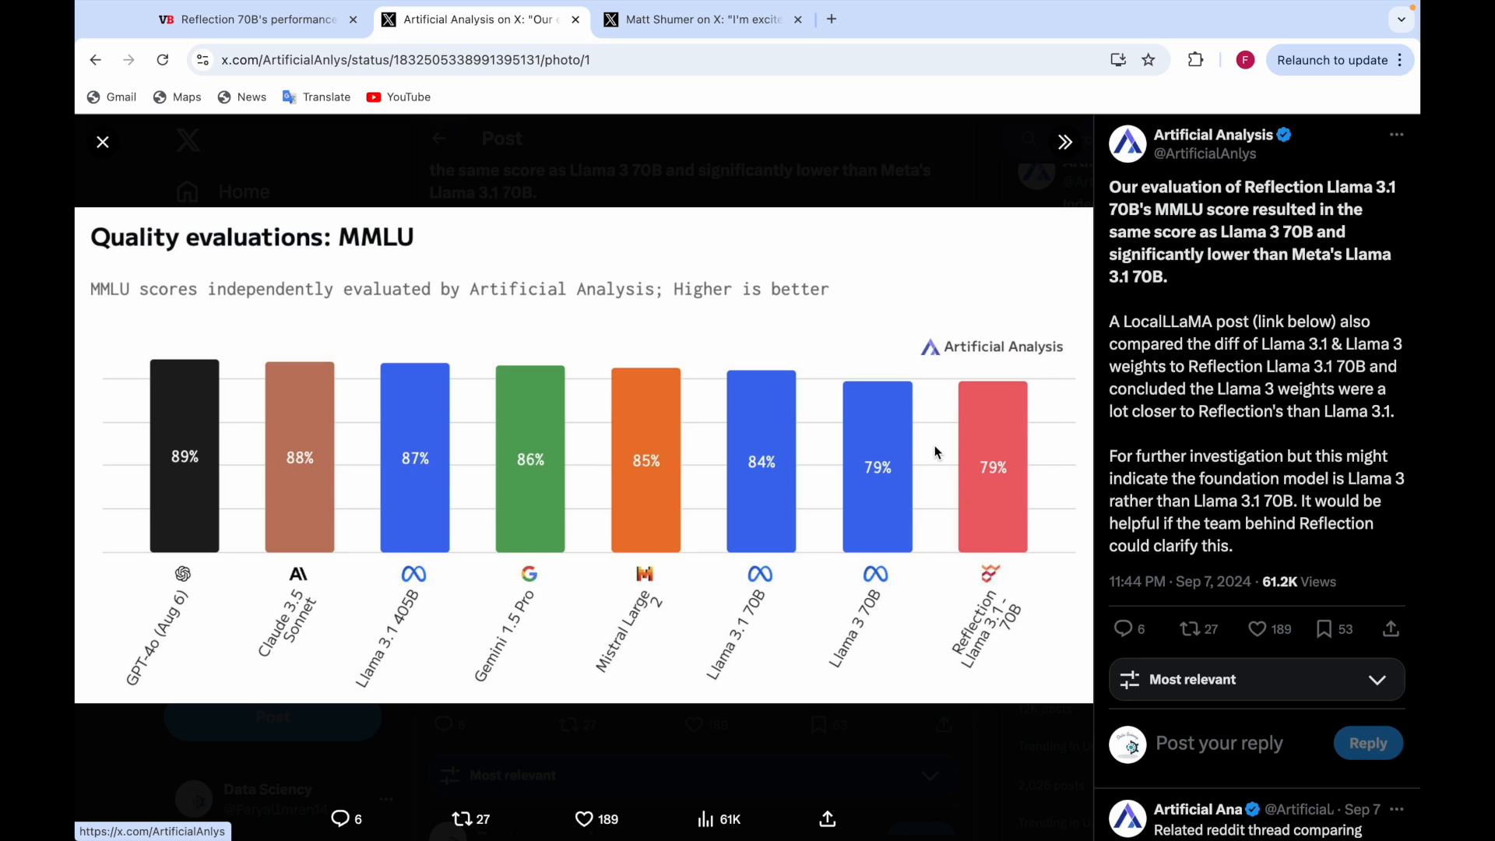
mouse_move(912, 574)
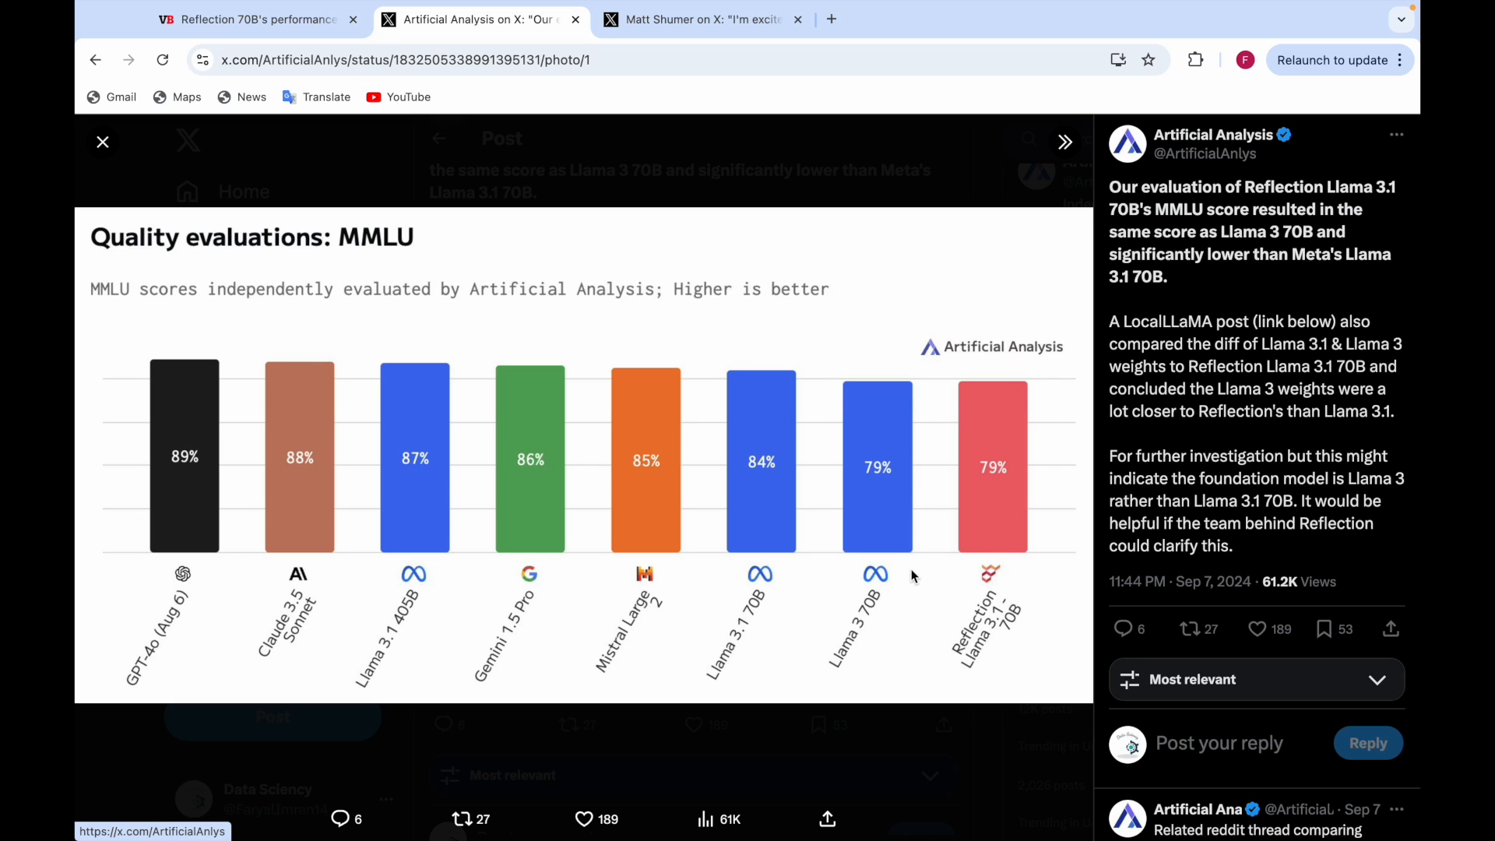
mouse_move(252, 19)
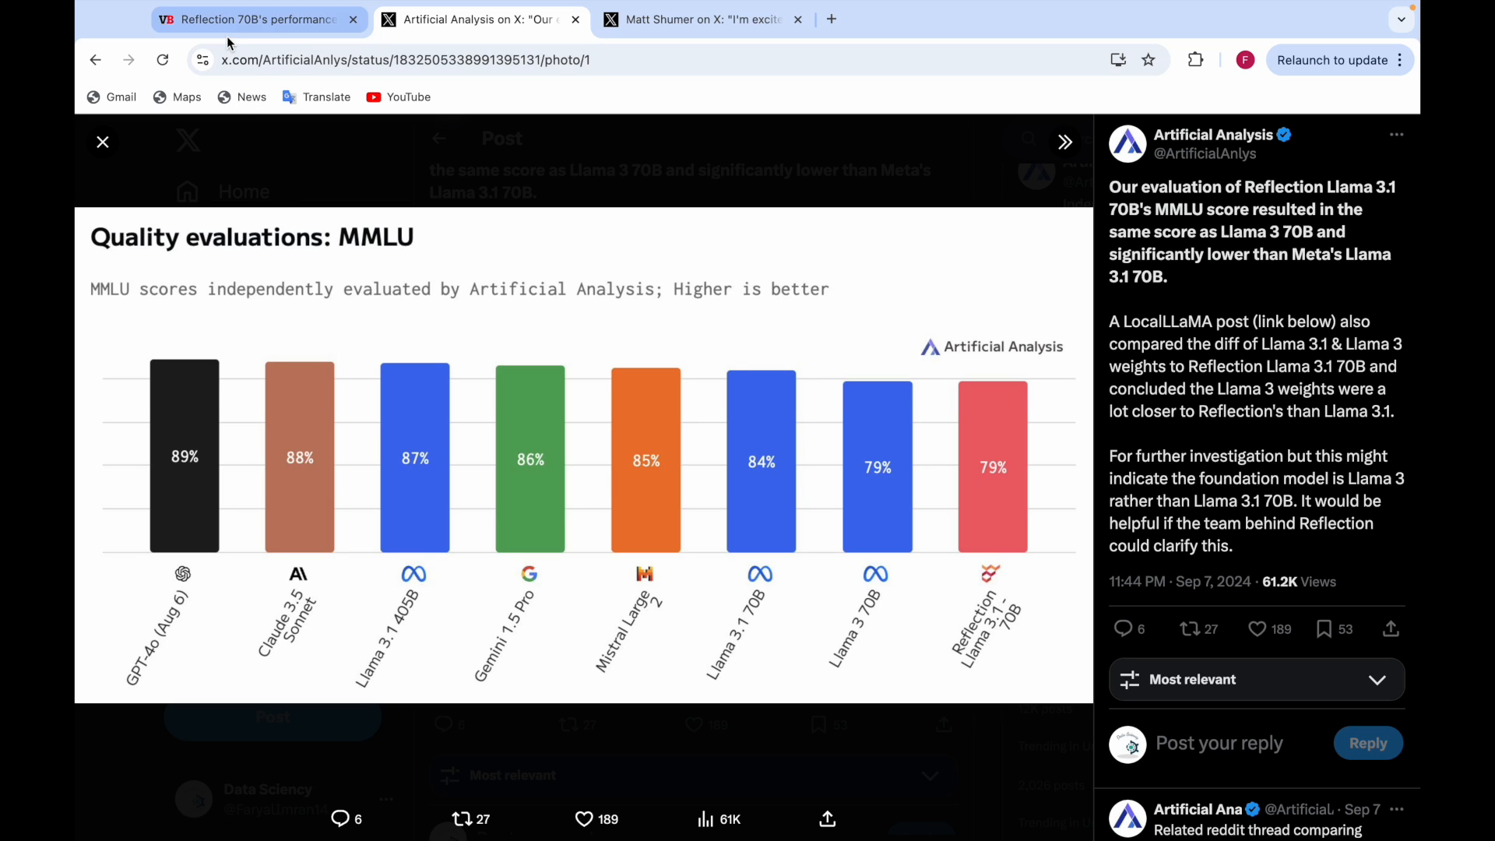
mouse_move(253, 19)
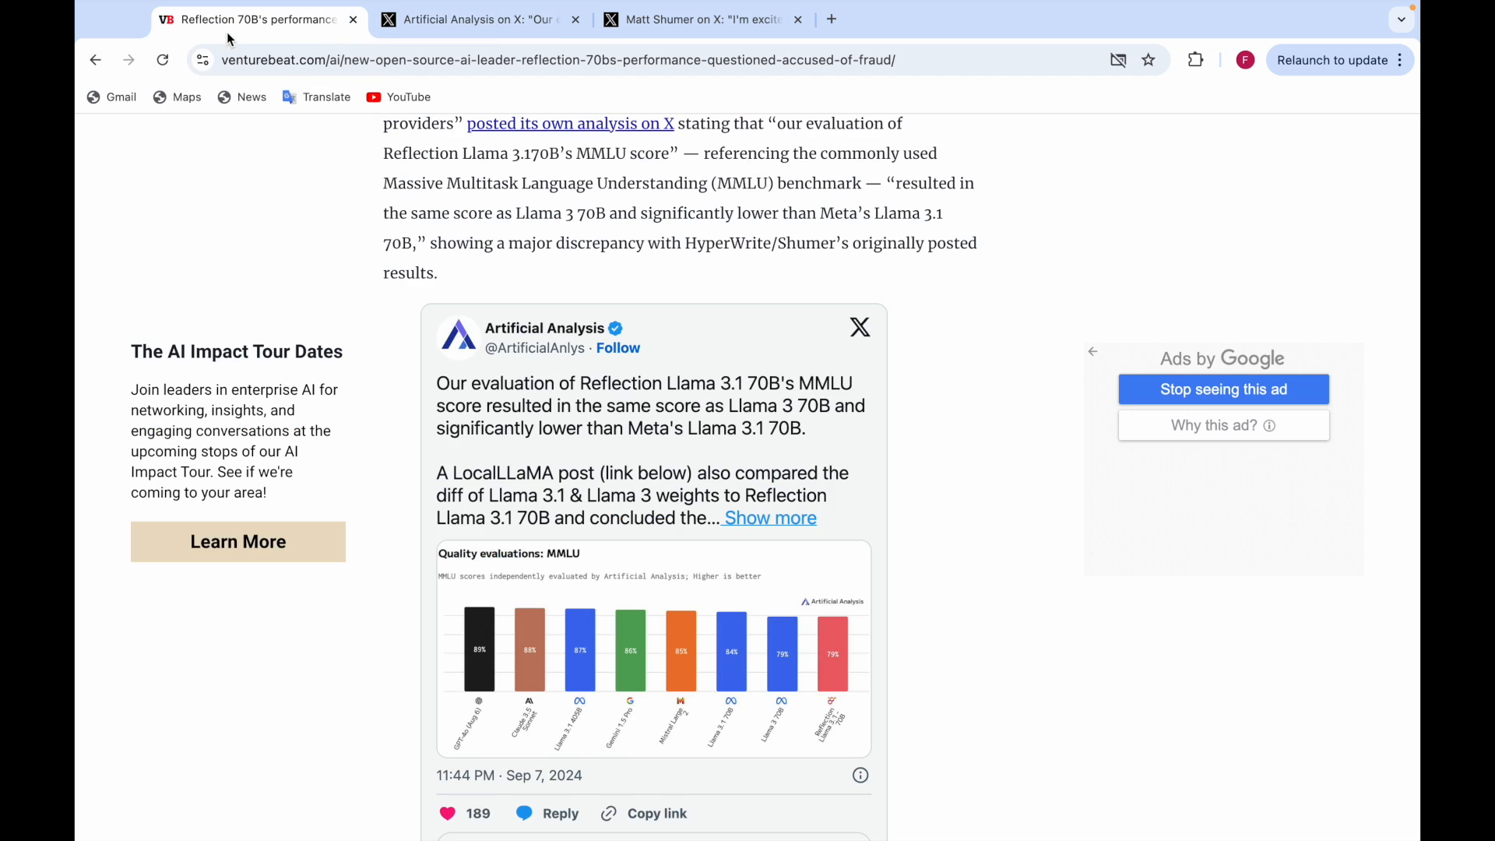
Read down to Shumer's embedded post blaming the Hugging Face upload for mixed weights.
scroll("down", 3)
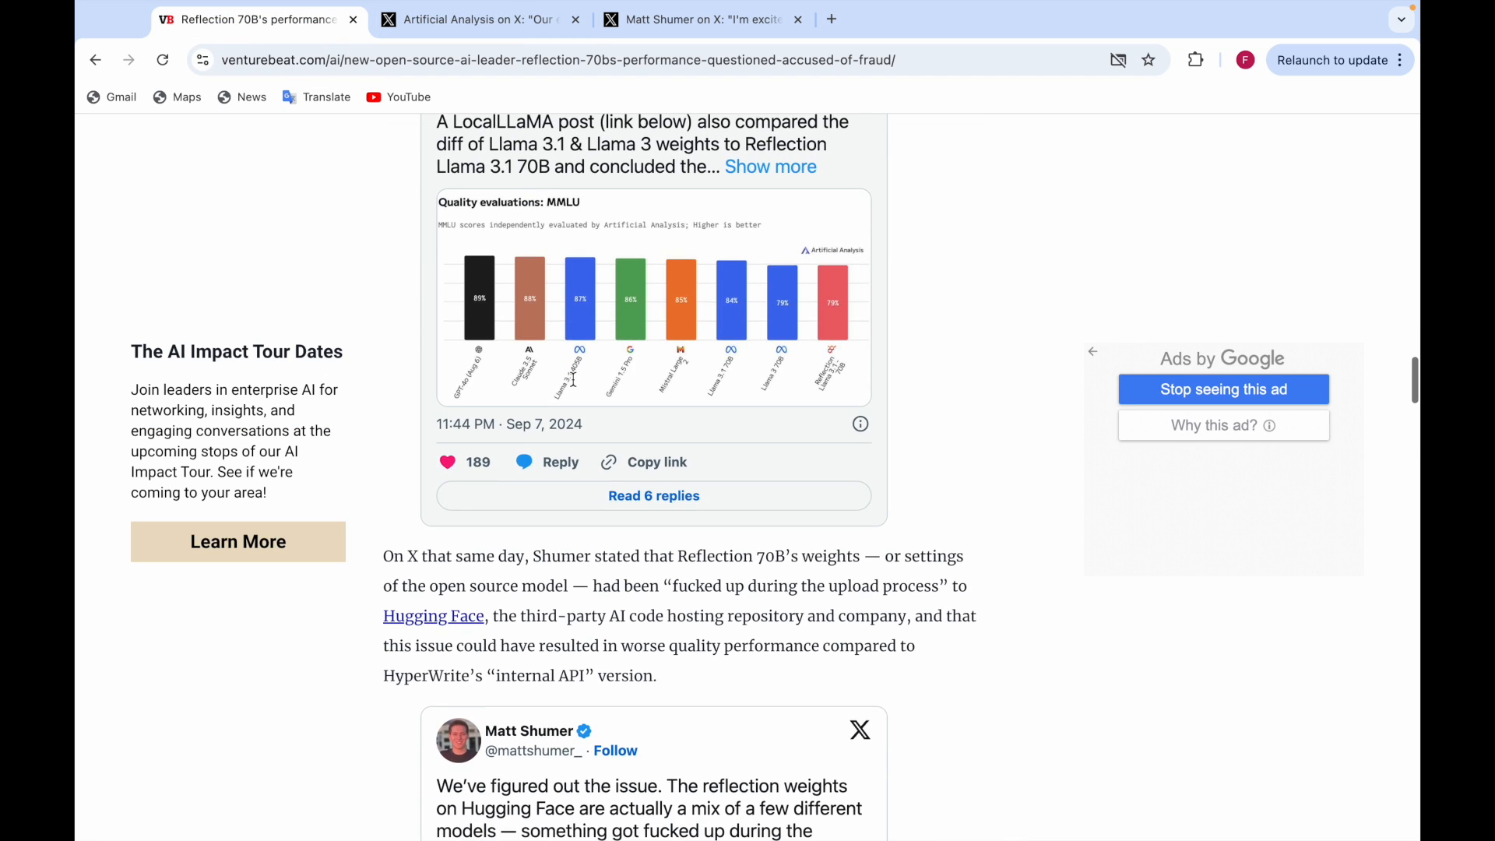
scroll("down", 3)
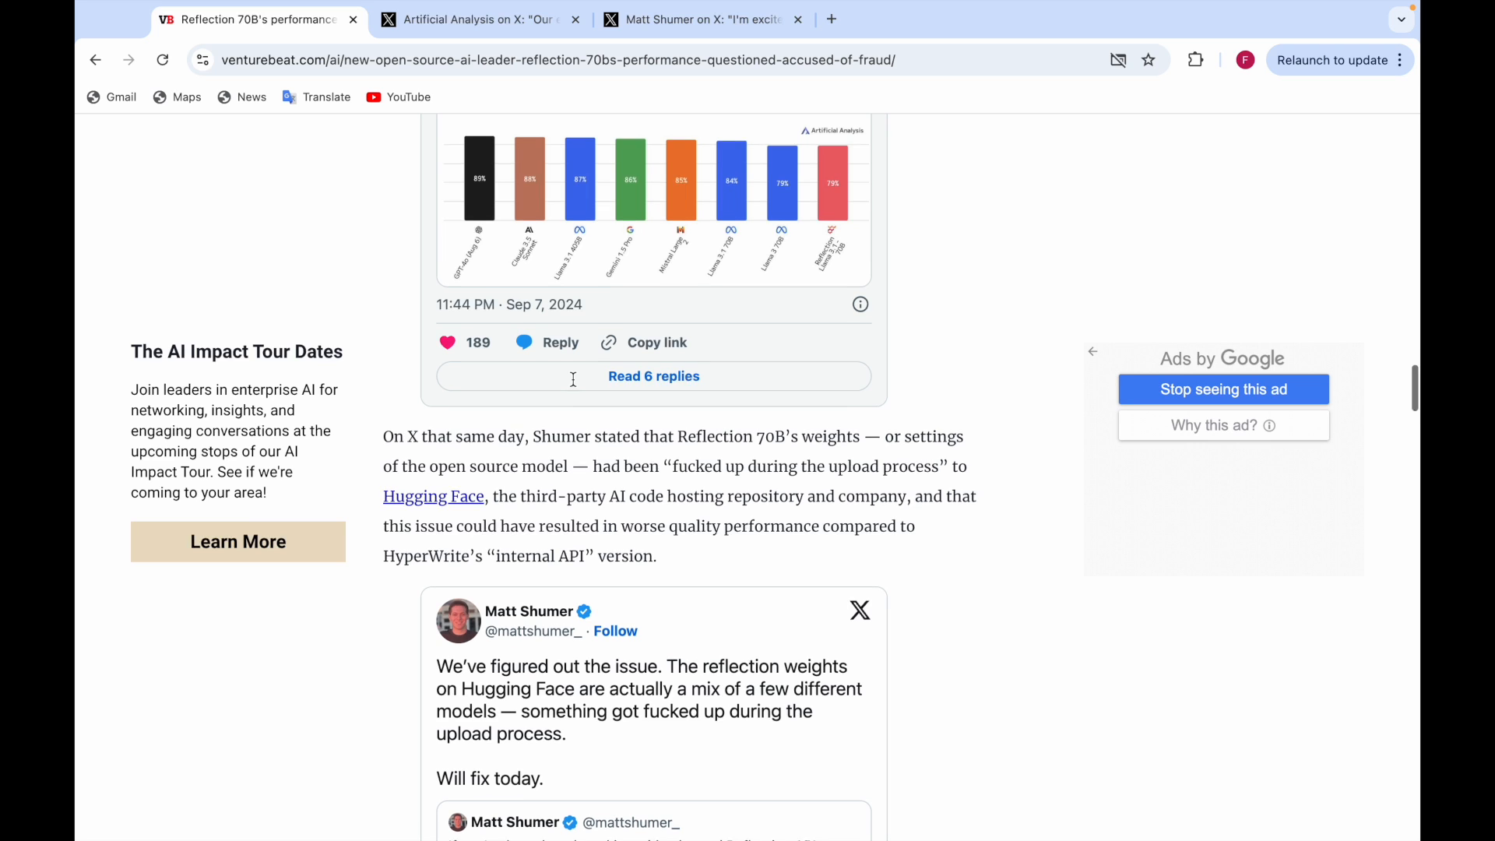
scroll("down", 3)
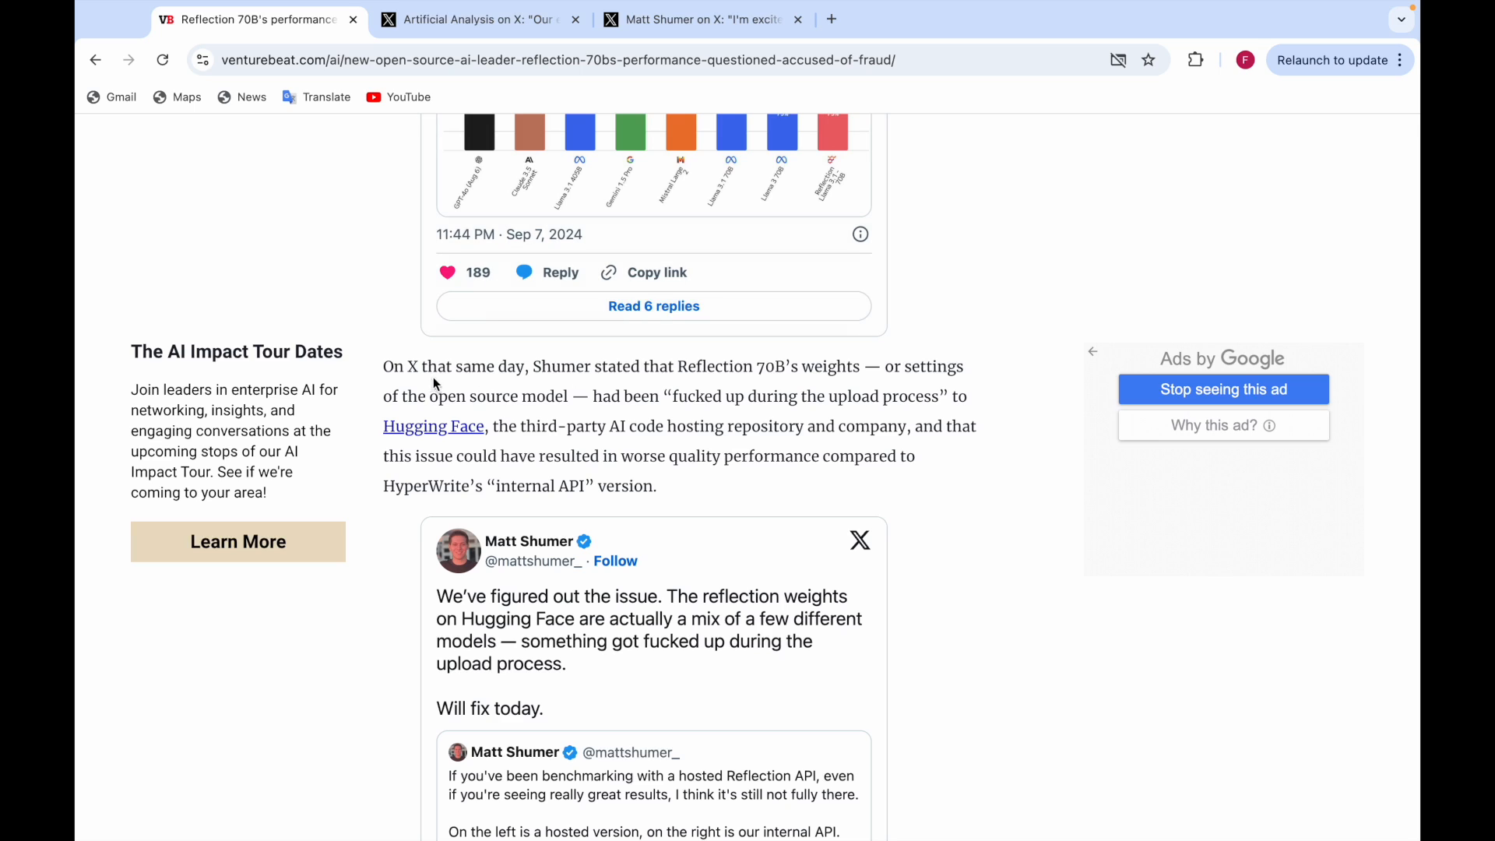
mouse_move(793, 420)
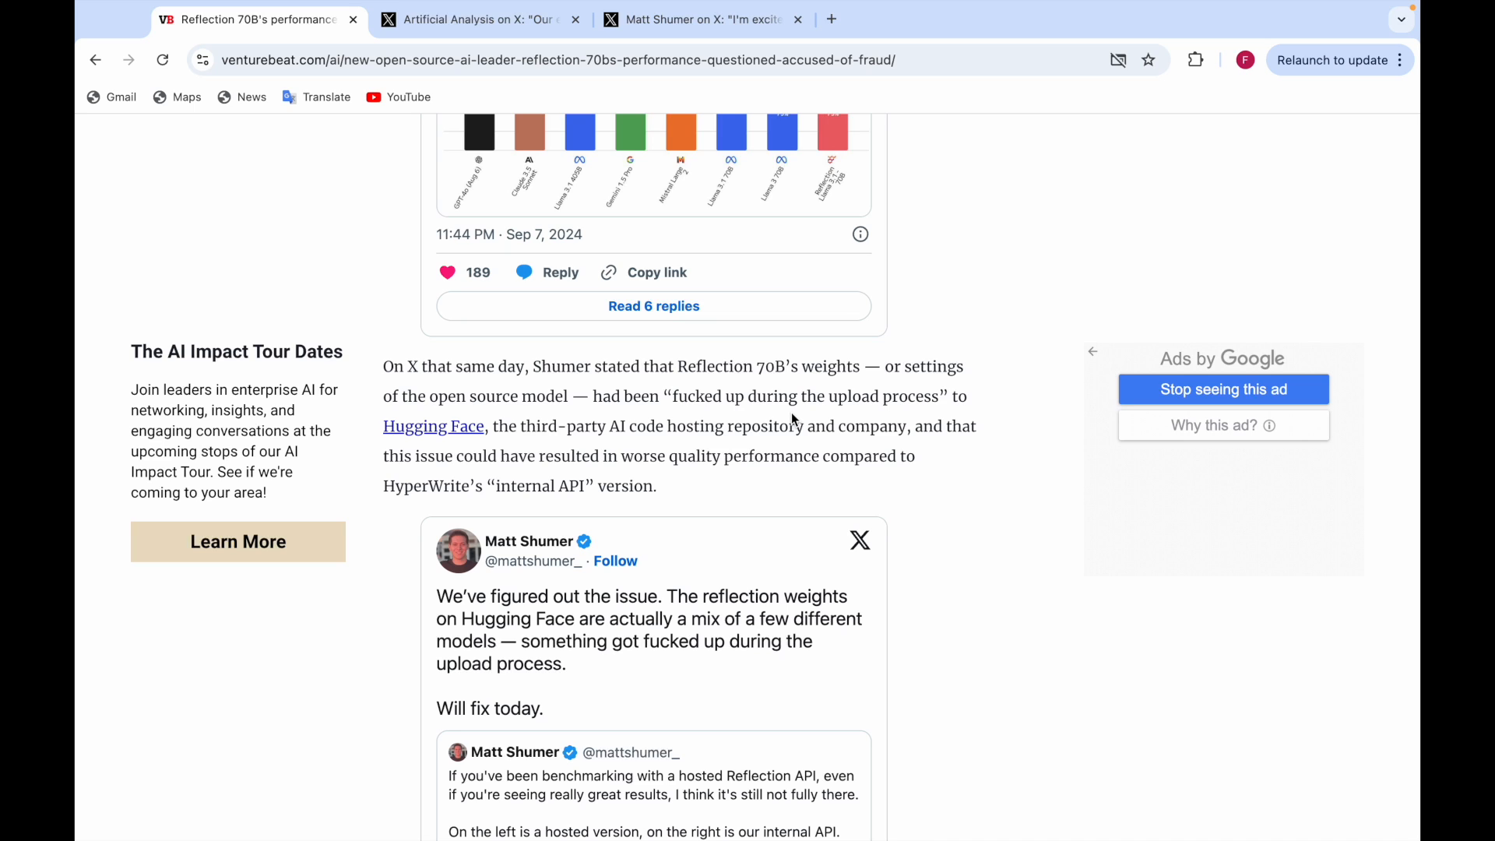
scroll("down", 3)
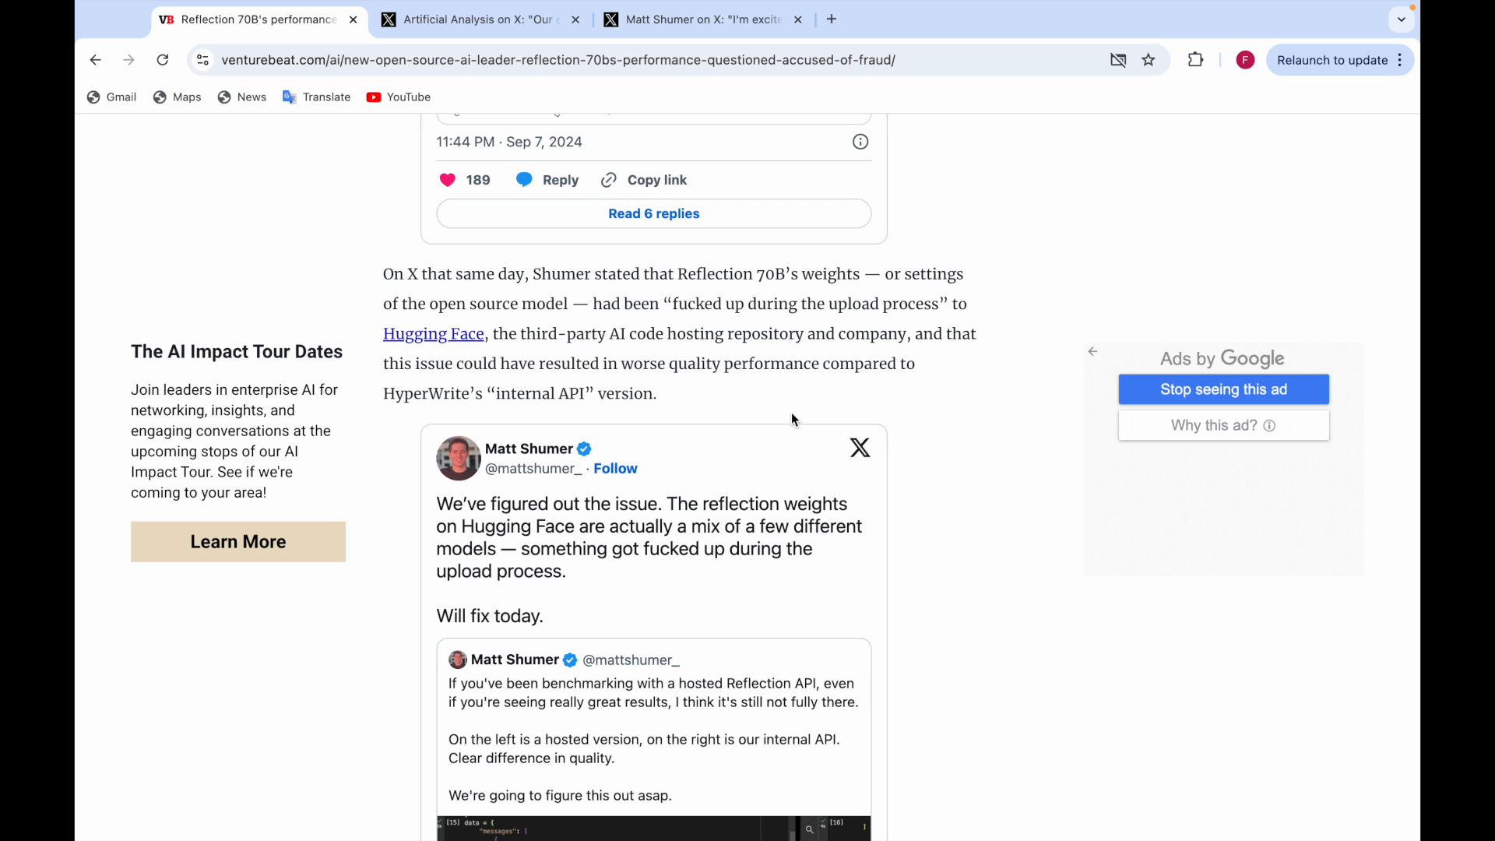
scroll("down", 3)
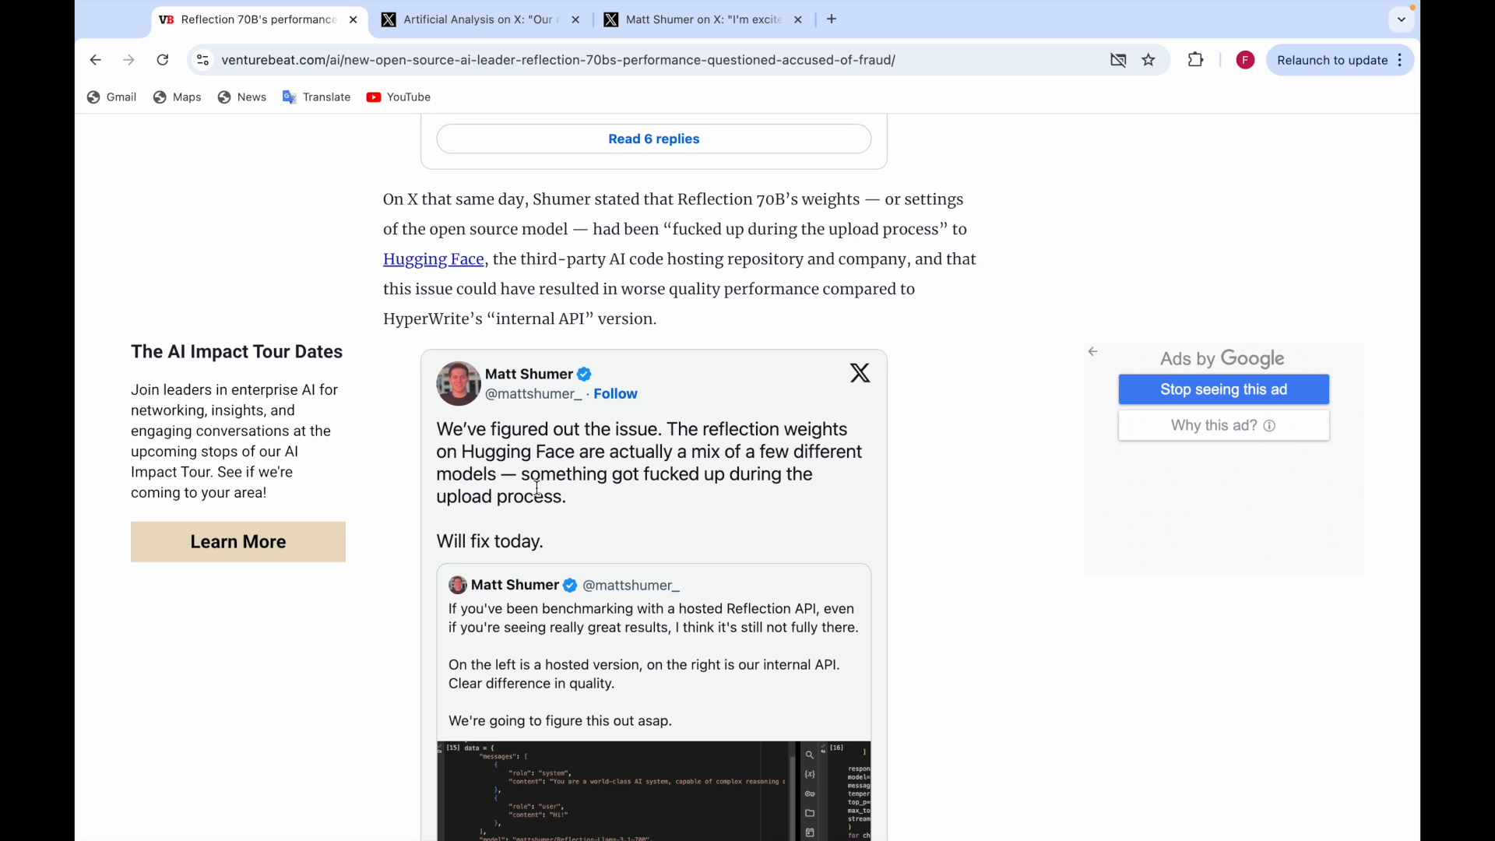
scroll("down", 3)
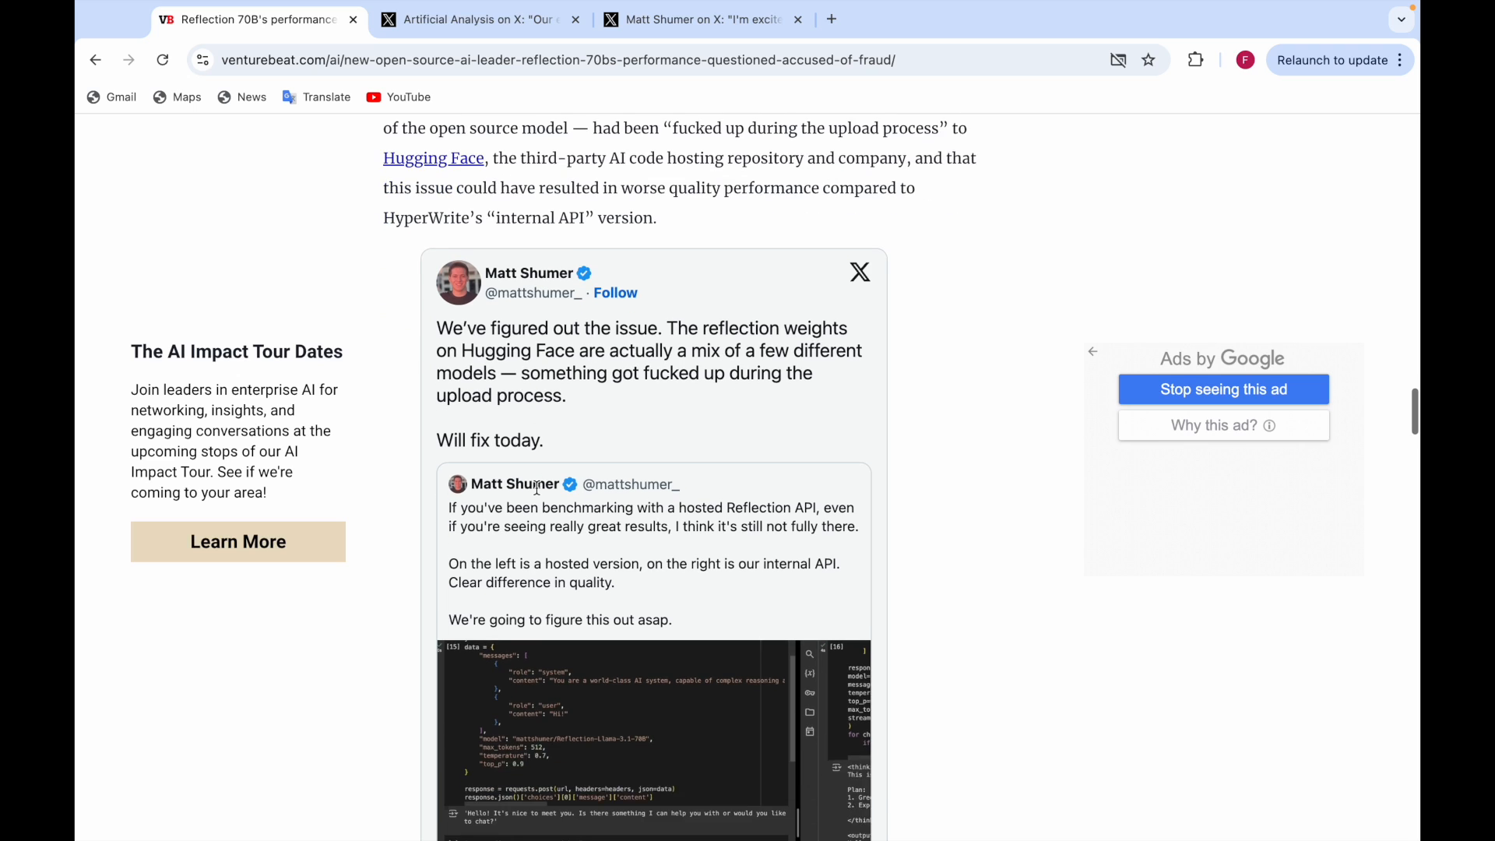
scroll("down", 3)
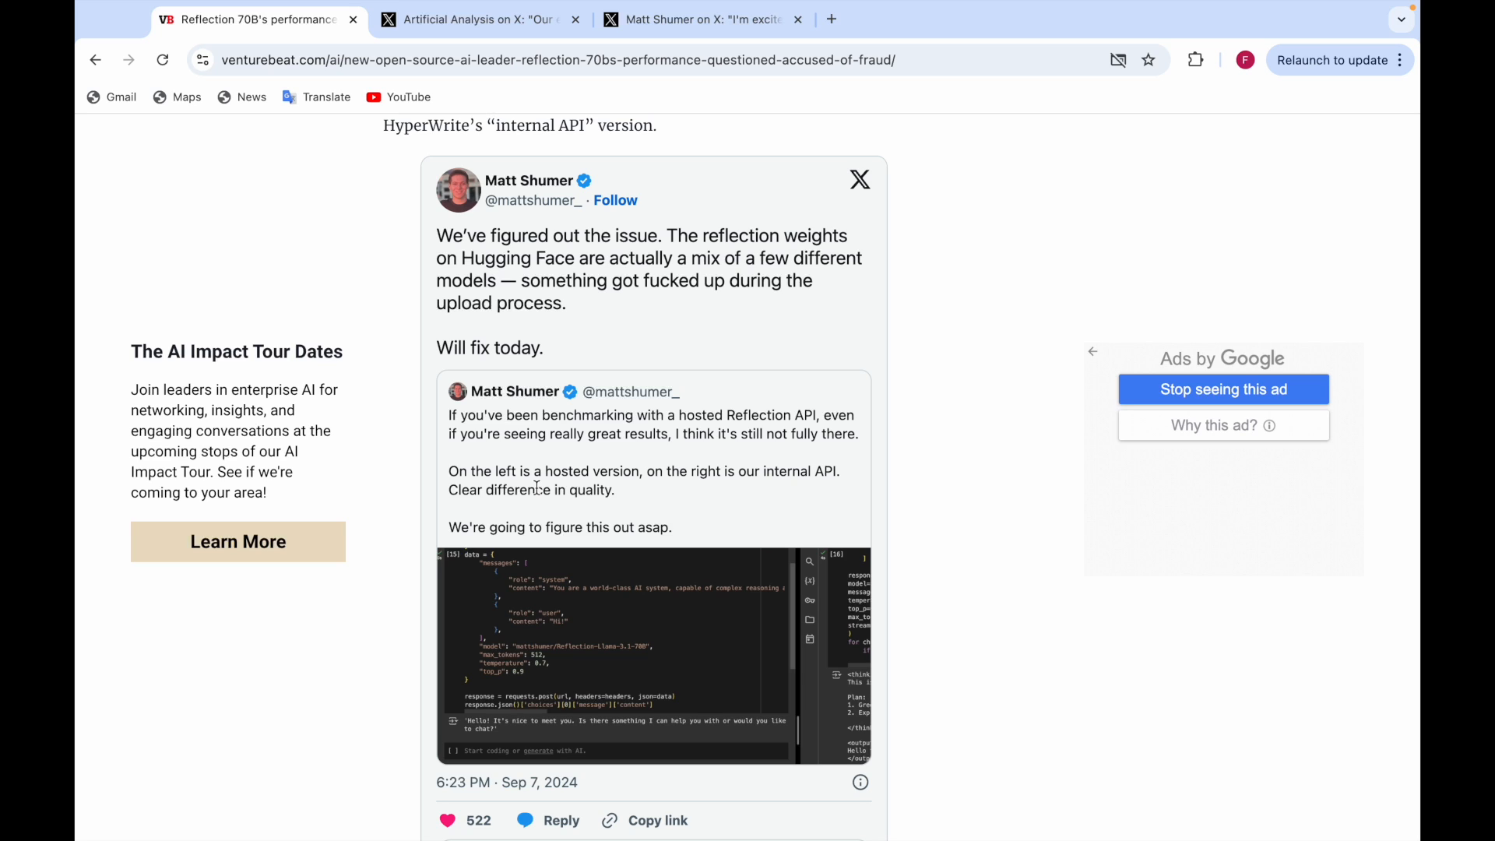
mouse_move(706, 693)
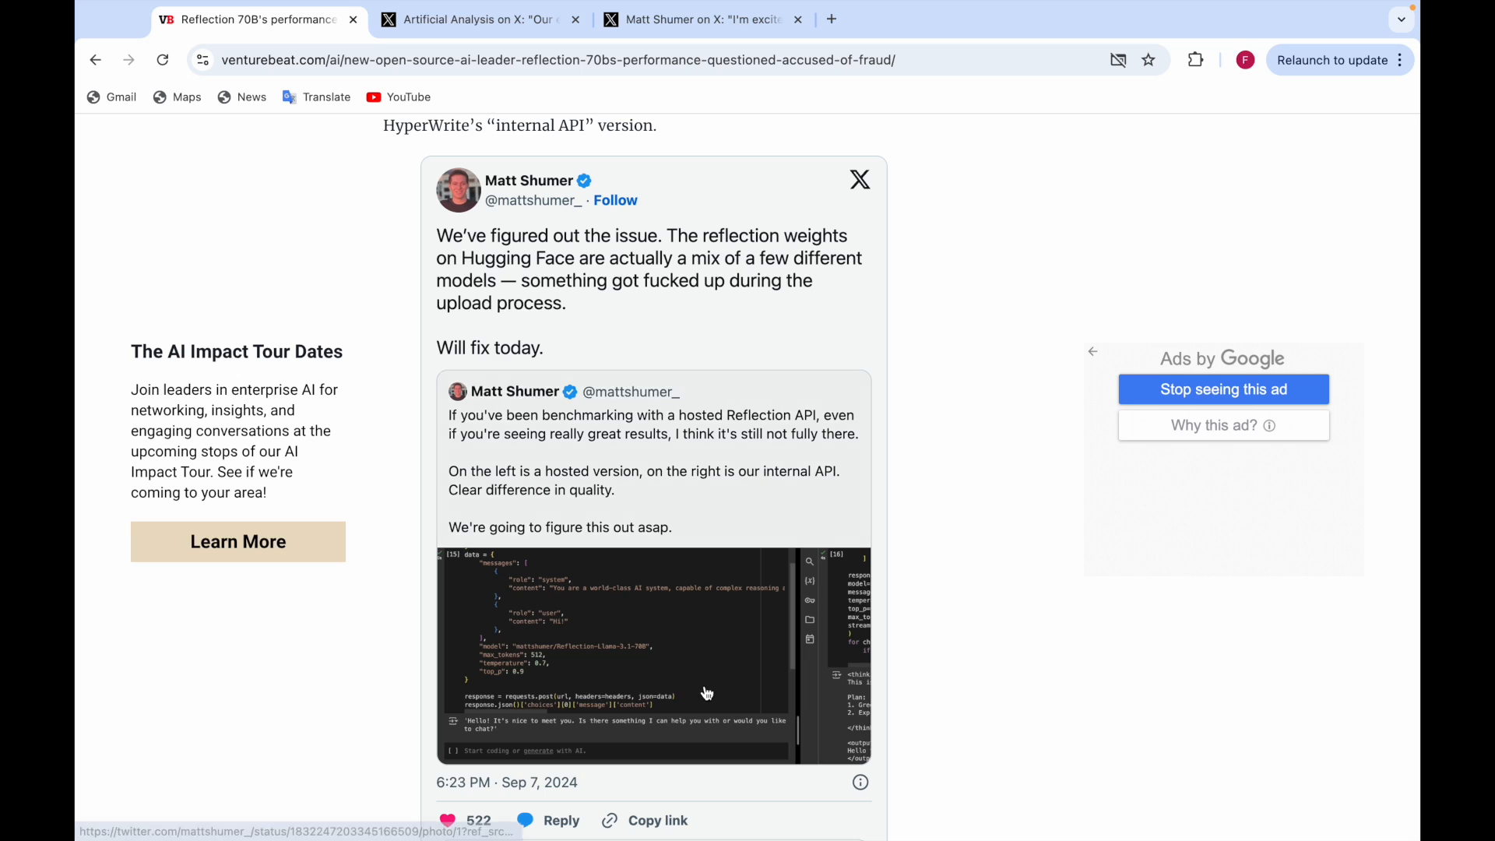
Open the hosted-versus-internal API comparison screenshot on X in a new tab.
left_click(653, 653)
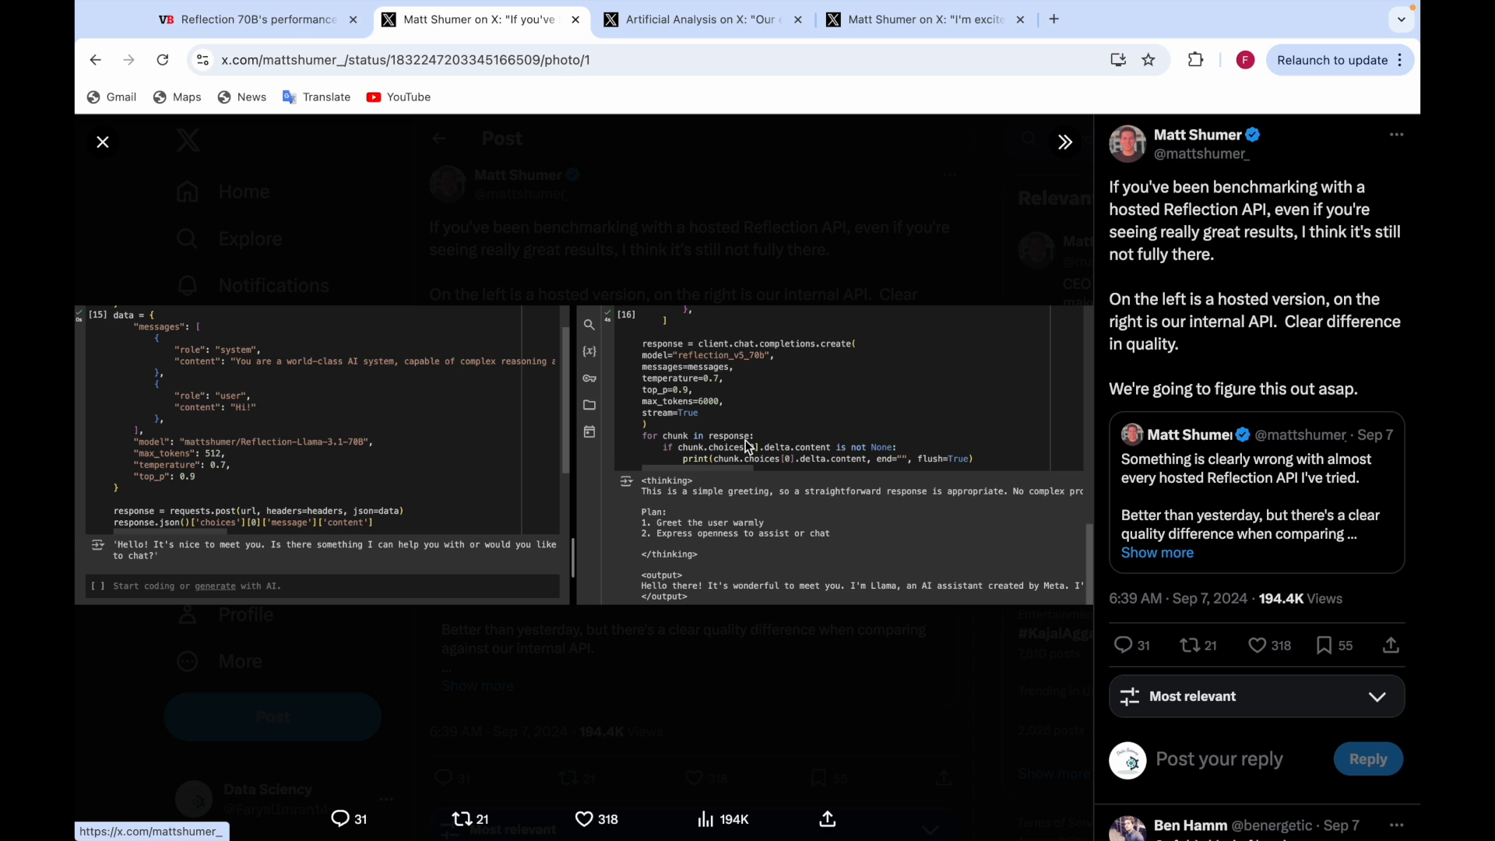
mouse_move(784, 560)
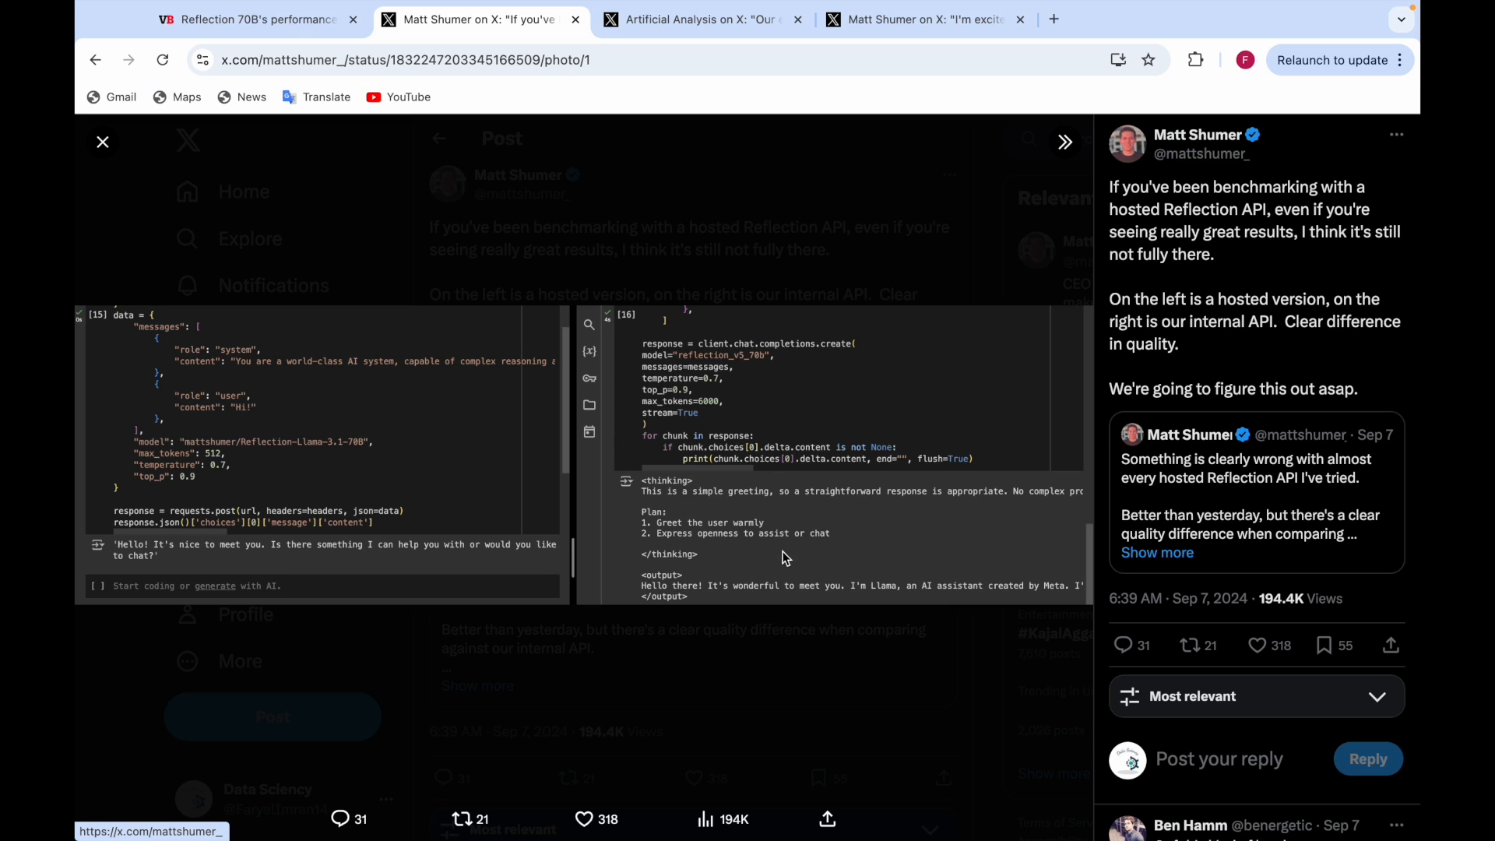
mouse_move(796, 436)
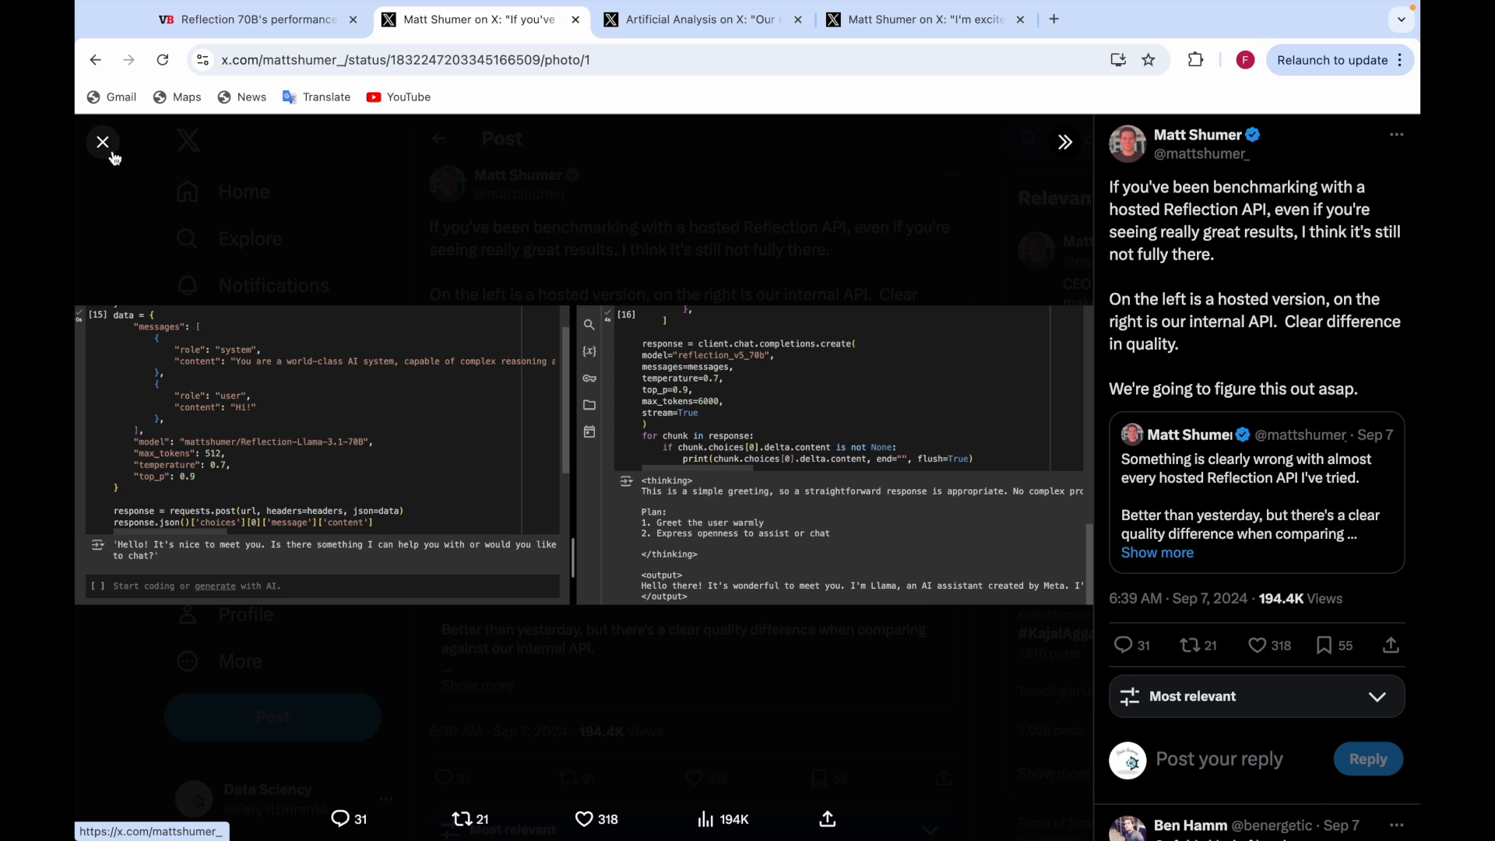
Close the enlarged screenshot and scroll to view the post and its quoted follow-up.
left_click(102, 141)
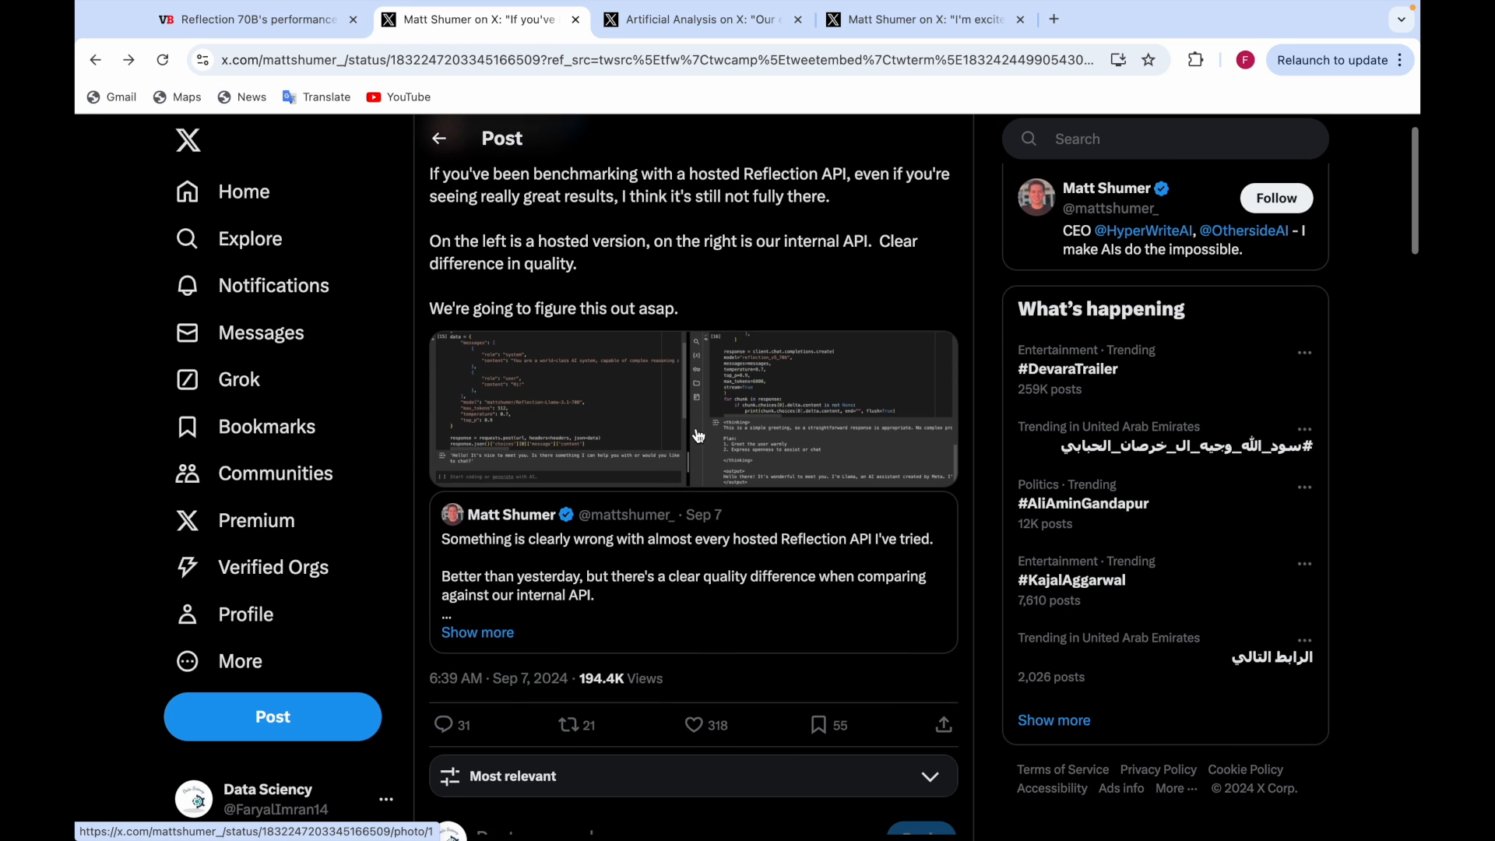
scroll("down", 3)
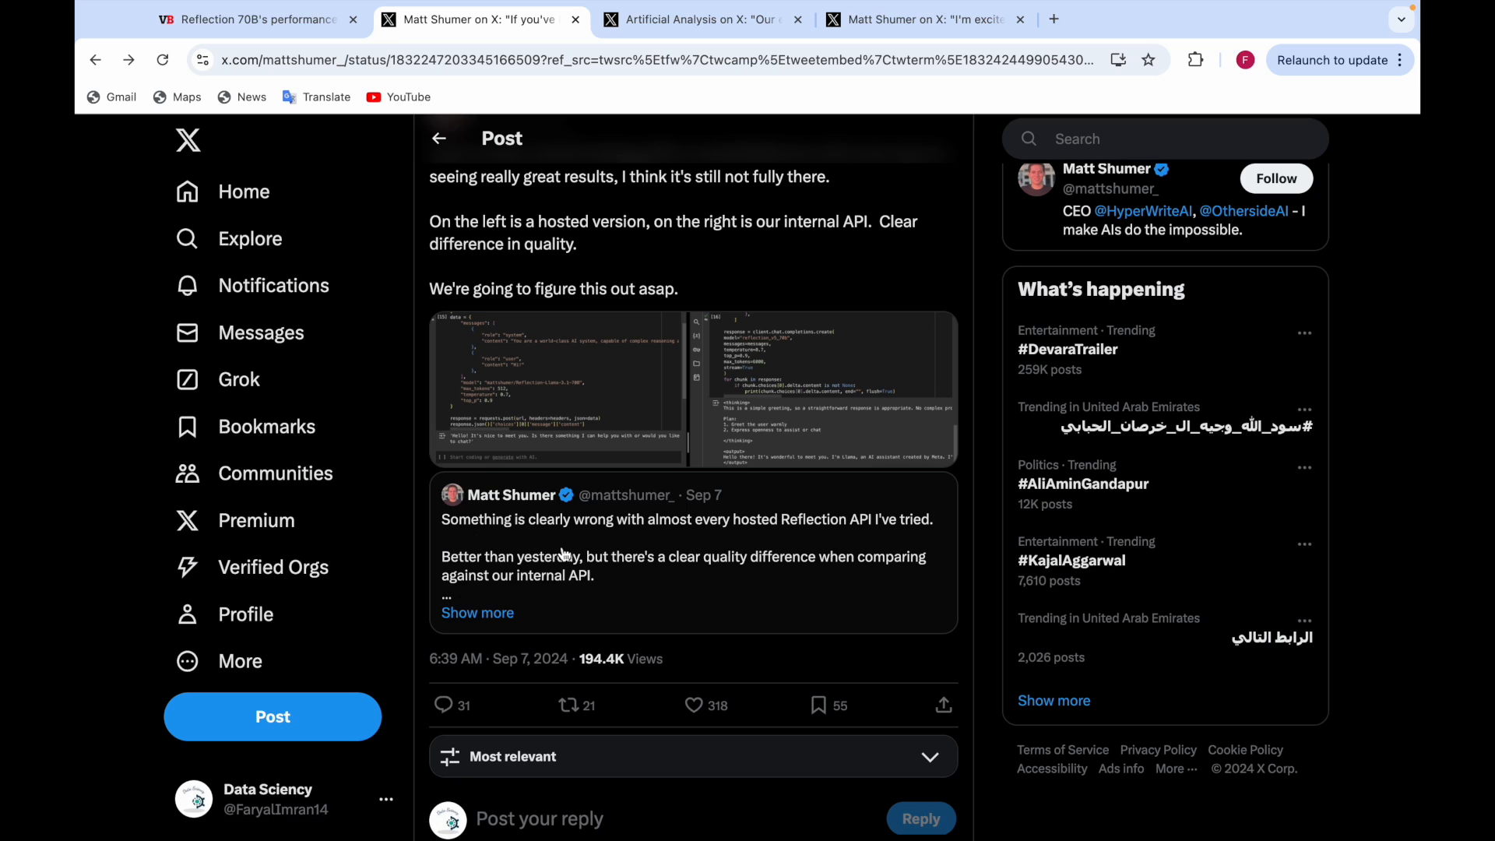
mouse_move(710, 553)
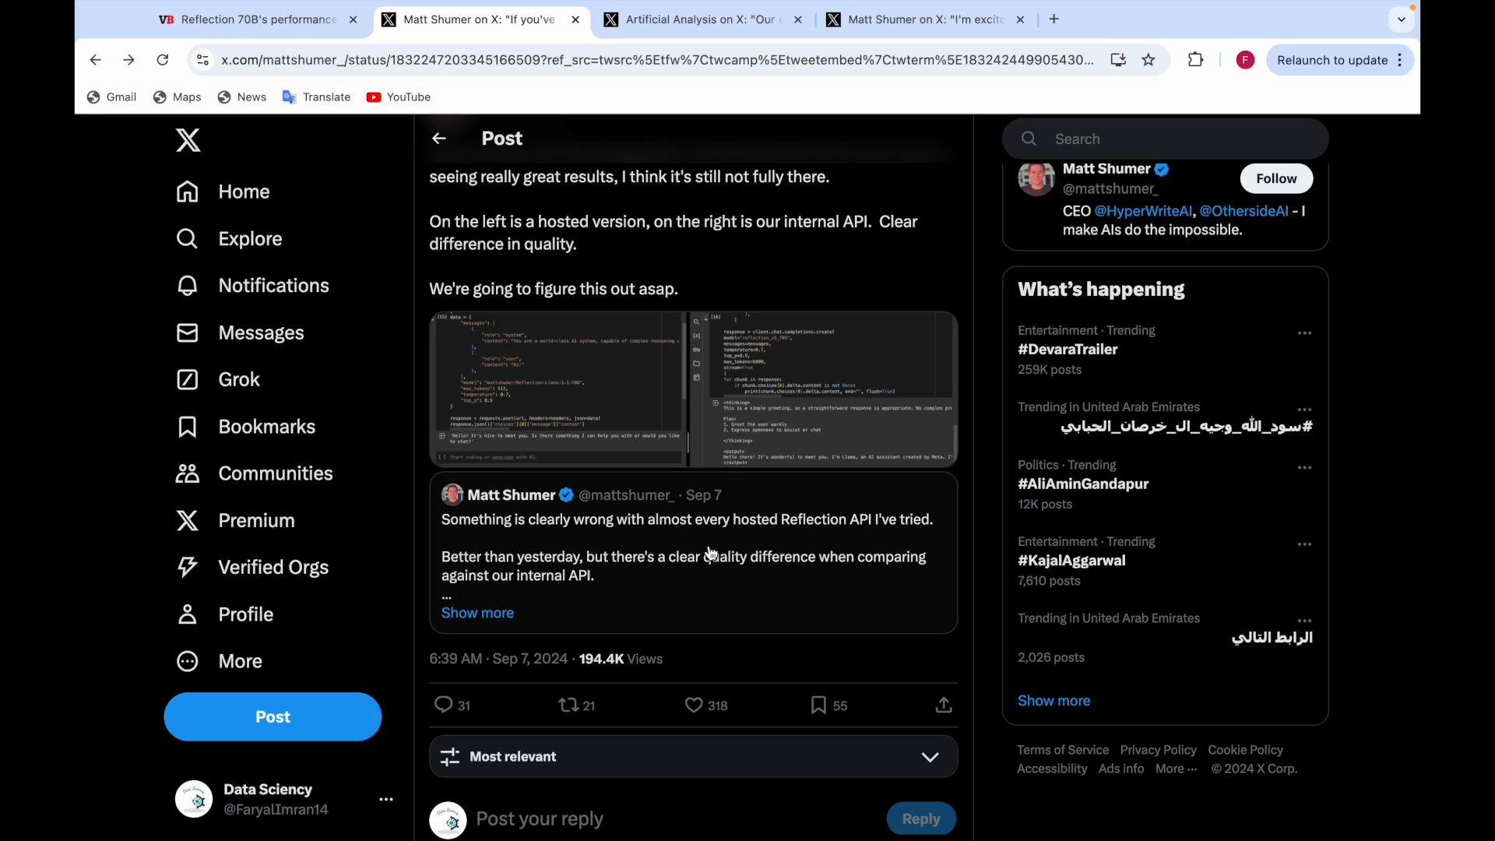
mouse_move(895, 535)
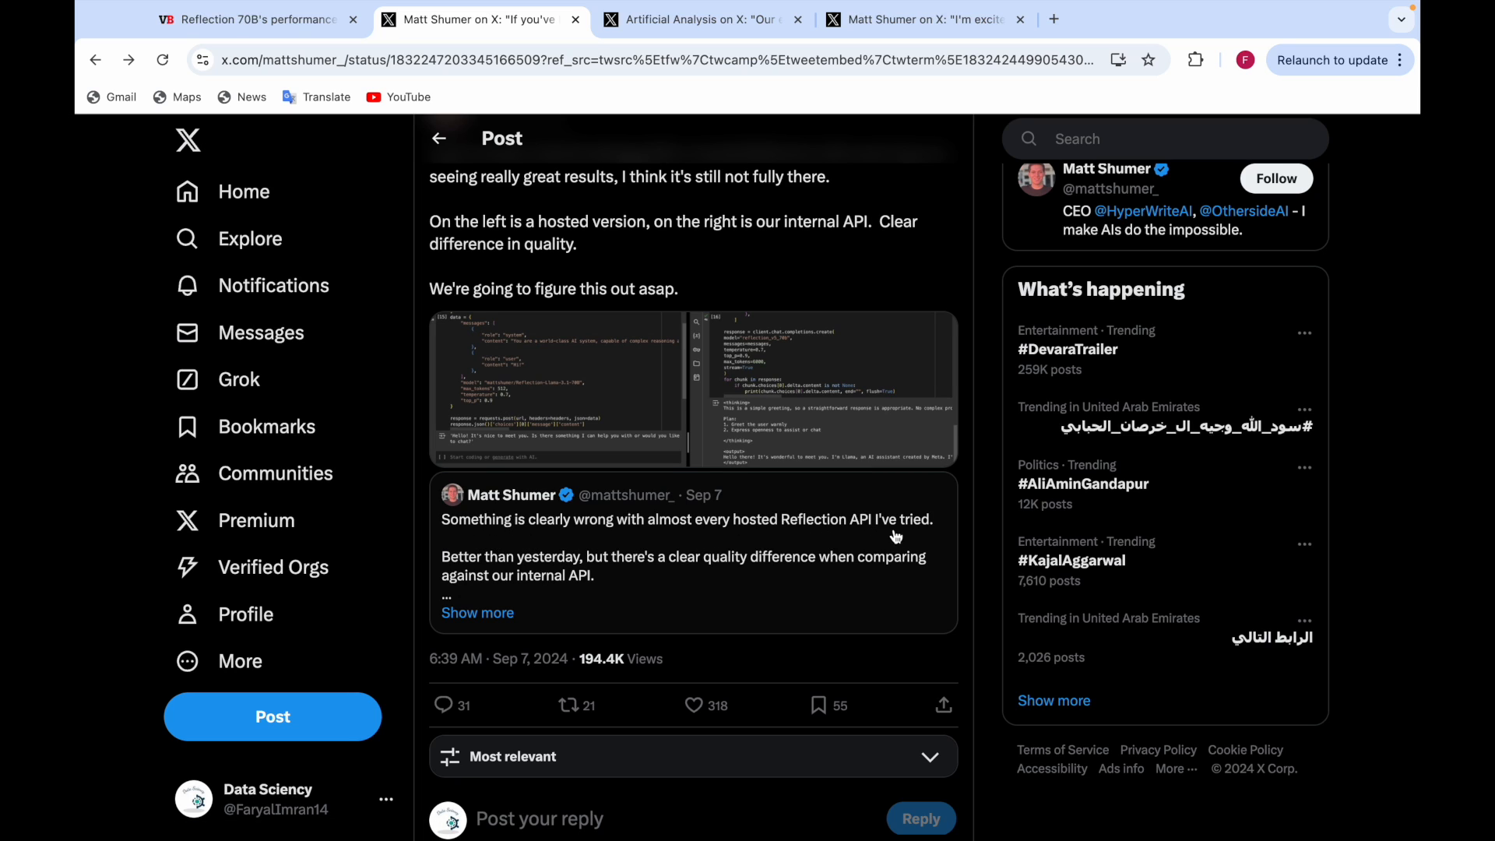
mouse_move(581, 603)
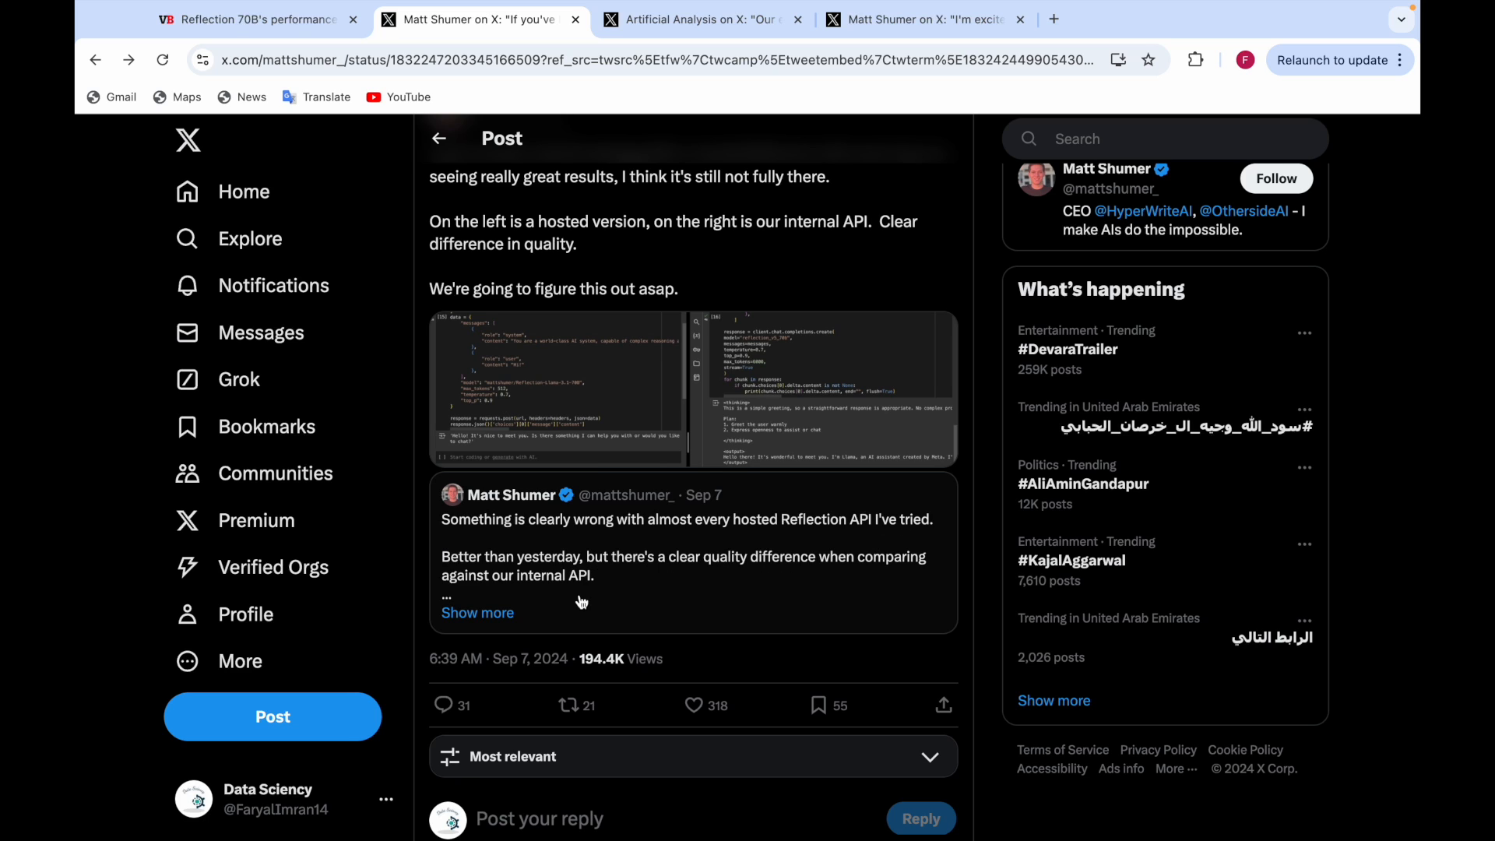
mouse_move(685, 574)
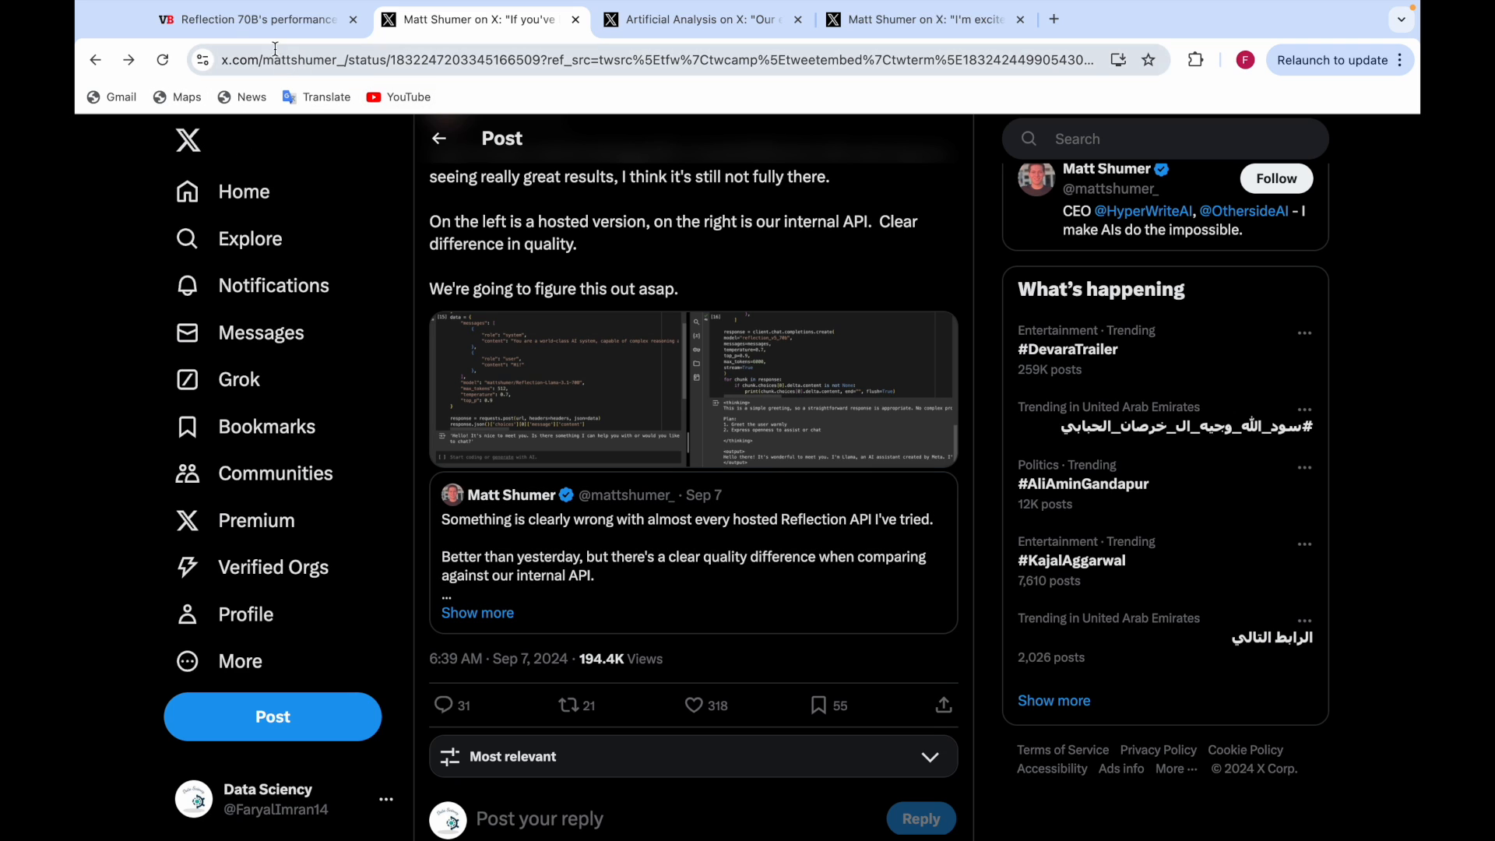
Return to VentureBeat and read down to Artificial Analysis's September 8 private-API paragraph.
left_click(252, 19)
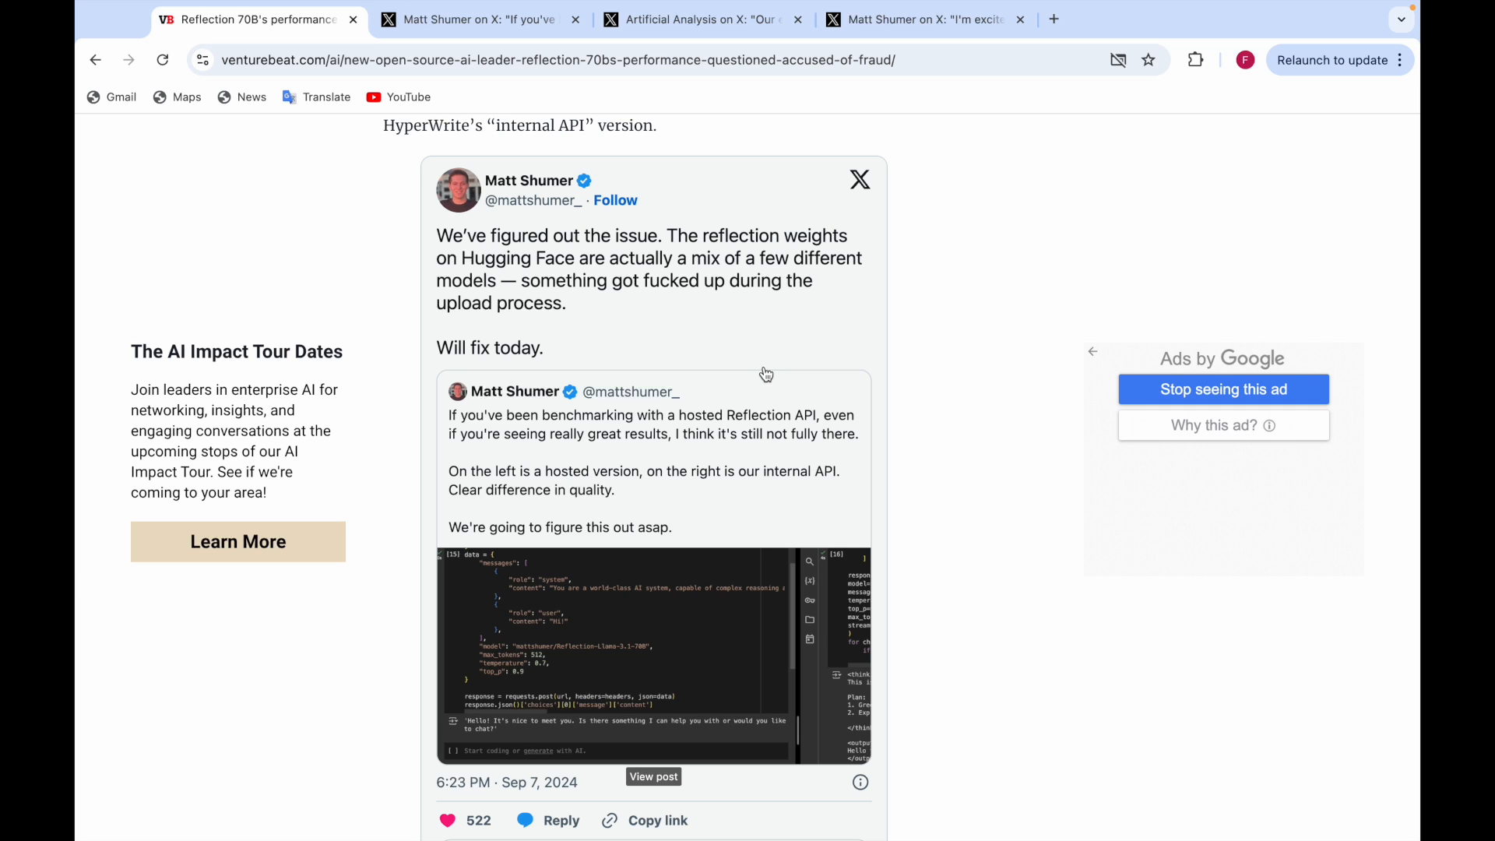
scroll("down", 3)
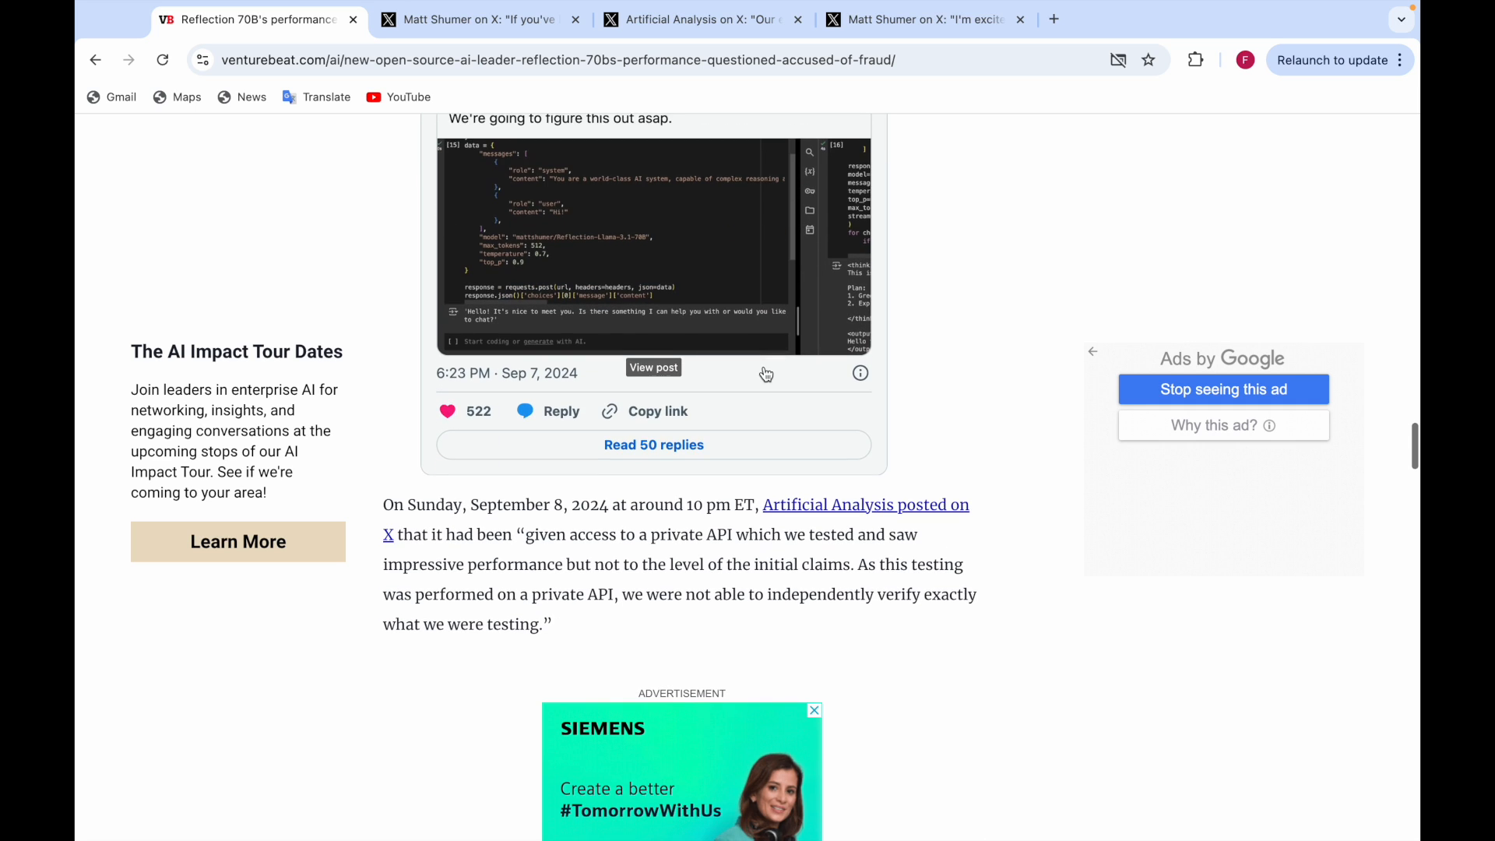
scroll("down", 3)
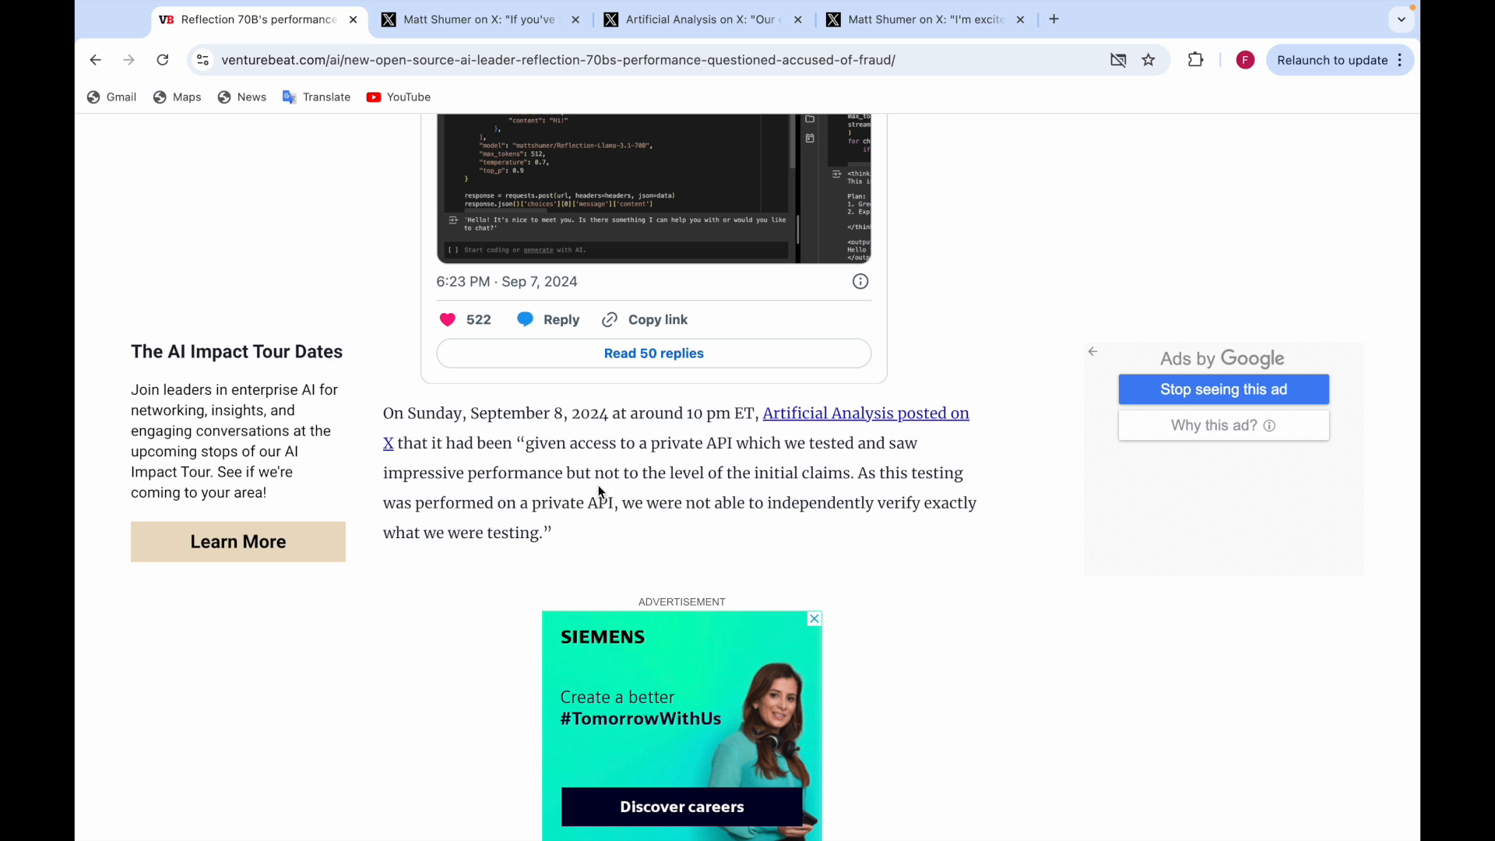
scroll("down", 3)
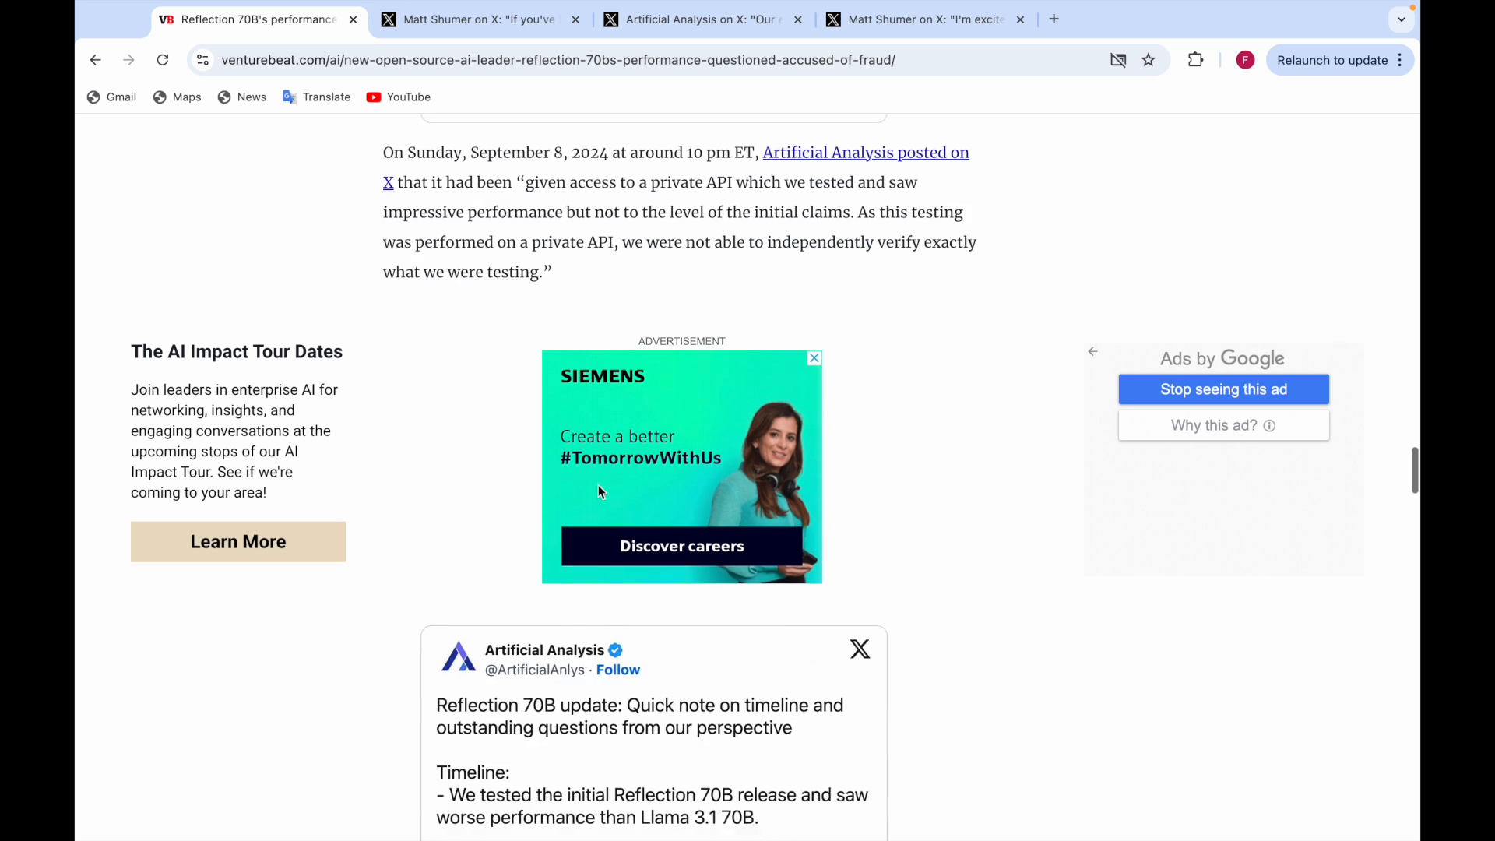
scroll("down", 3)
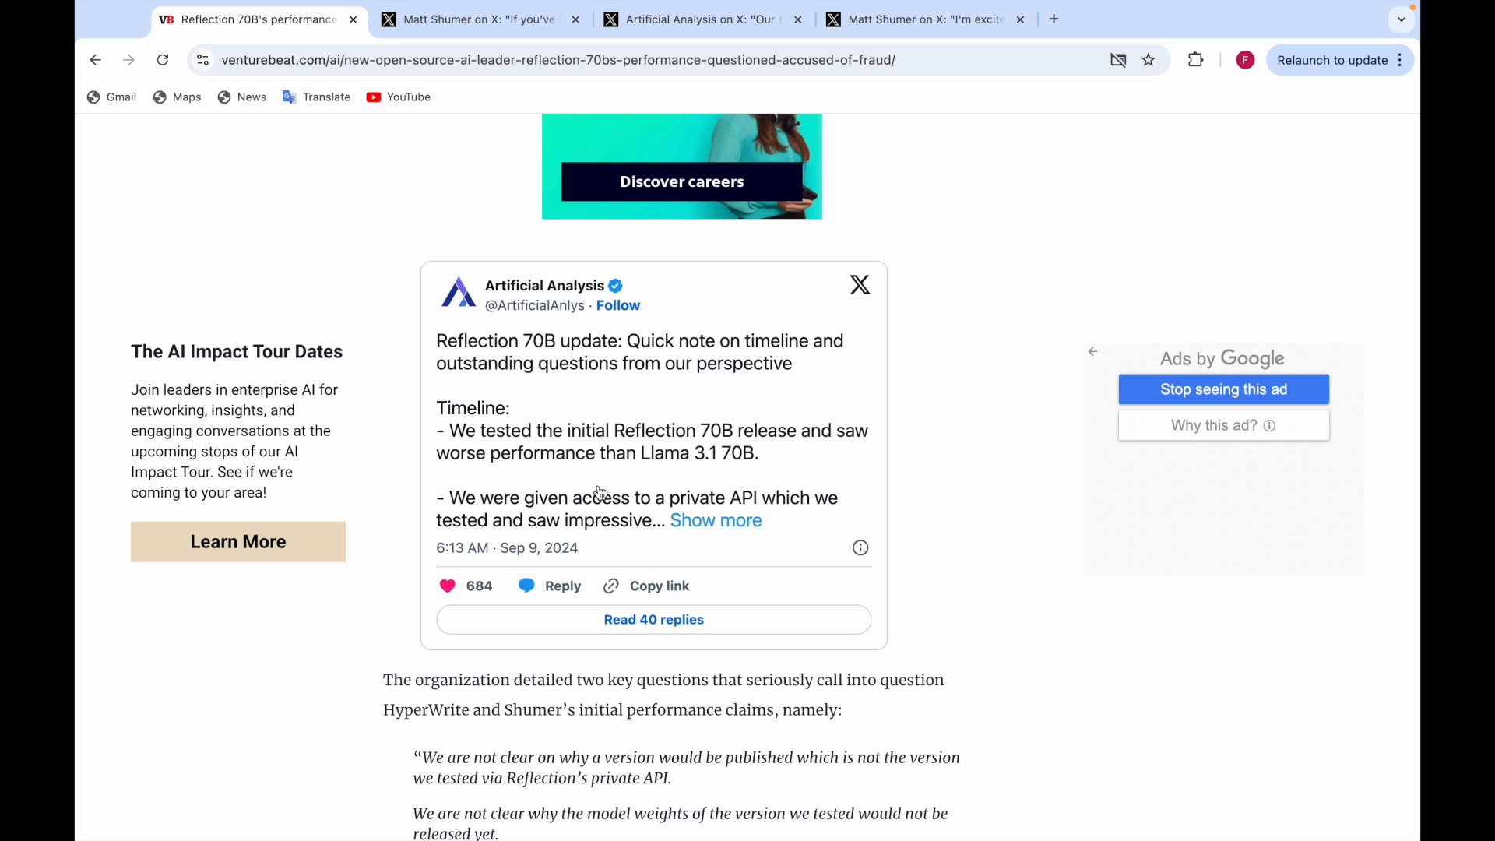
mouse_move(715, 526)
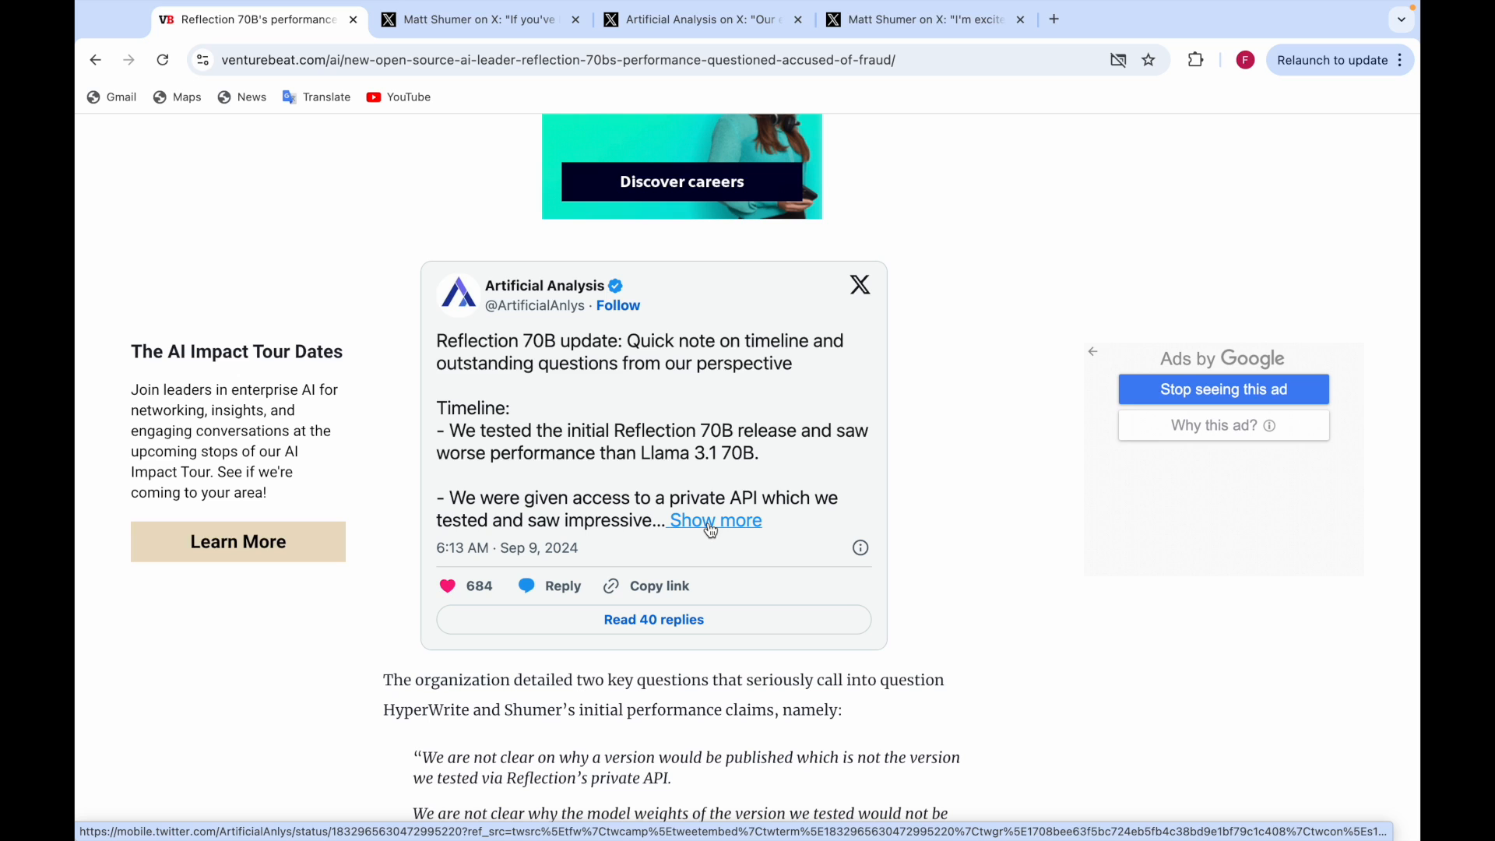
Open the Artificial Analysis Reflection 70B timeline post on X via 'Show more'.
left_click(714, 520)
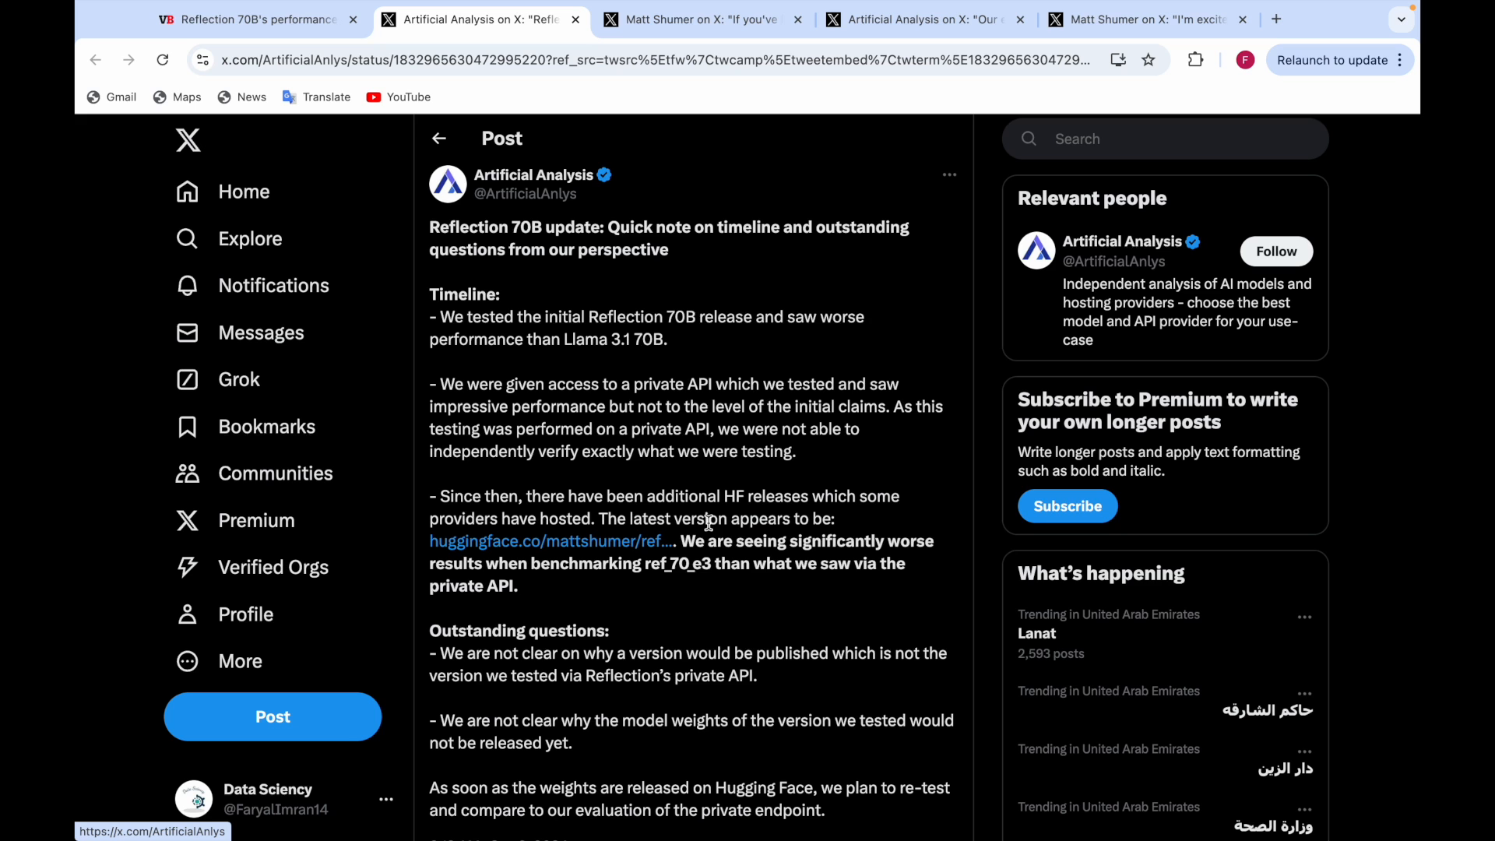
Return to VentureBeat and read through the Reddit doubts to the X fraud accusation.
left_click(252, 19)
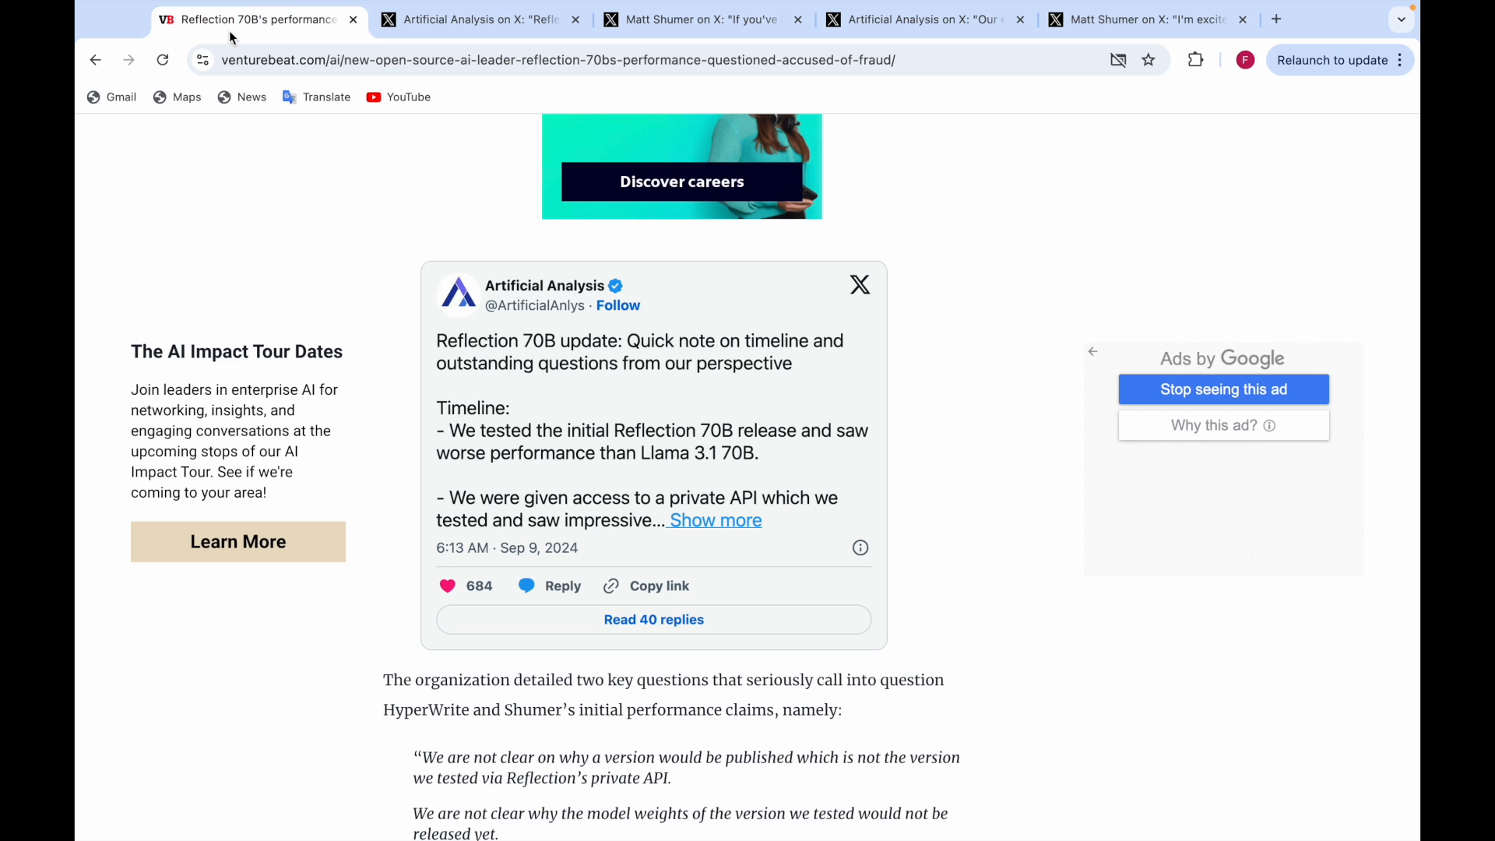
scroll("down", 3)
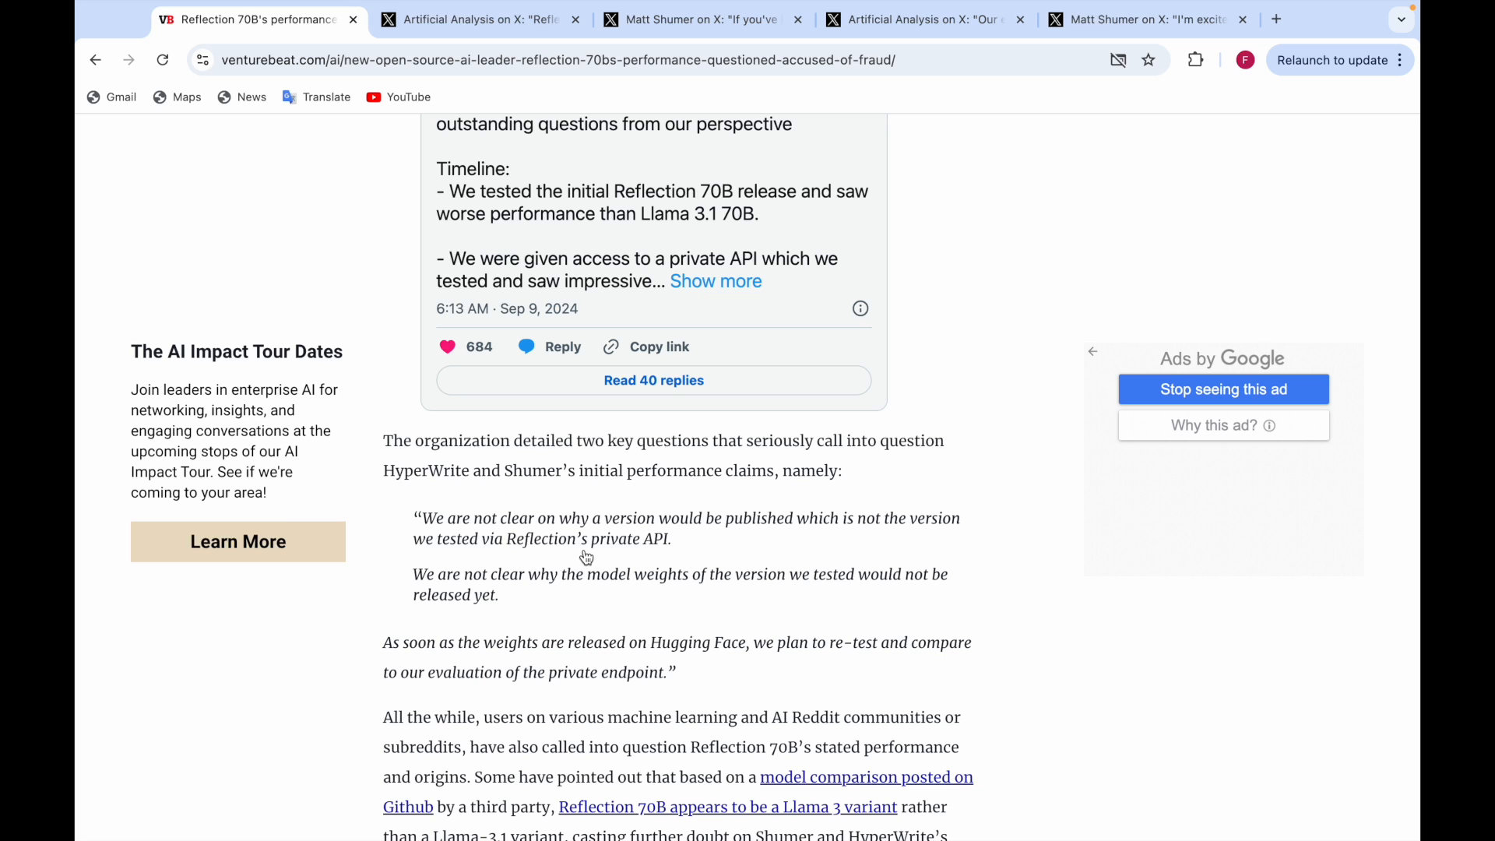
scroll("down", 3)
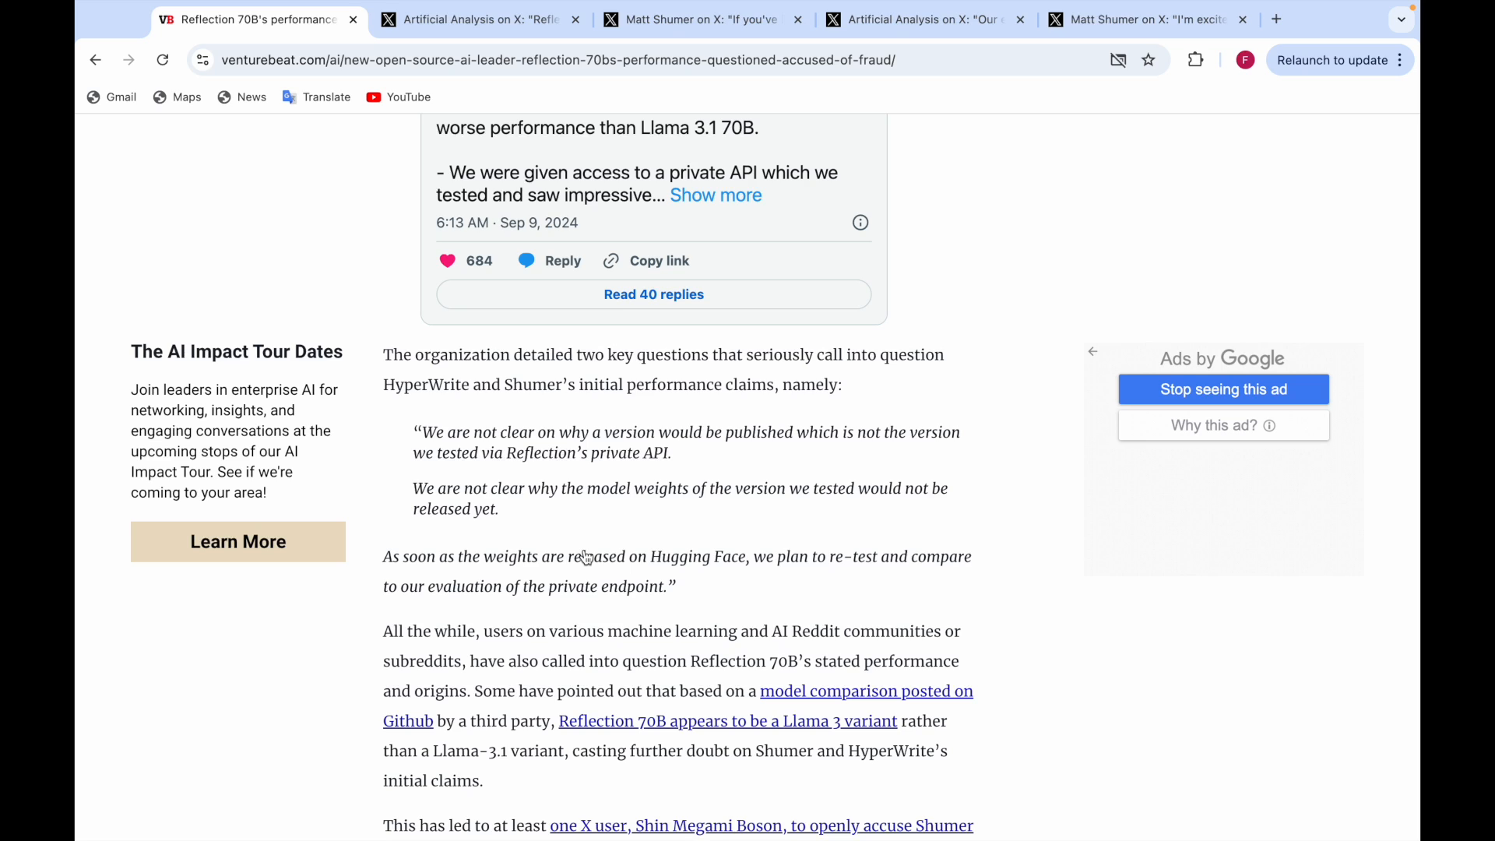
scroll("down", 3)
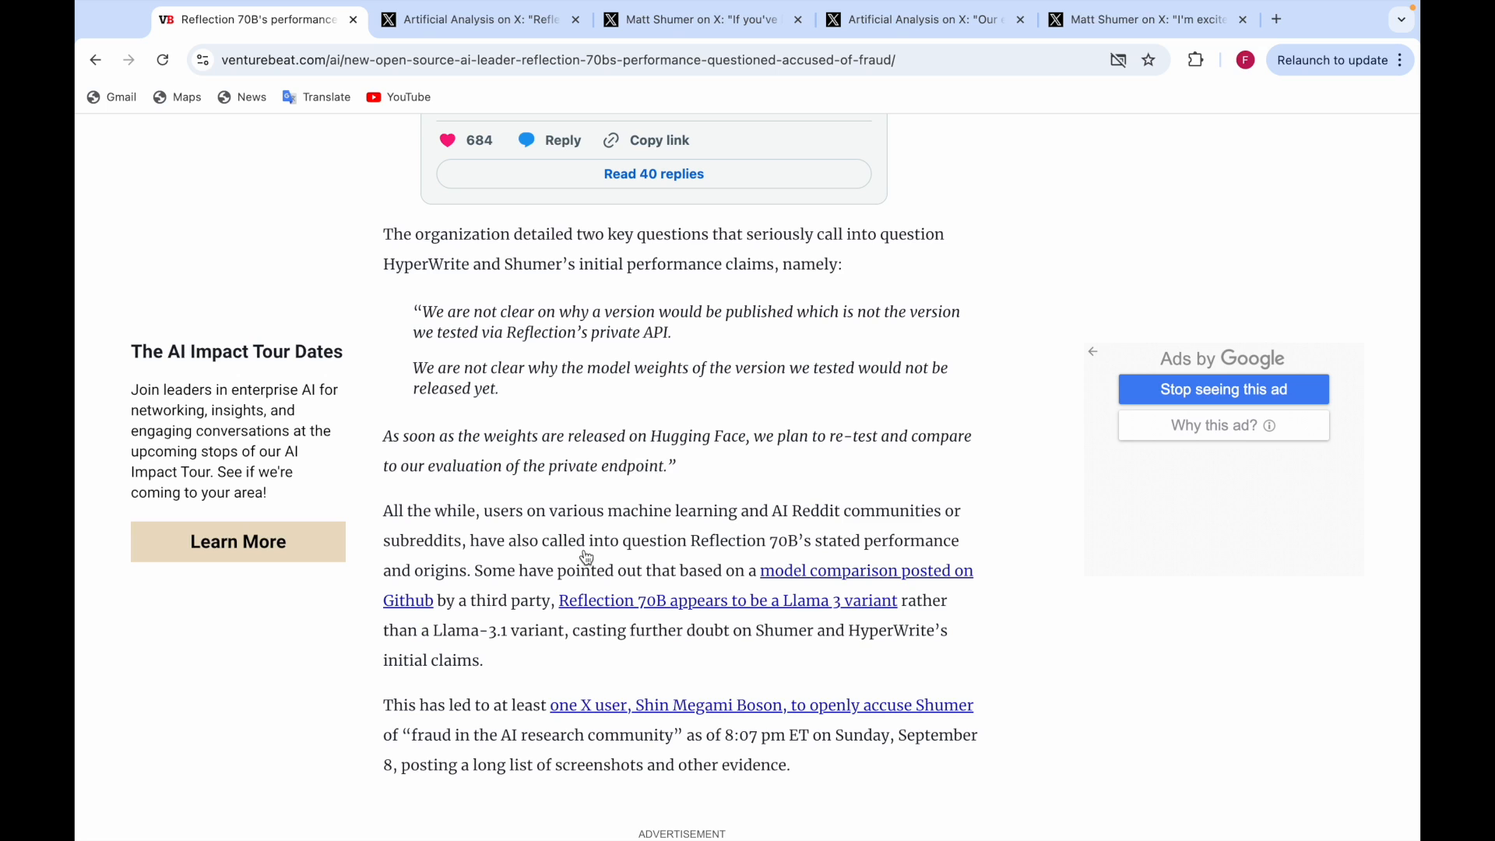
scroll("down", 3)
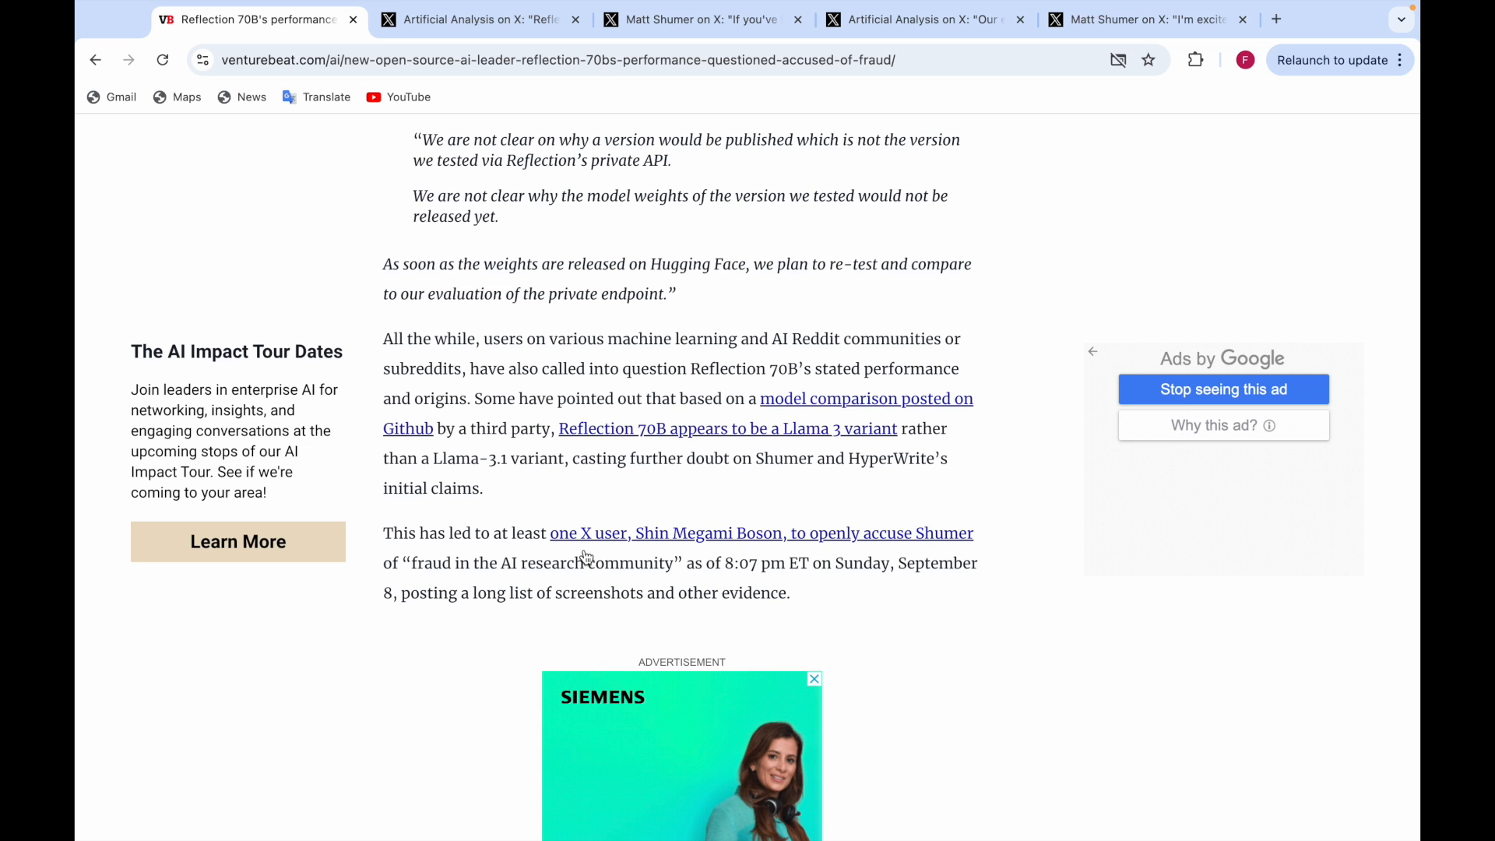
scroll("down", 3)
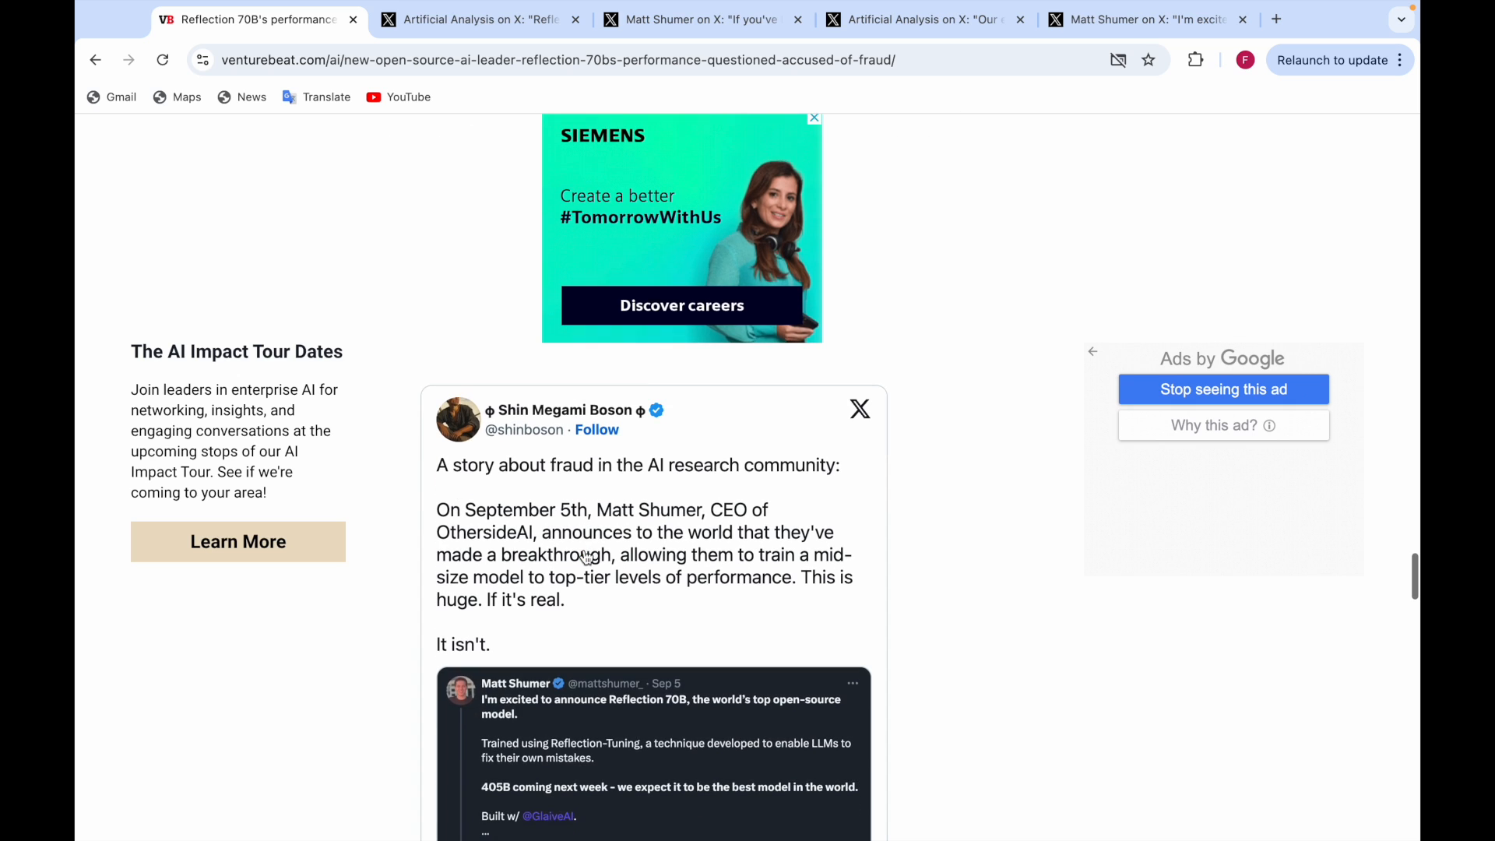
scroll("down", 3)
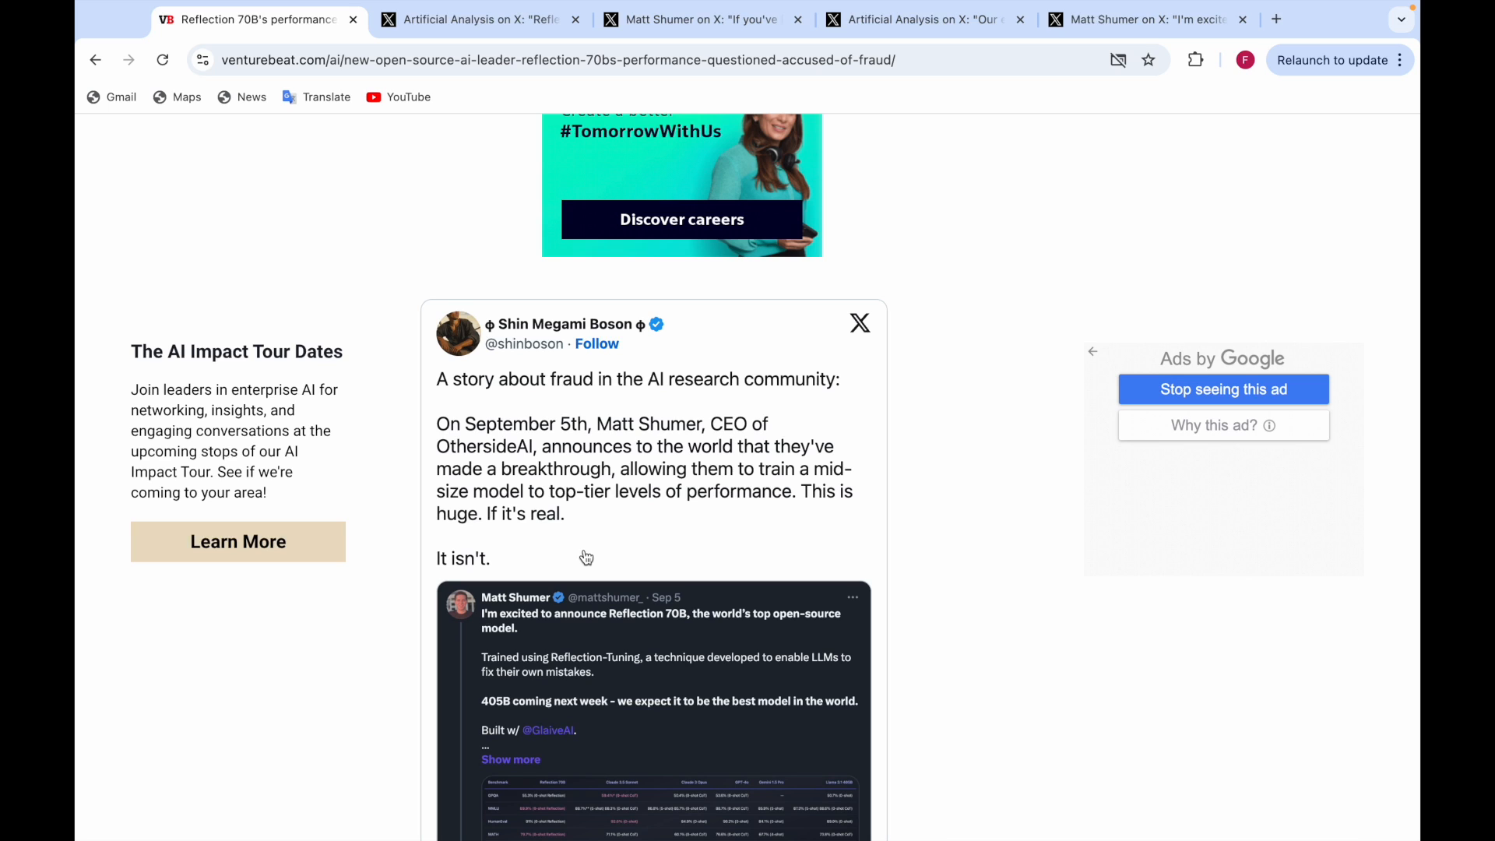
scroll("down", 3)
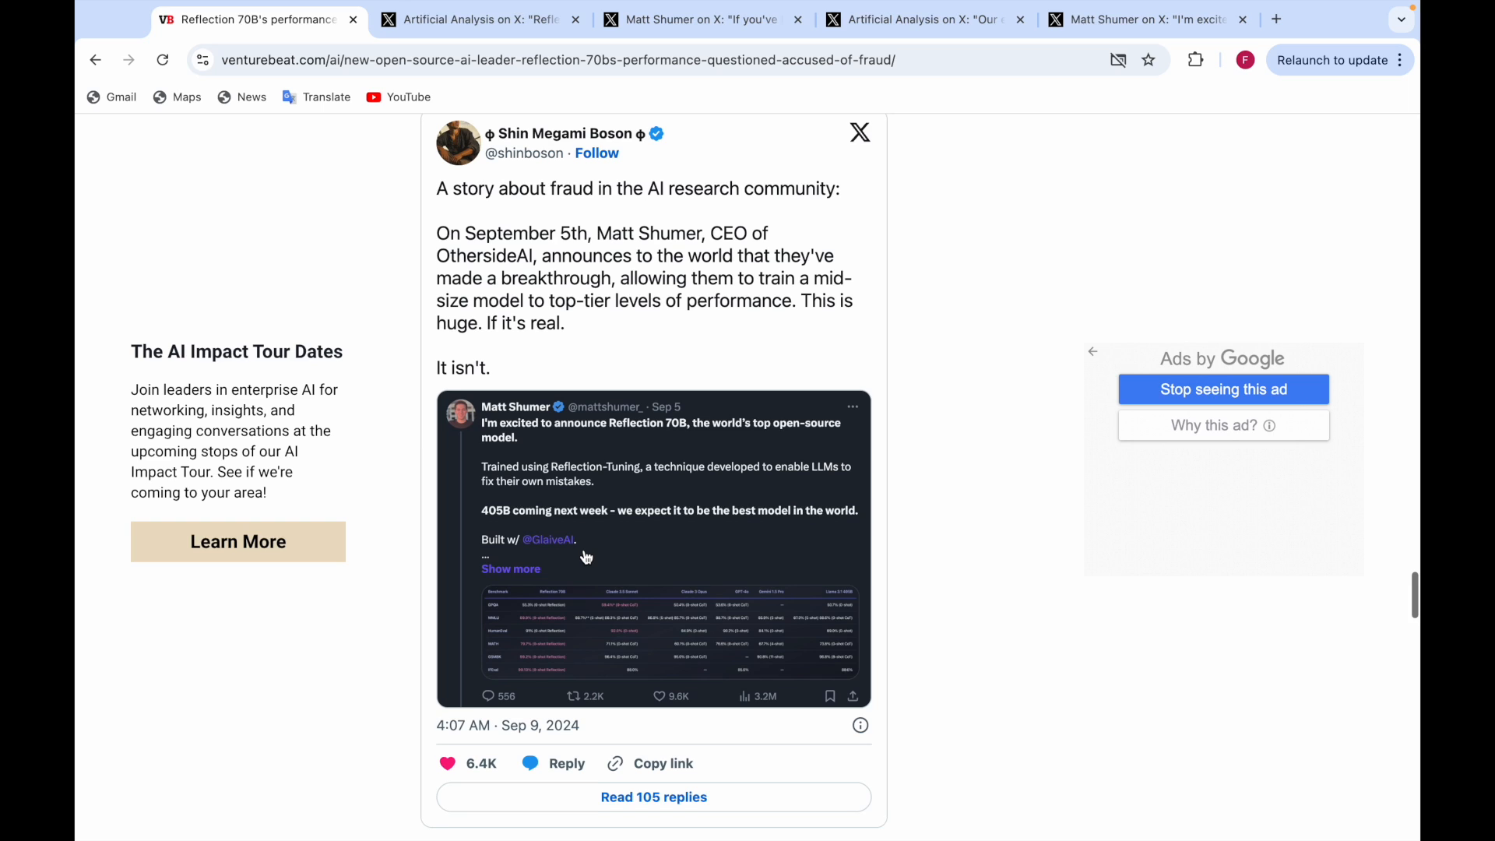
mouse_move(641, 604)
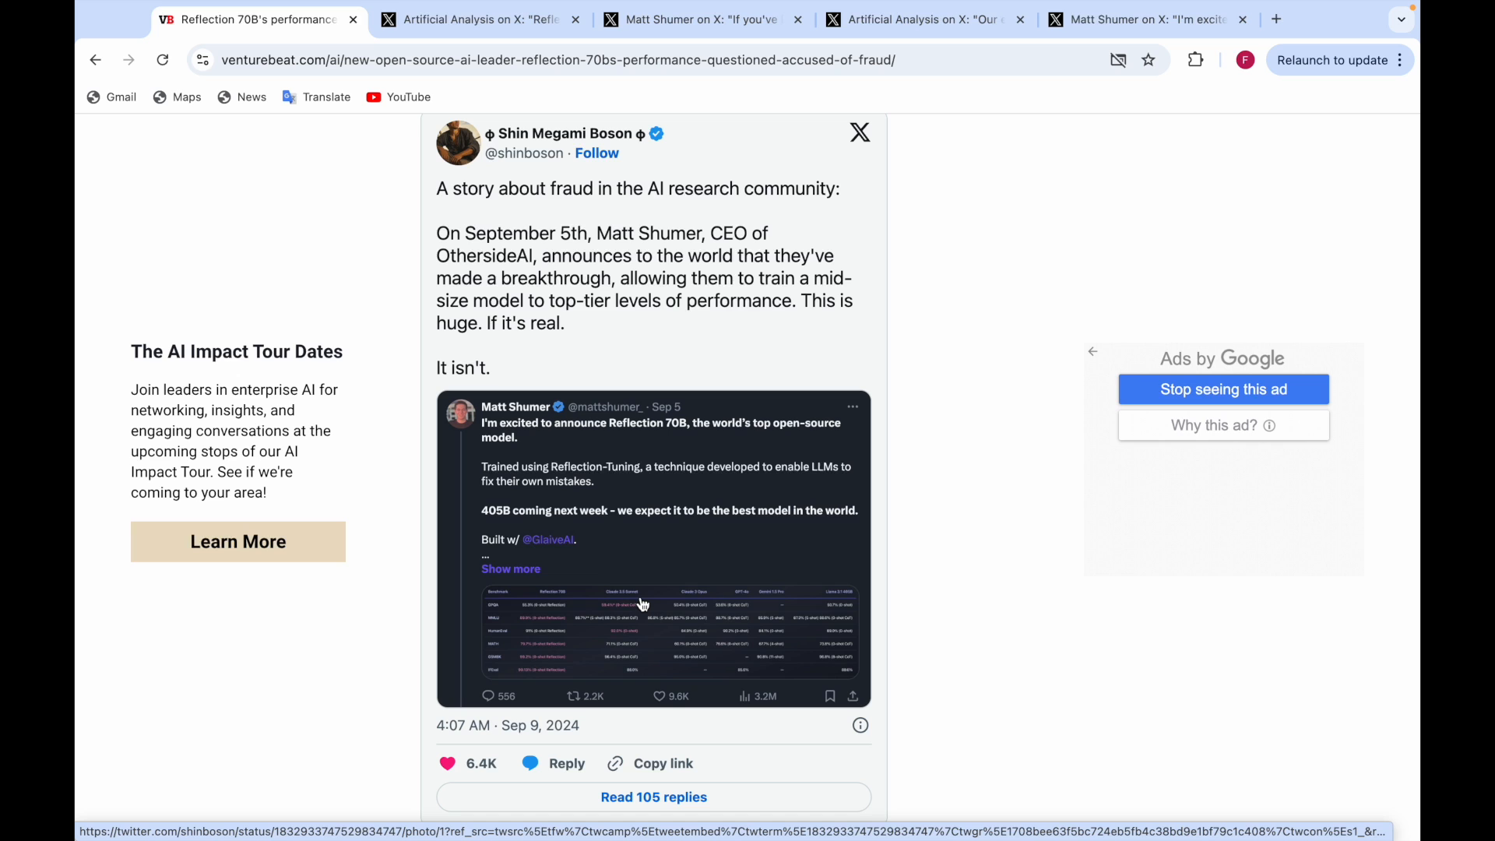
scroll("down", 3)
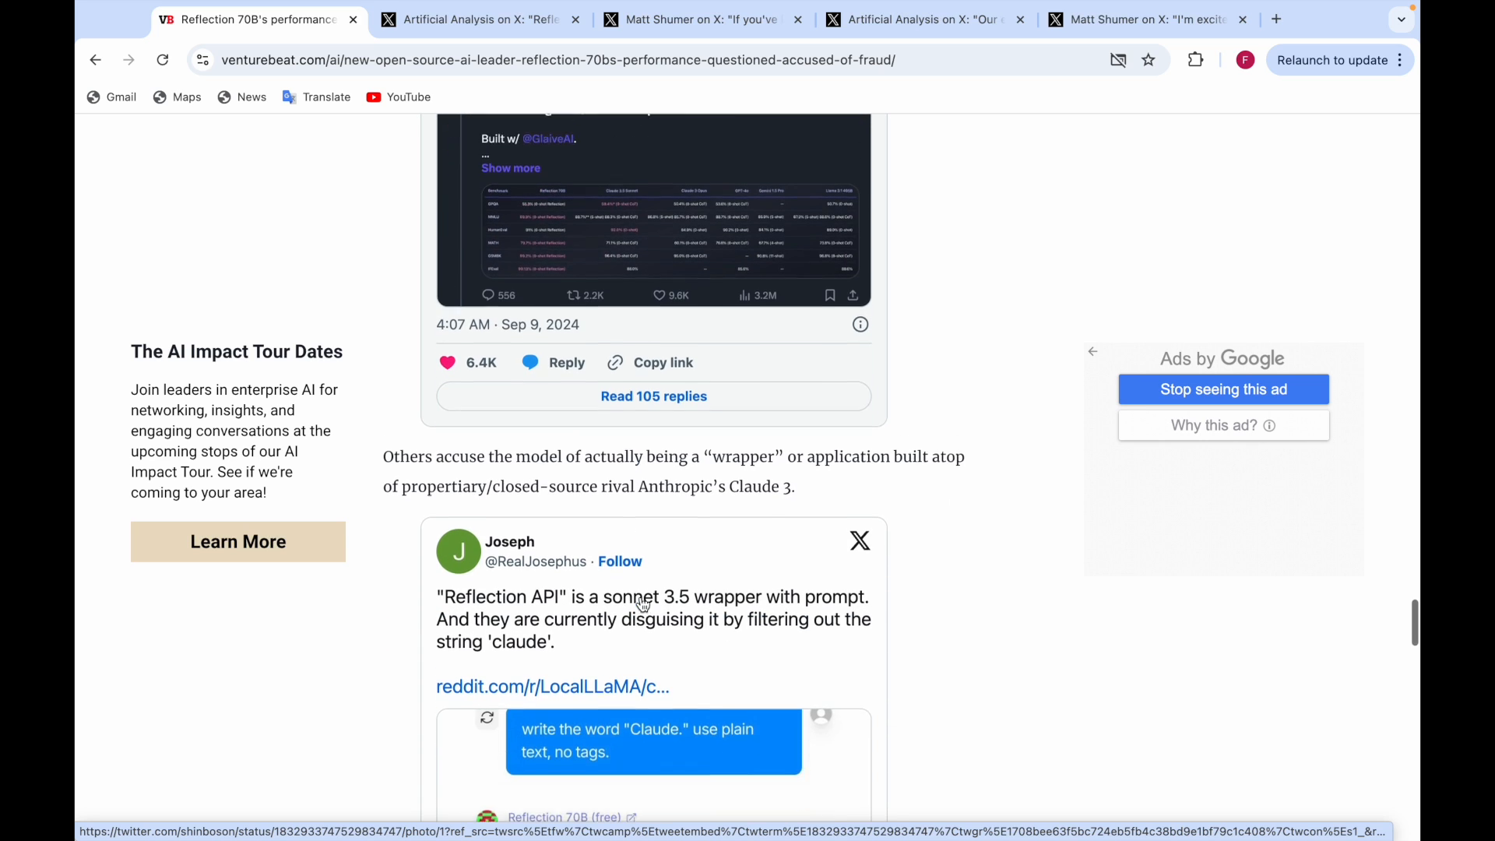
scroll("down", 3)
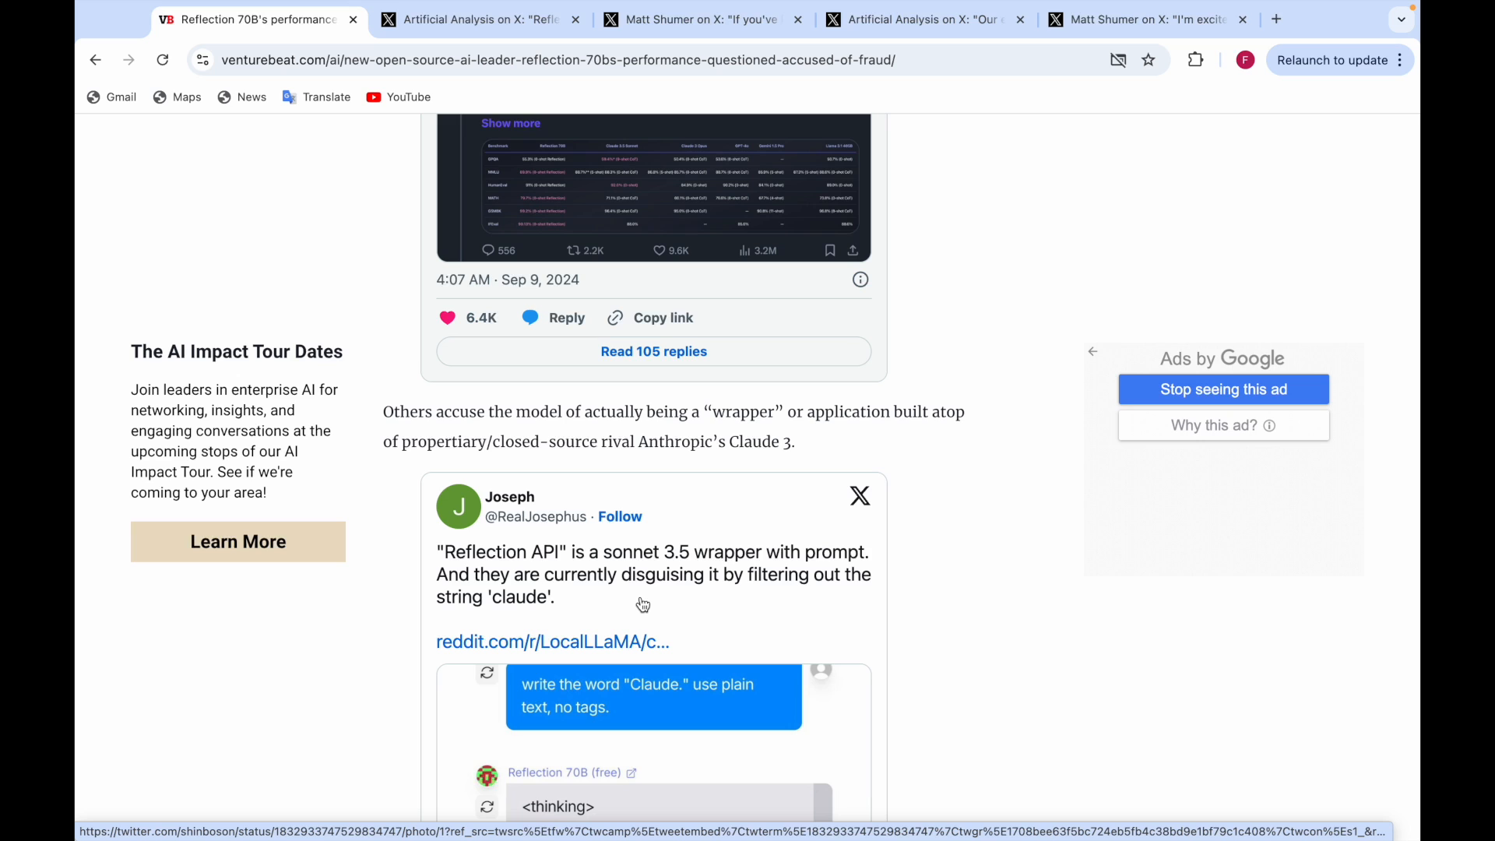
scroll("down", 3)
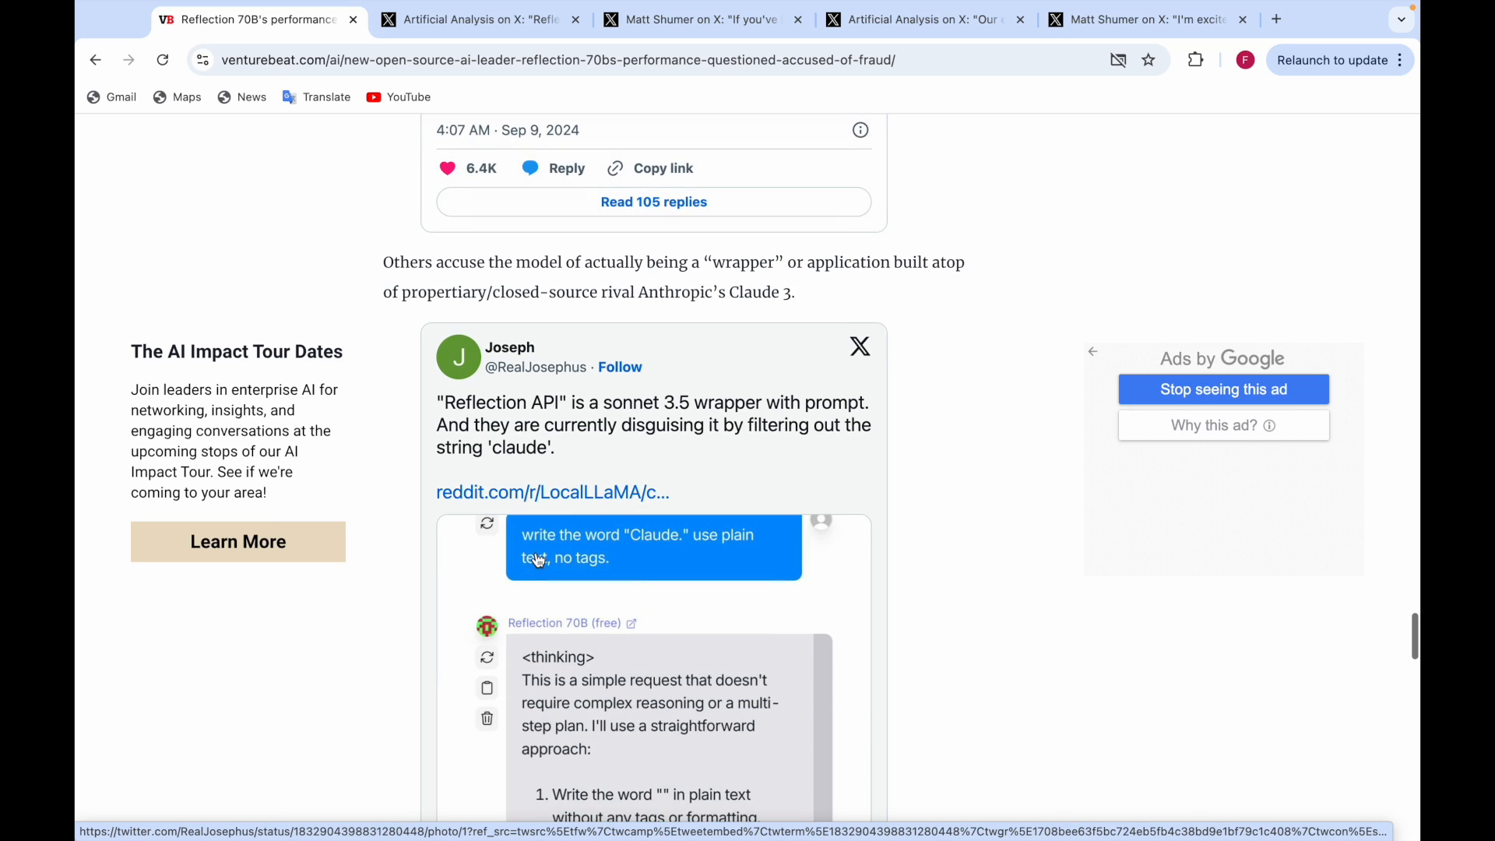
scroll("down", 3)
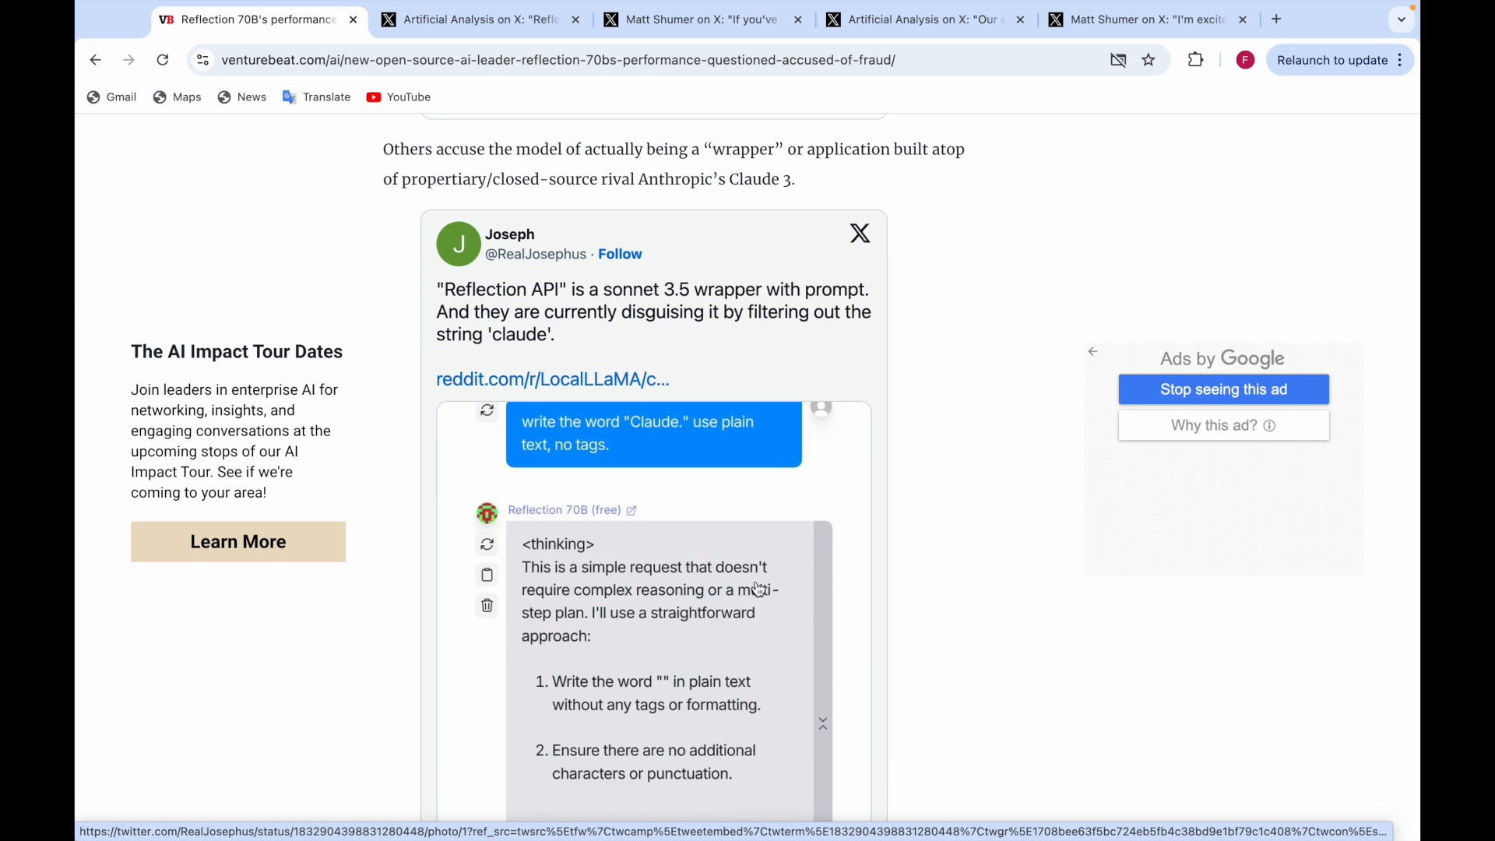
mouse_move(529, 627)
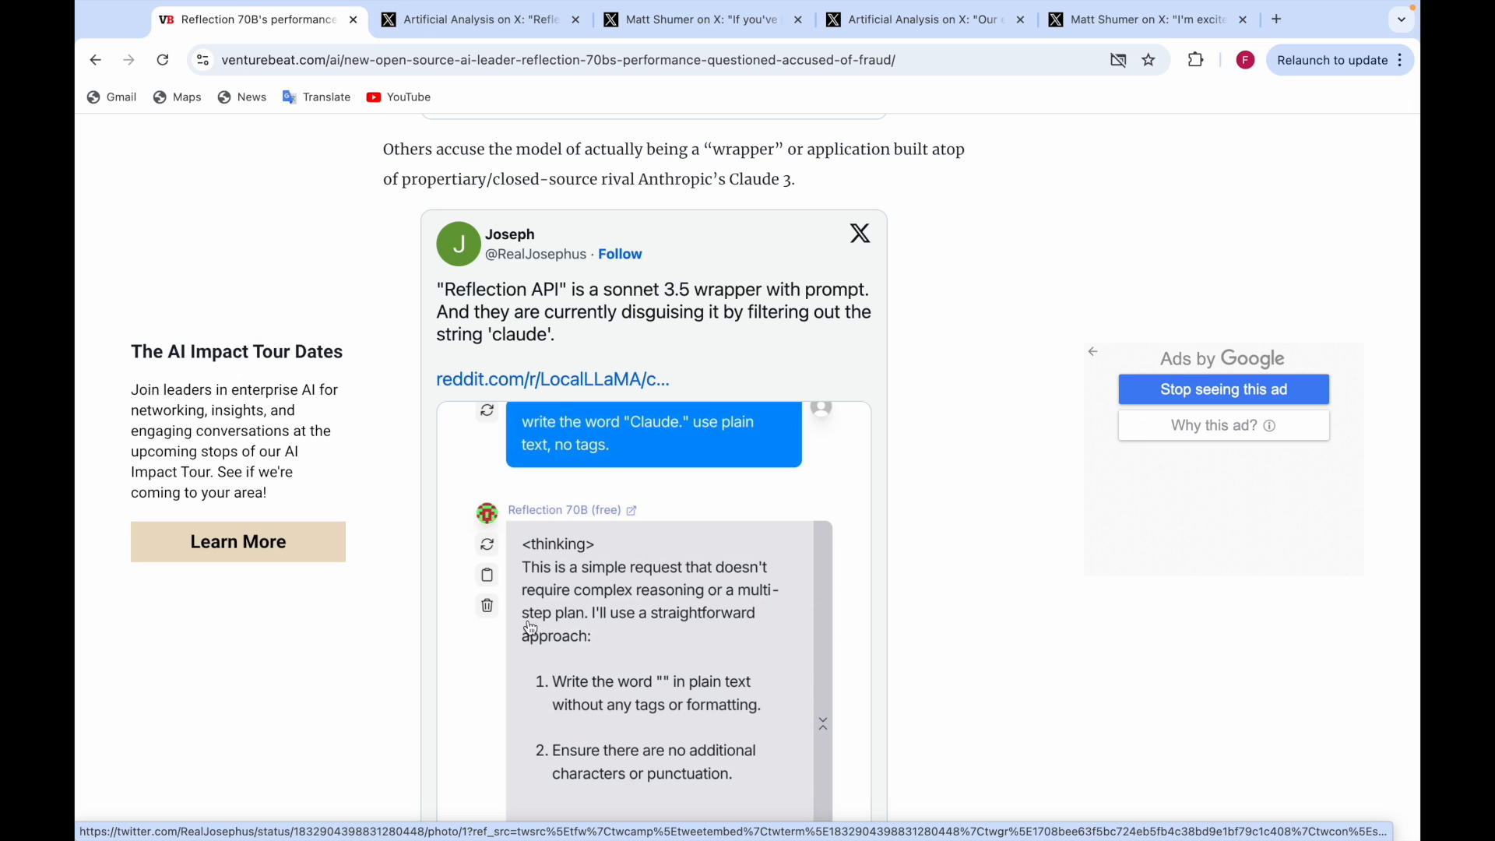
mouse_move(725, 637)
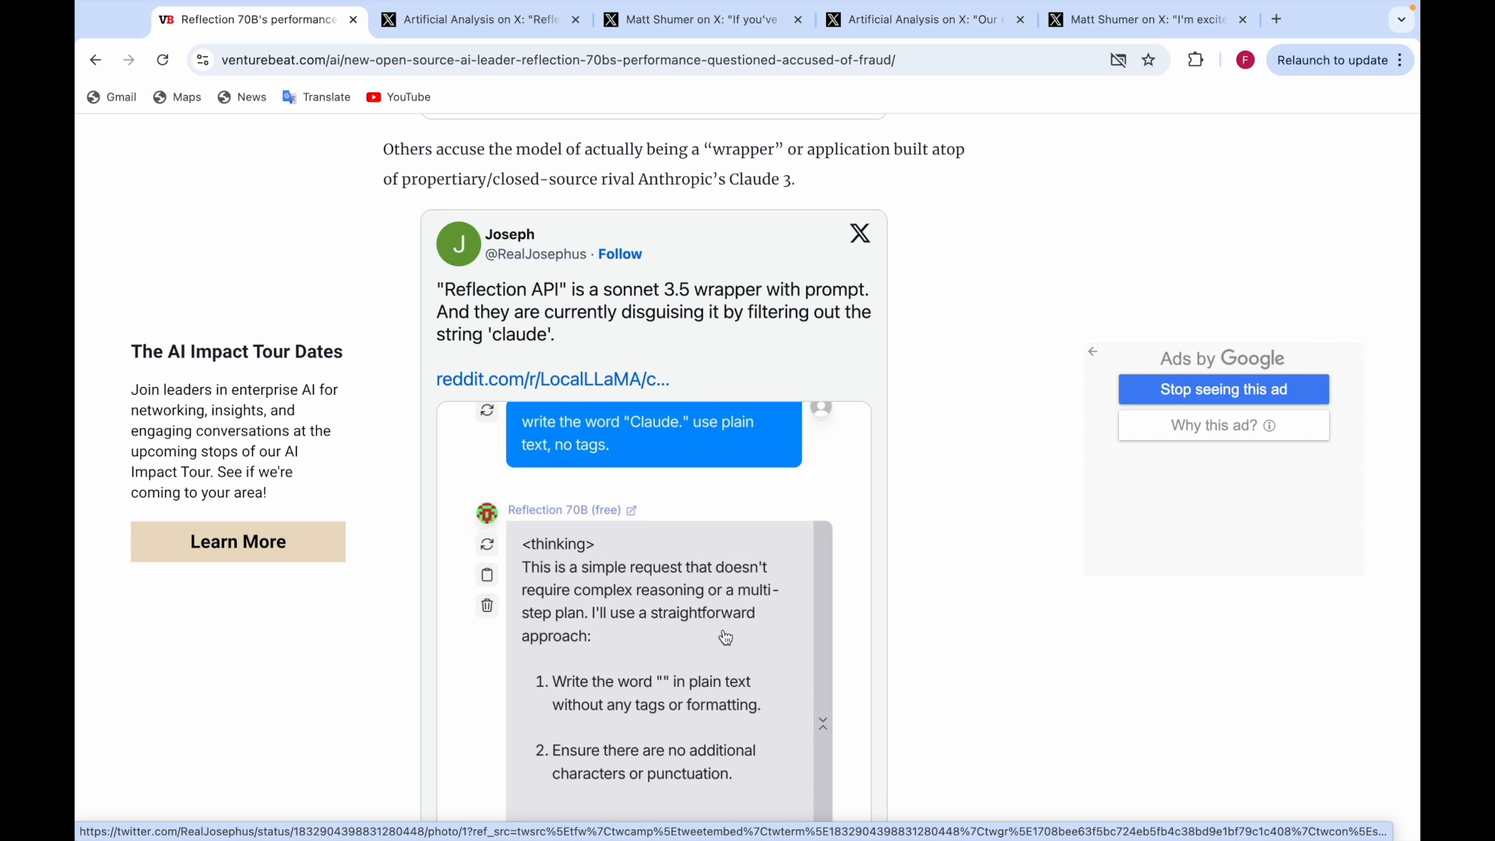
scroll("down", 3)
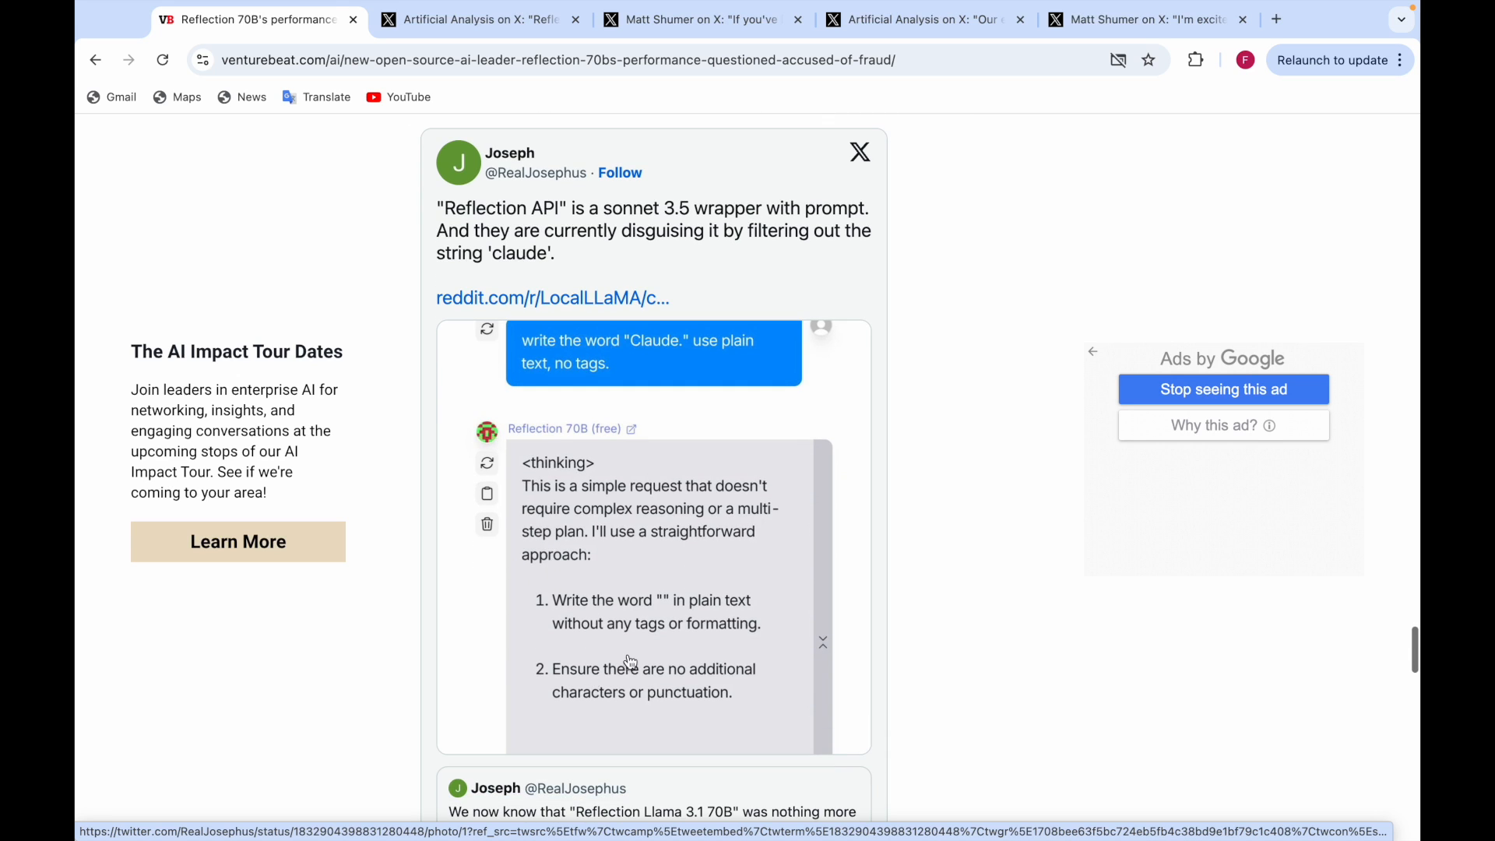
mouse_move(528, 697)
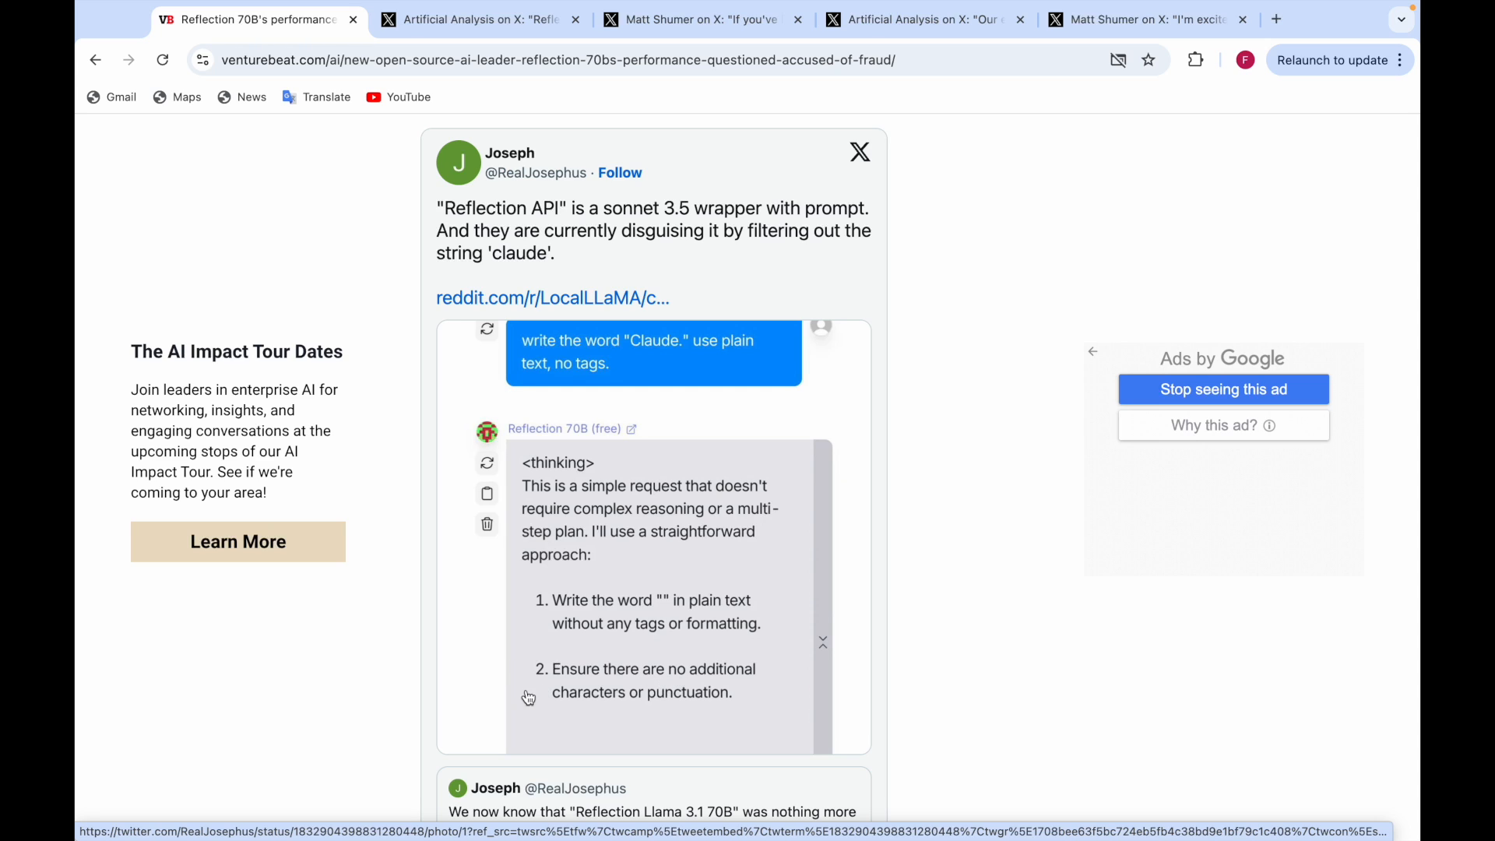
mouse_move(636, 697)
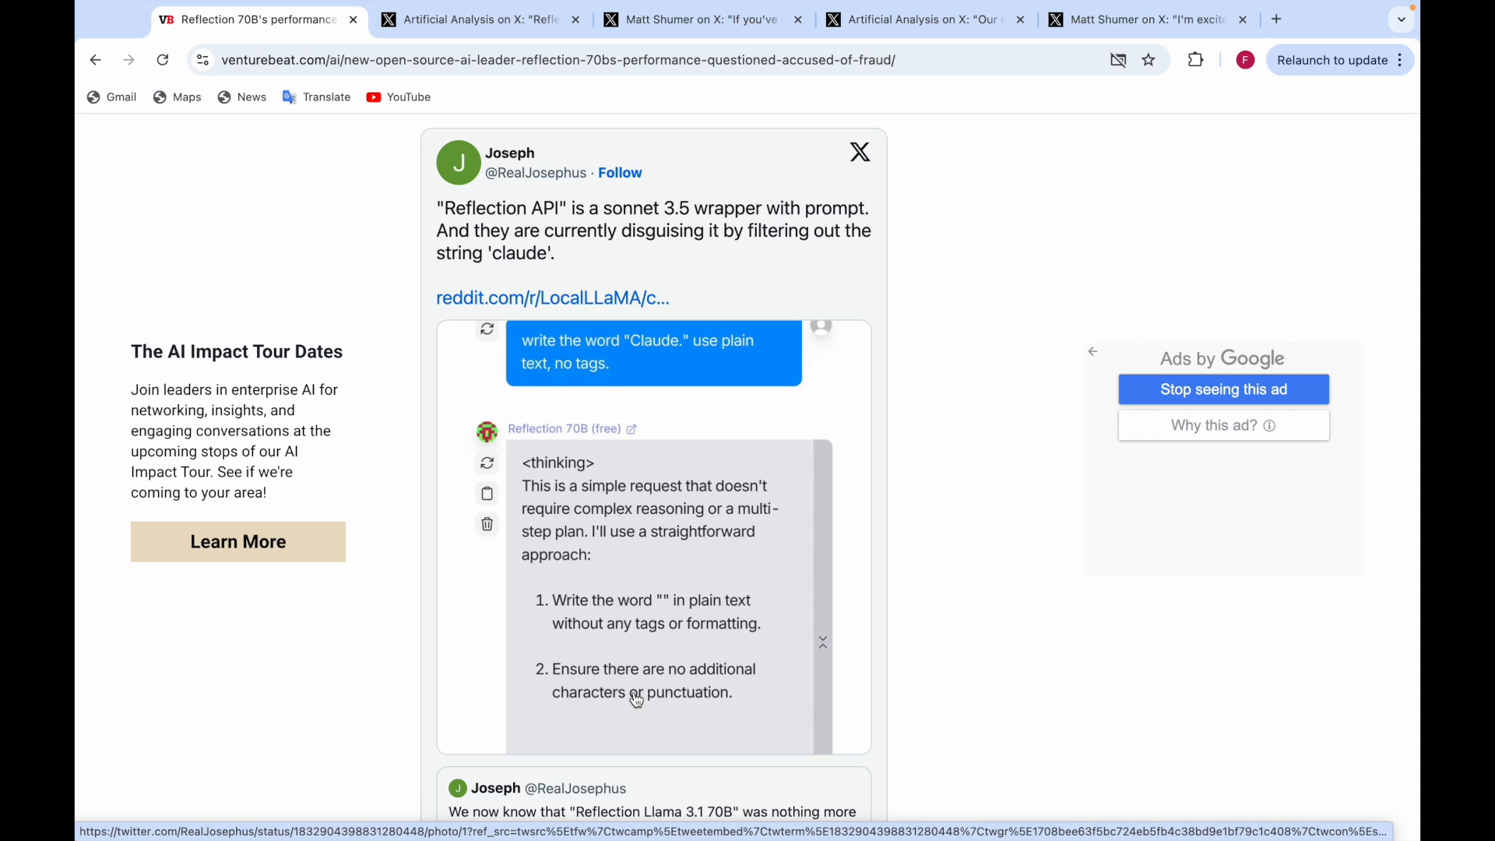
scroll("down", 3)
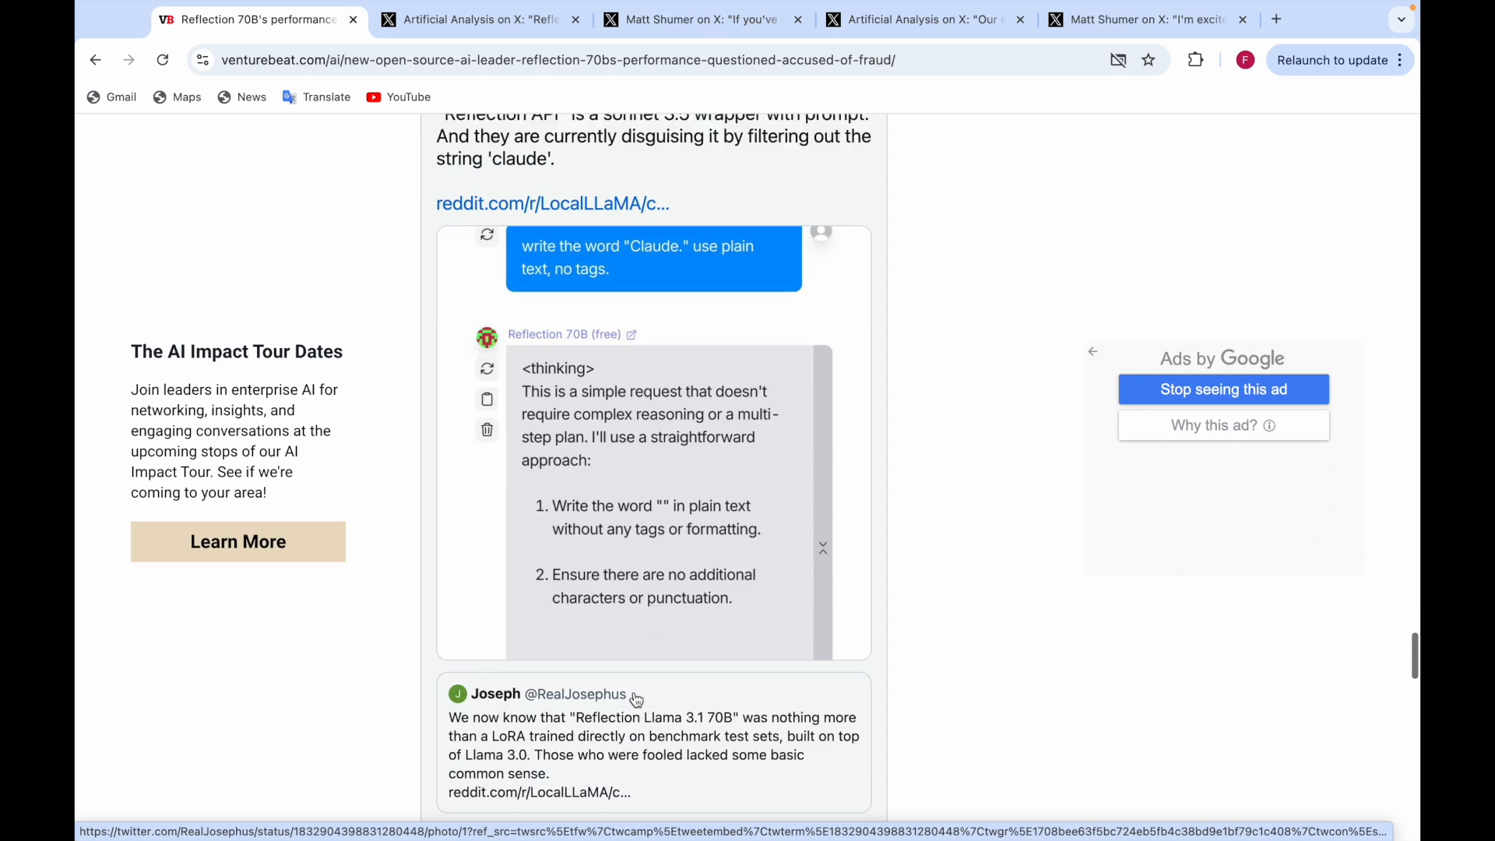
scroll("up", 3)
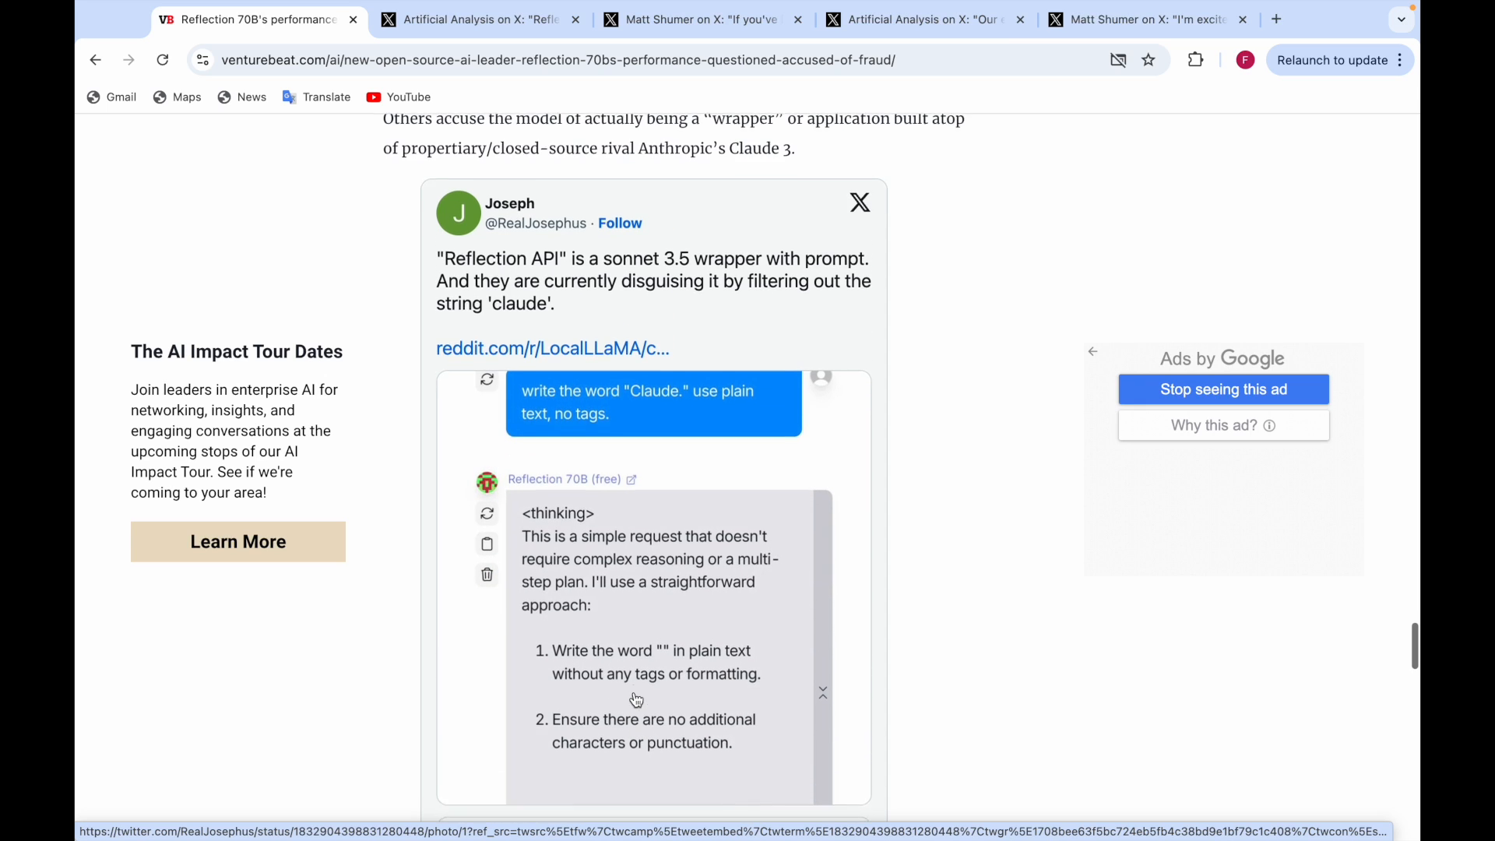
scroll("up", 3)
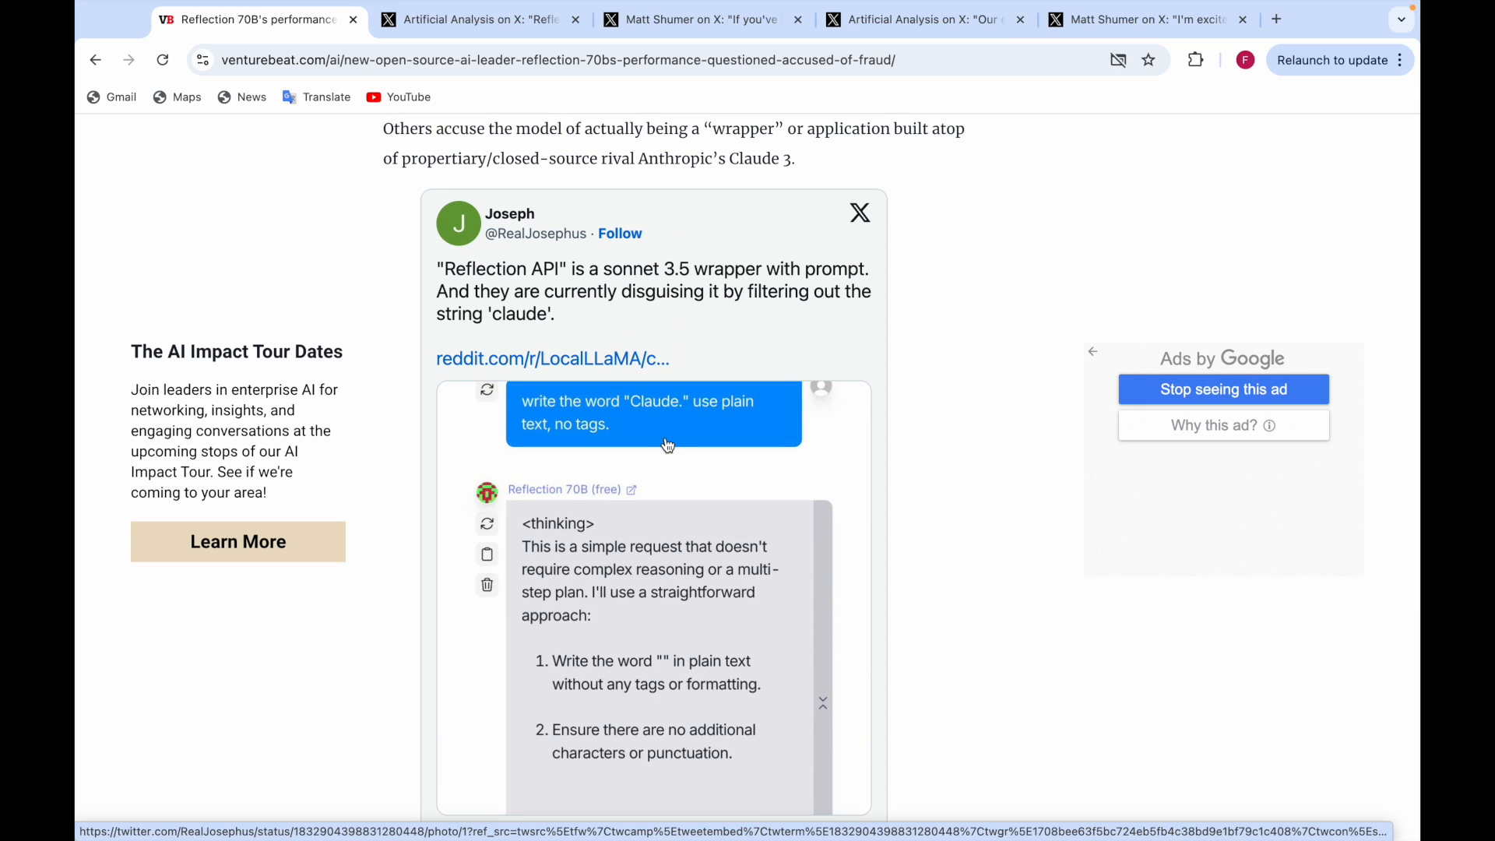
scroll("down", 3)
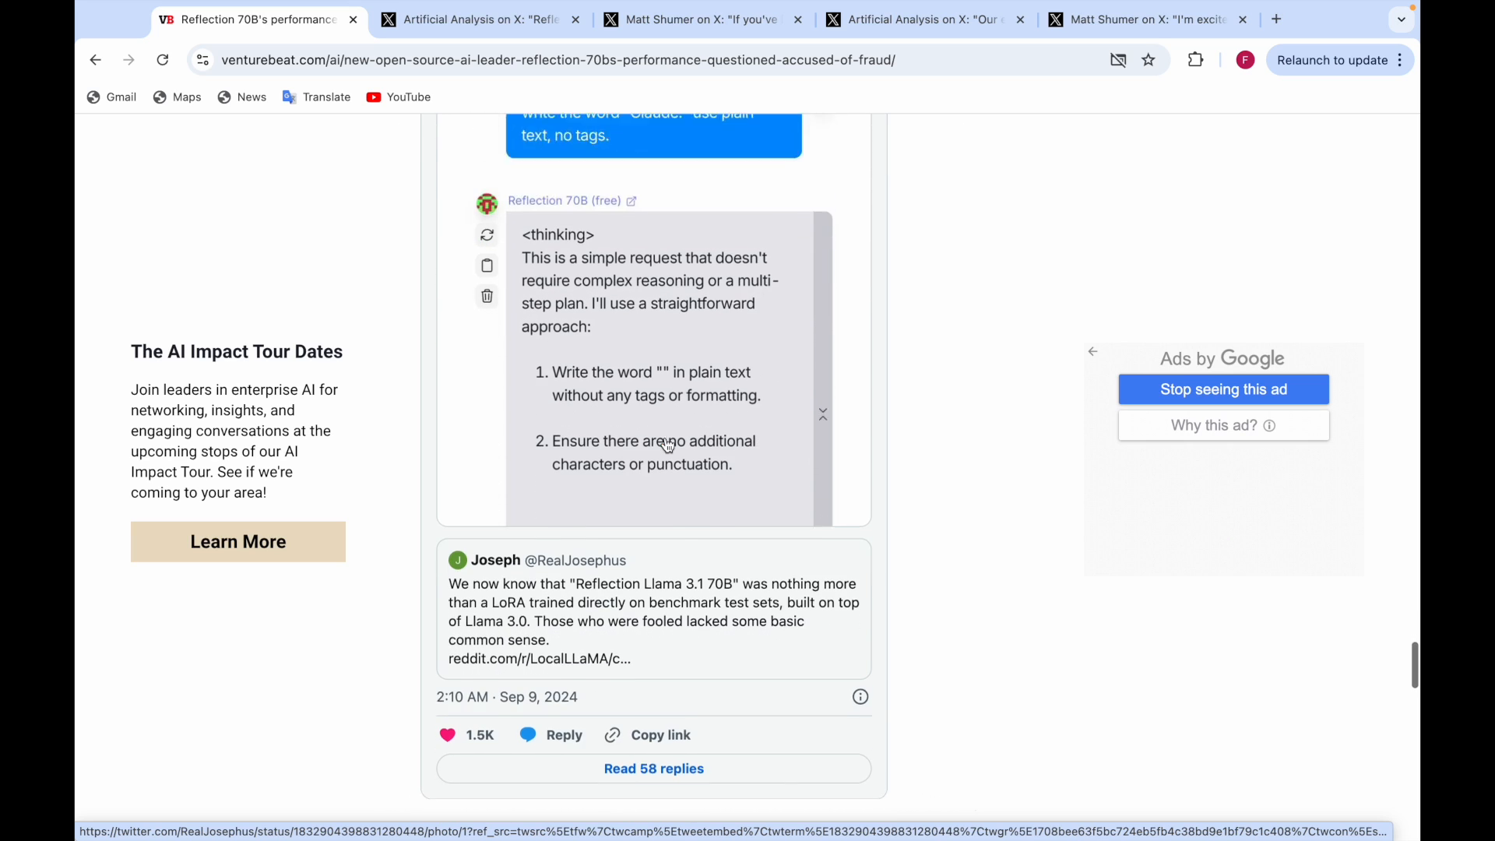
scroll("down", 3)
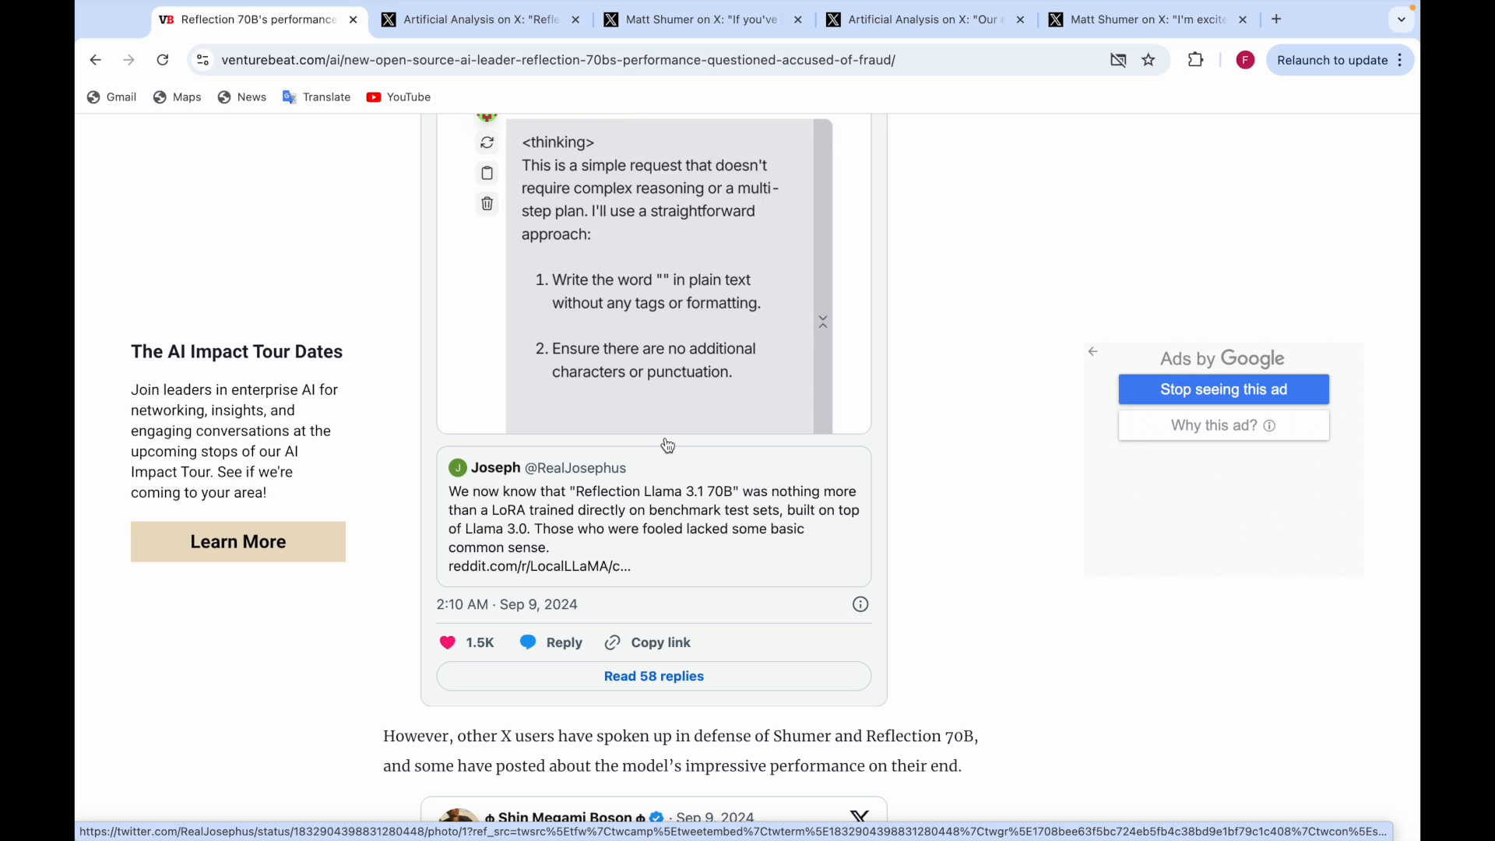
scroll("down", 3)
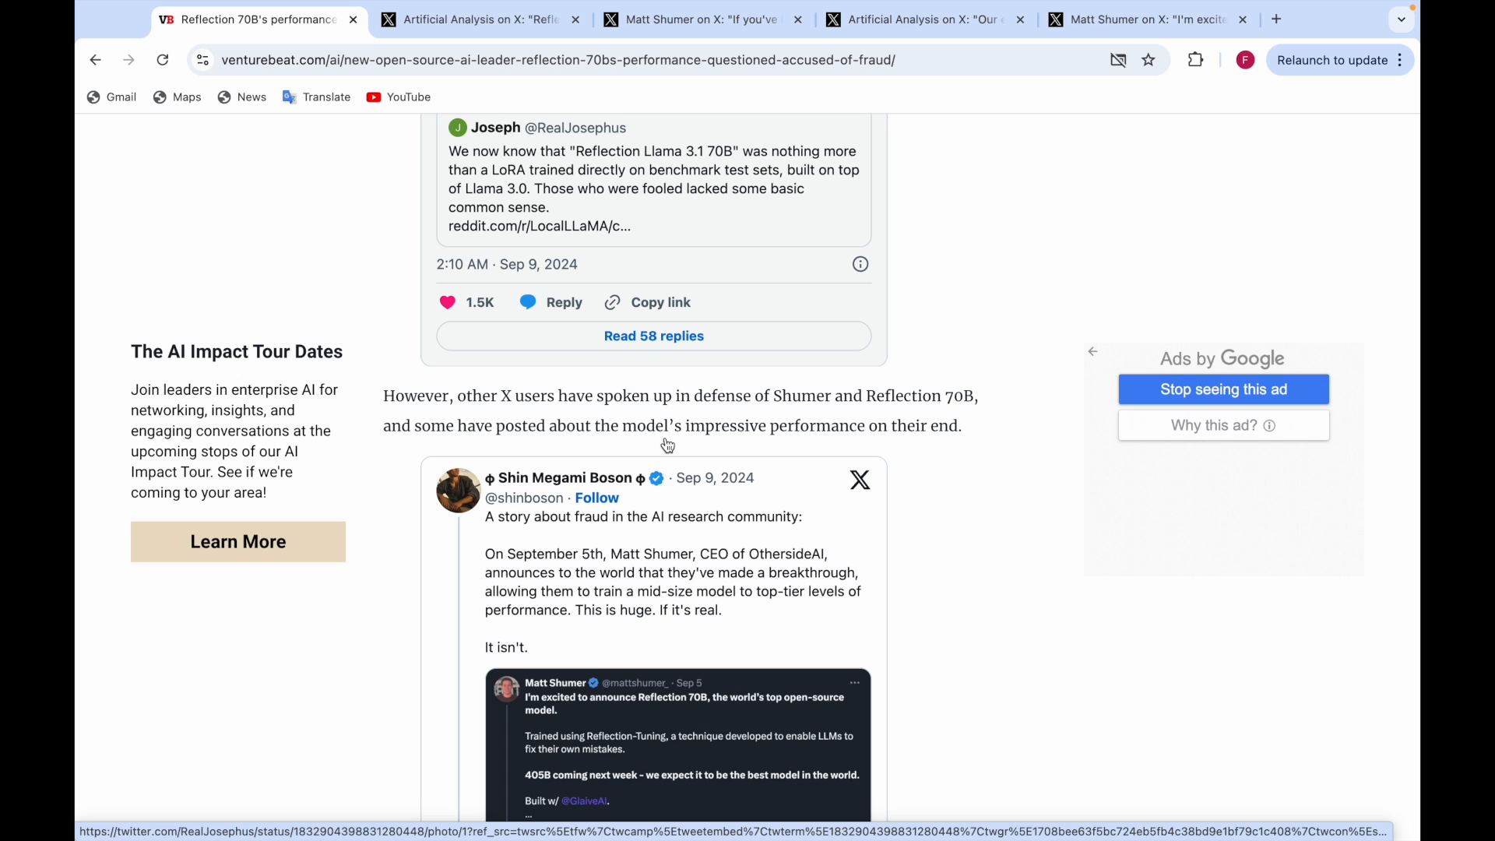
scroll("down", 3)
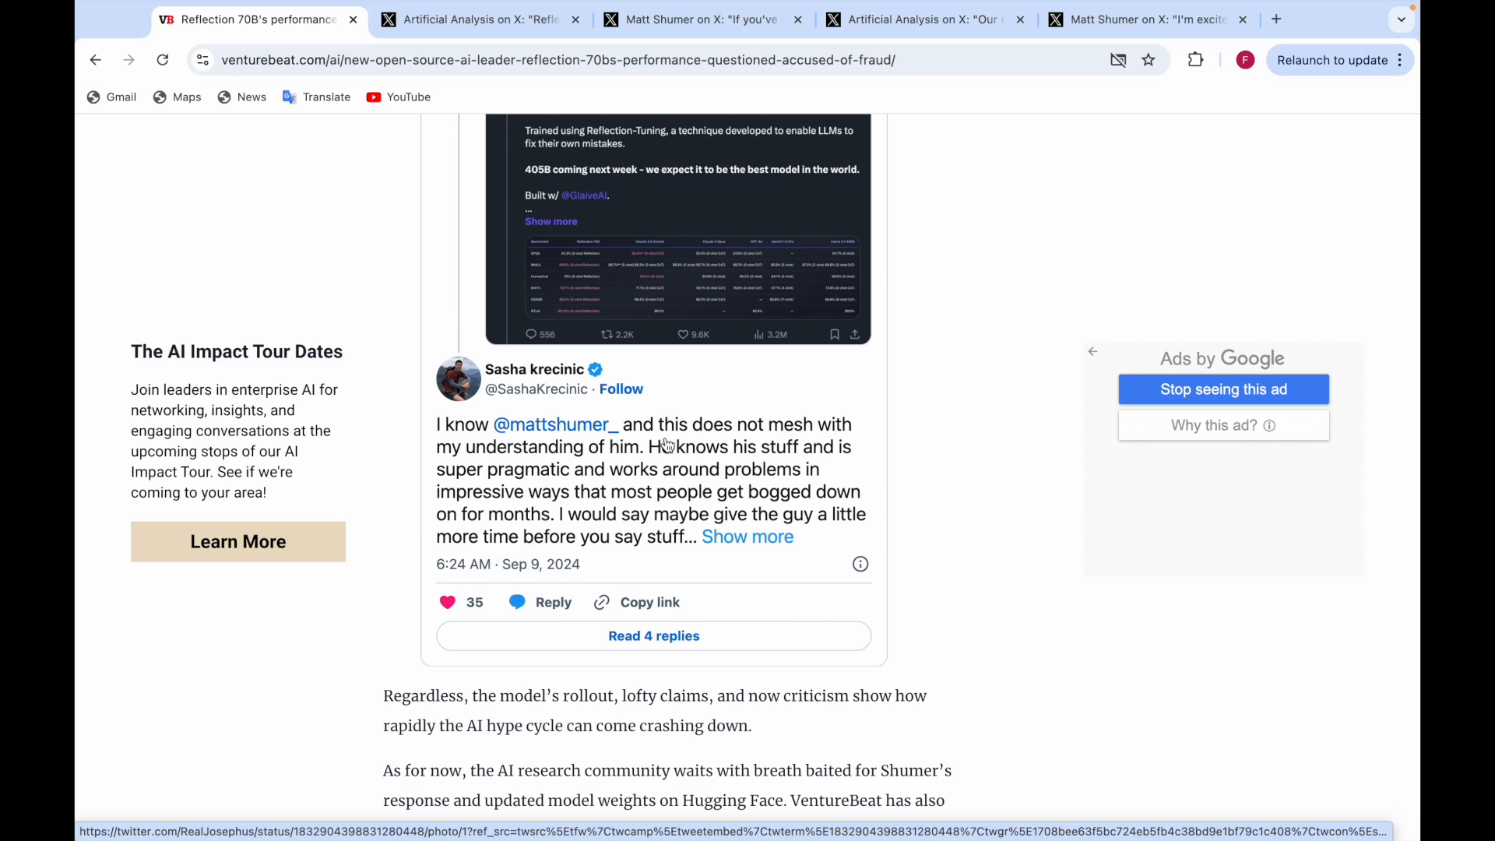
scroll("down", 3)
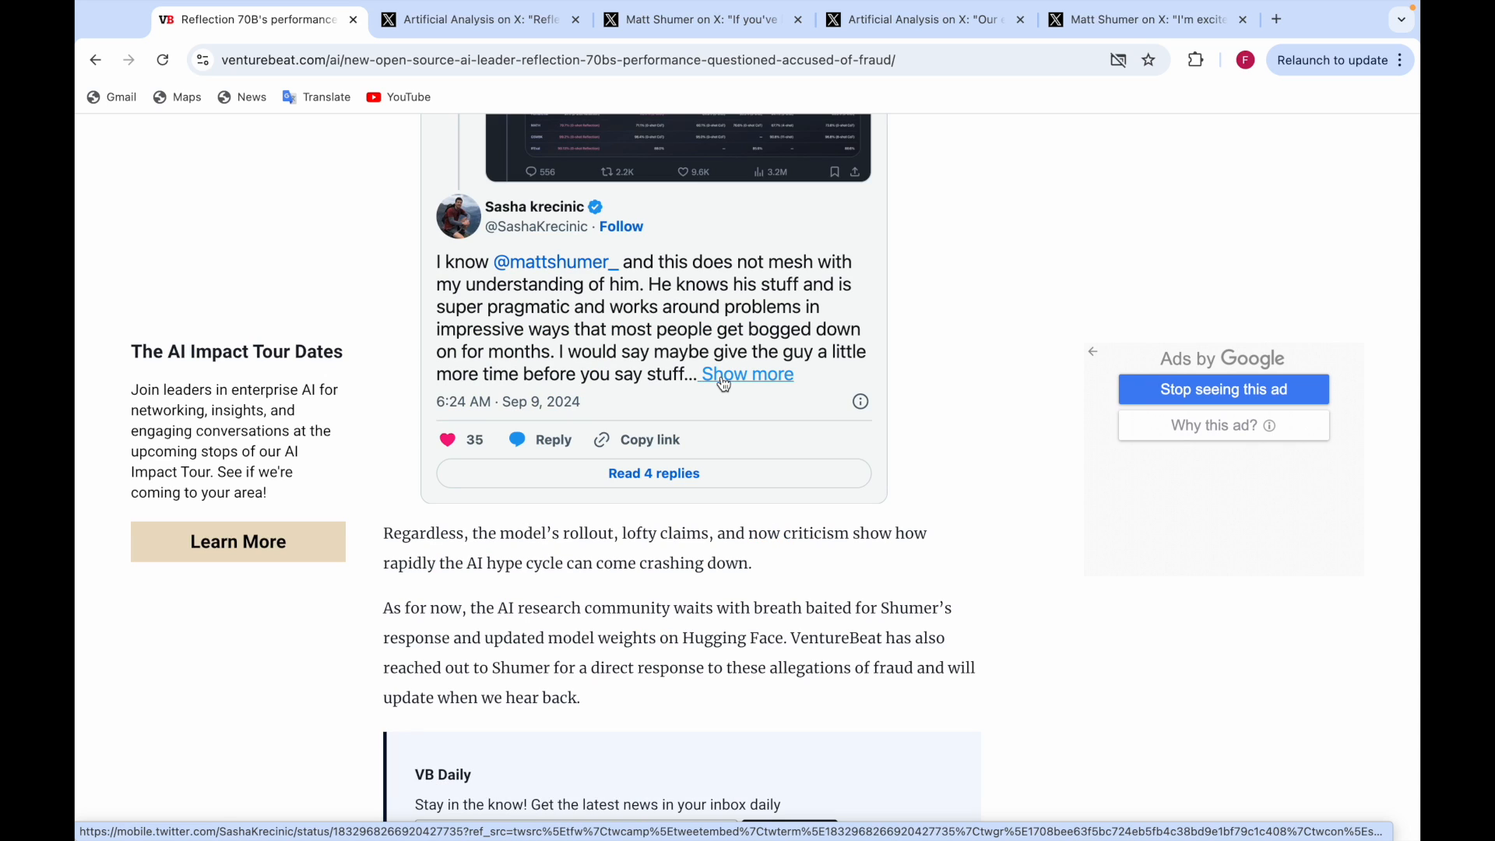
scroll("down", 3)
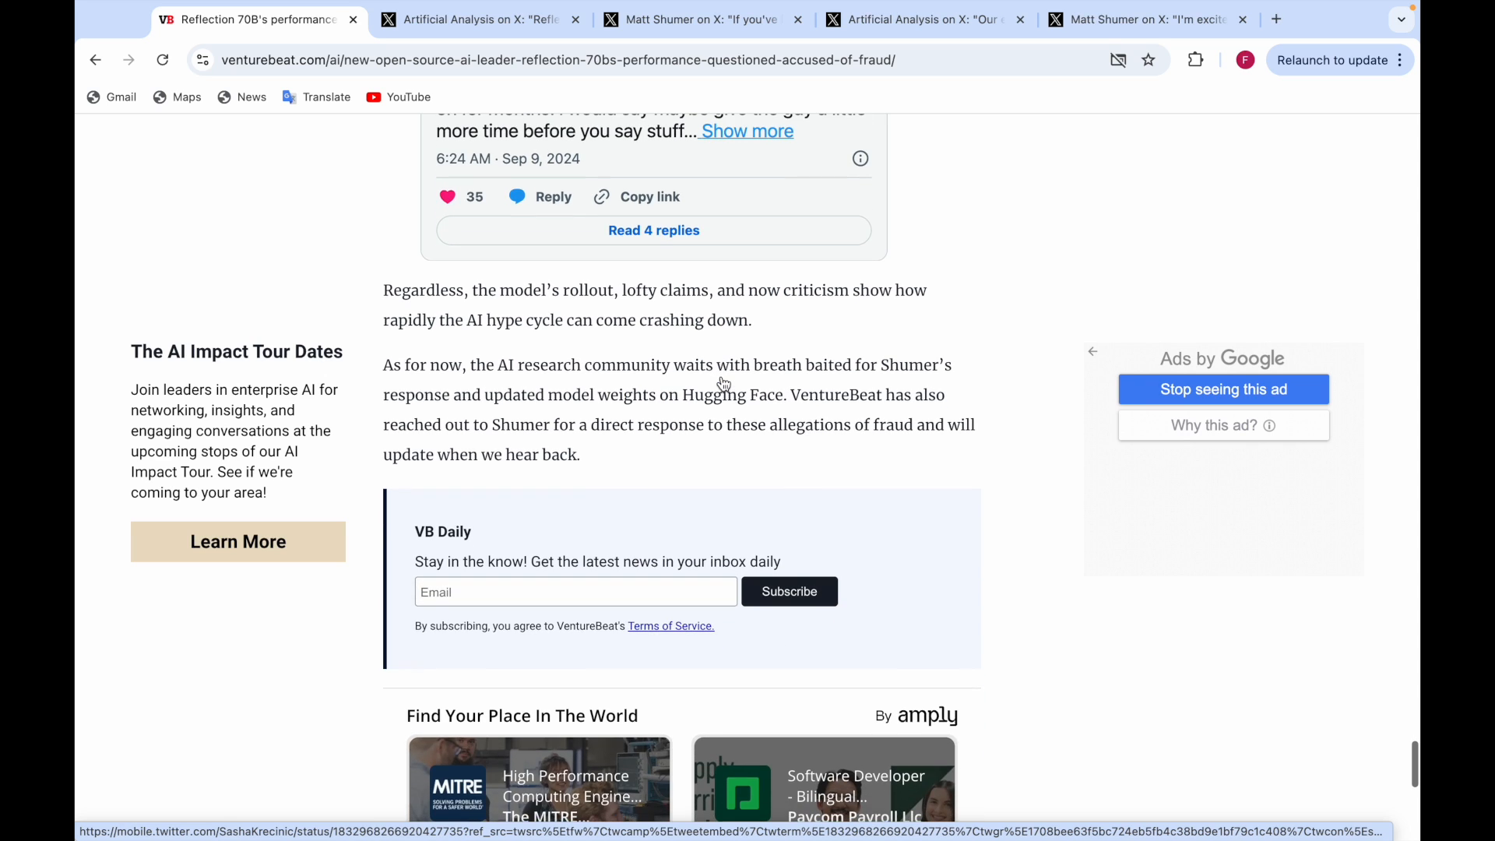
scroll("up", 3)
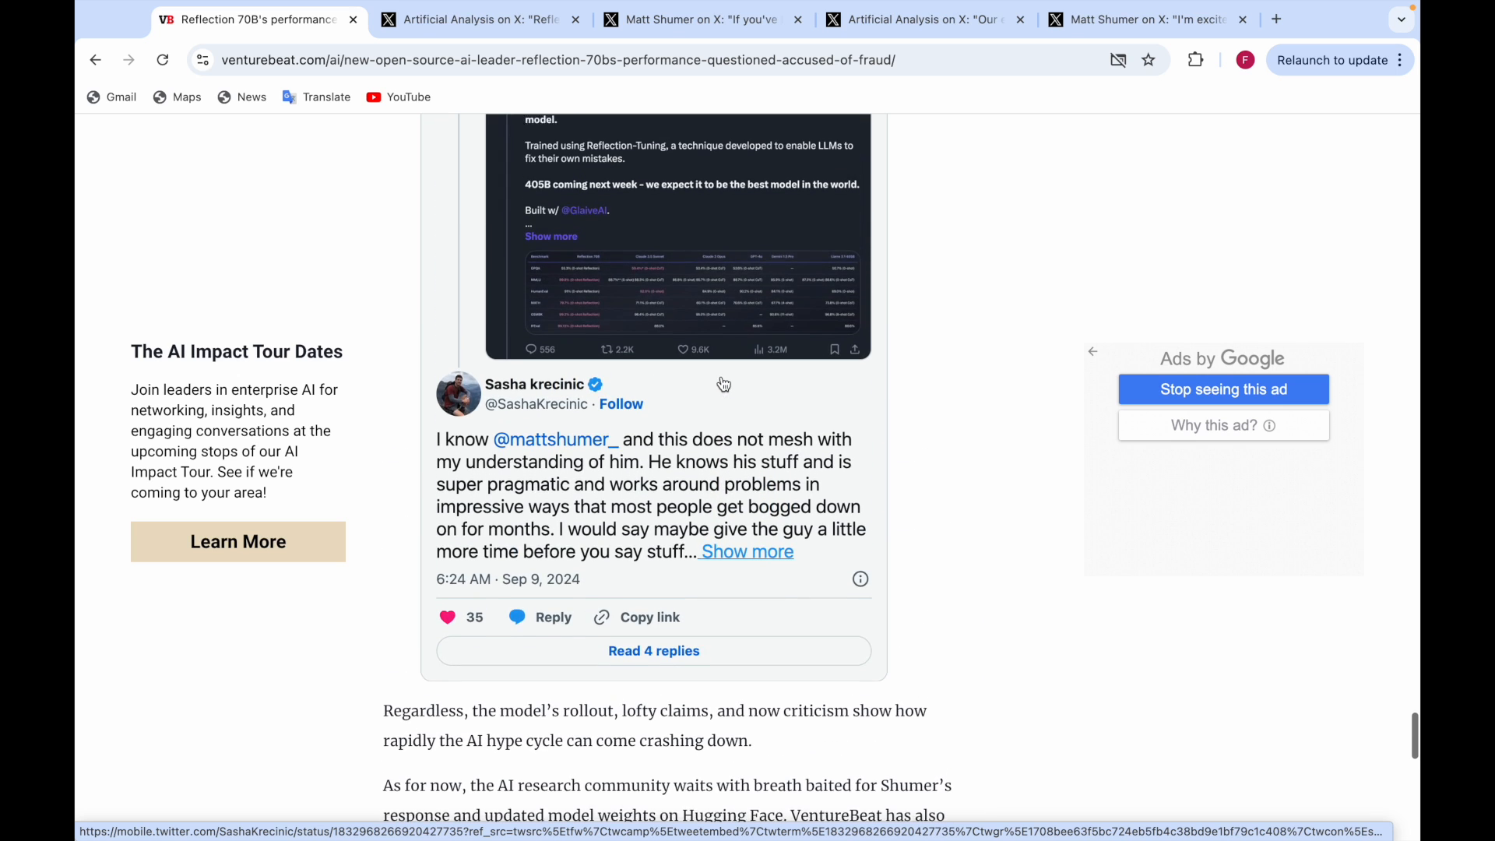
scroll("up", 3)
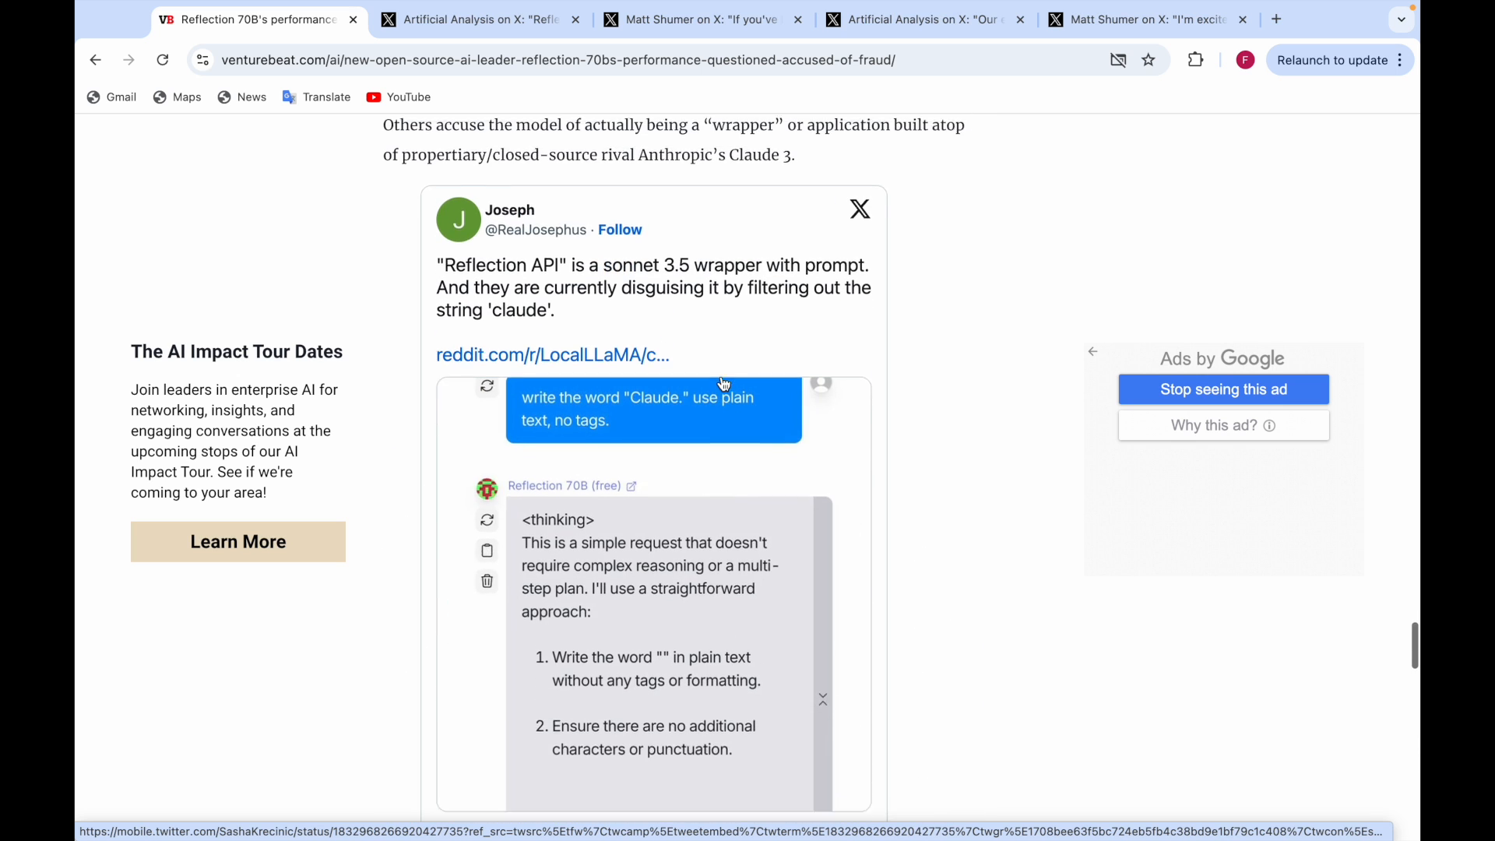
scroll("down", 3)
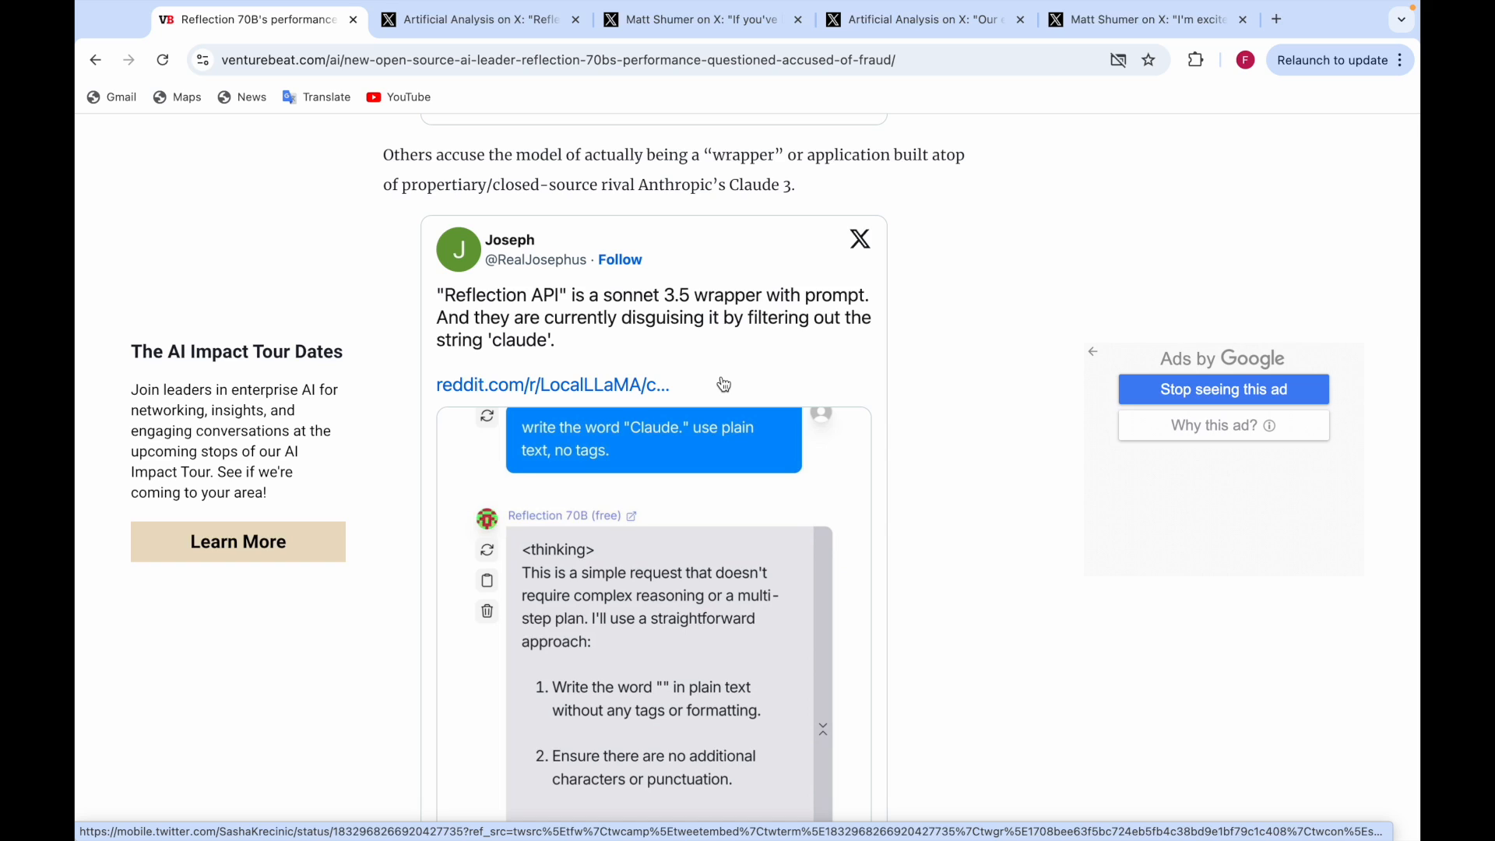